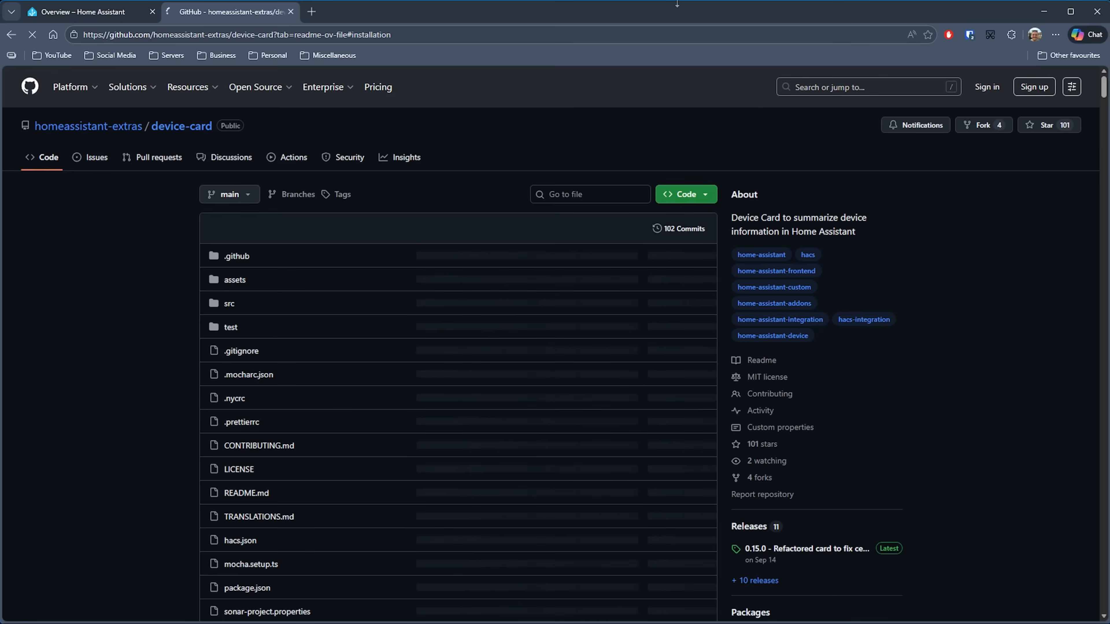
Scroll through the device-card README and view the assets/cards.png example screenshot.
scroll(down, 3)
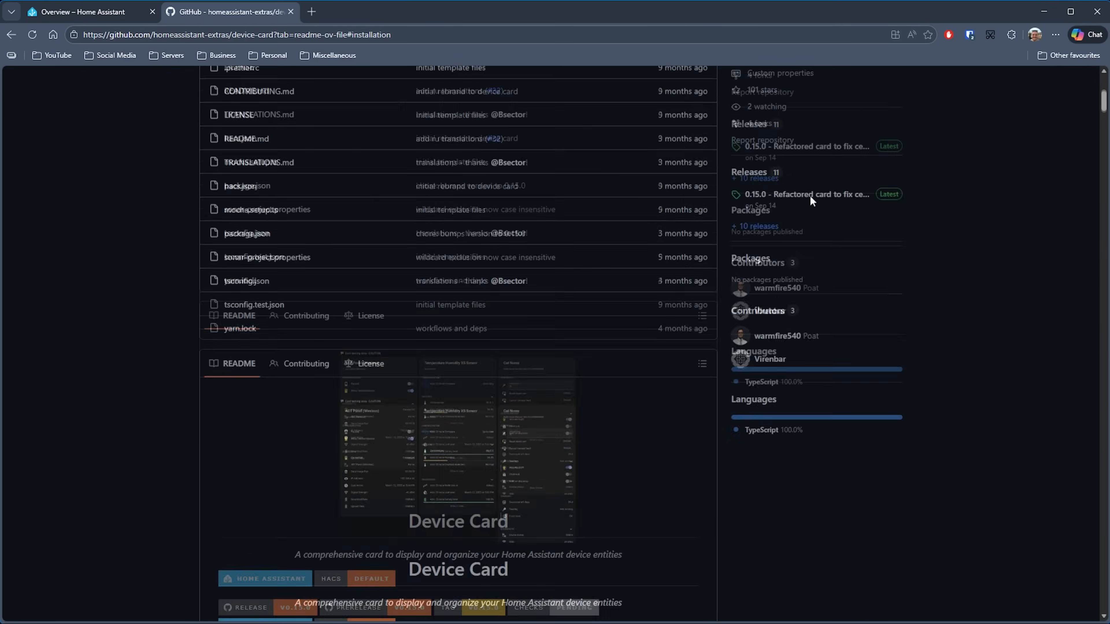
scroll(down, 3)
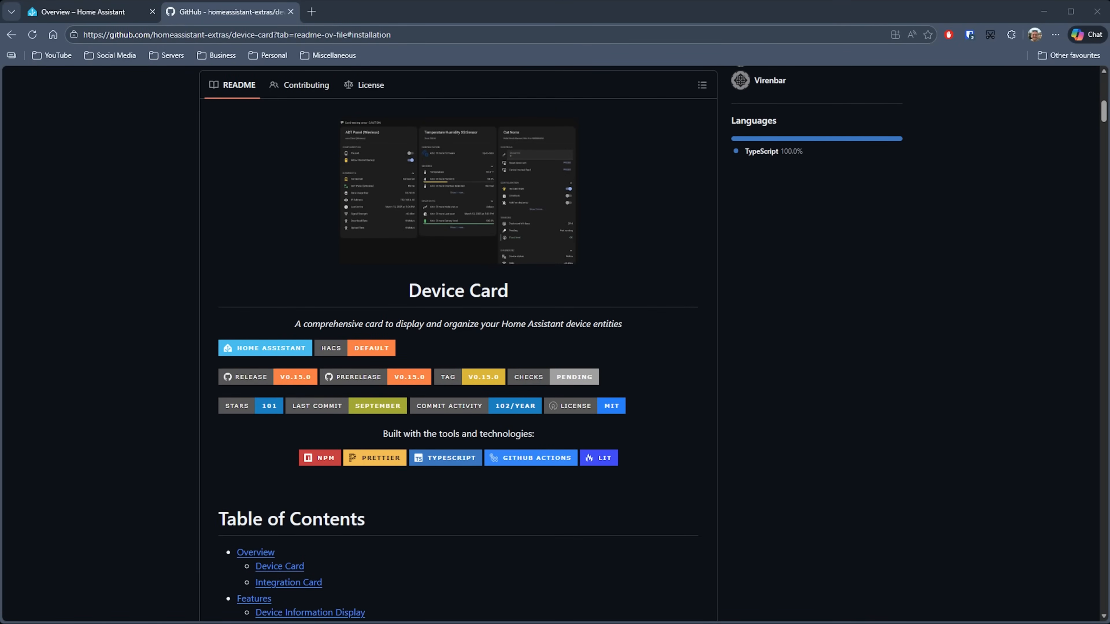
mouse_move(438, 223)
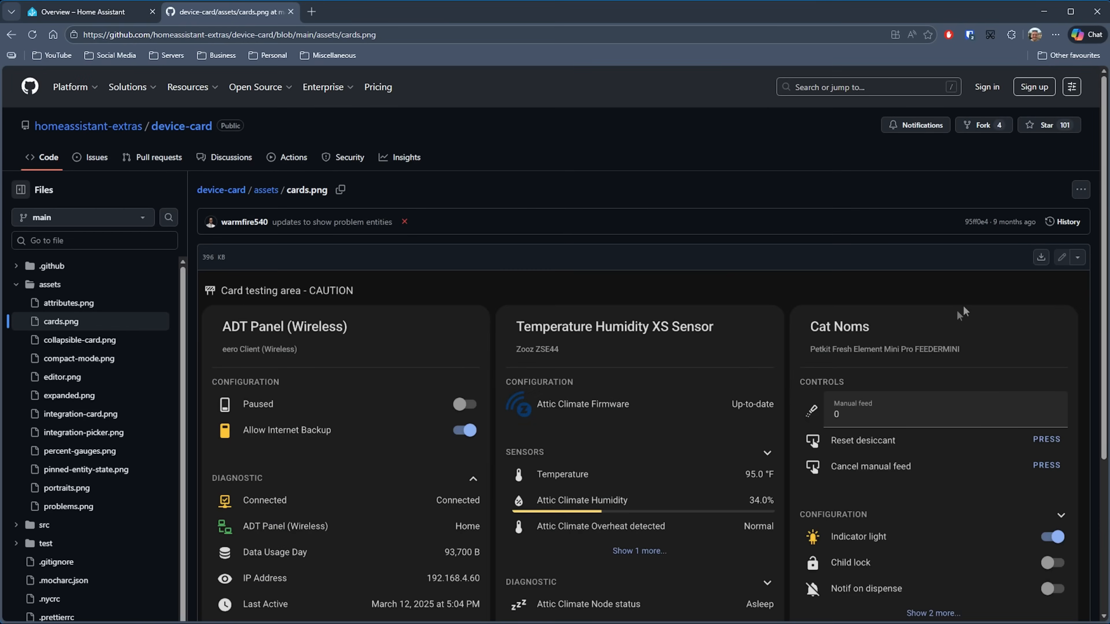
scroll(down, 3)
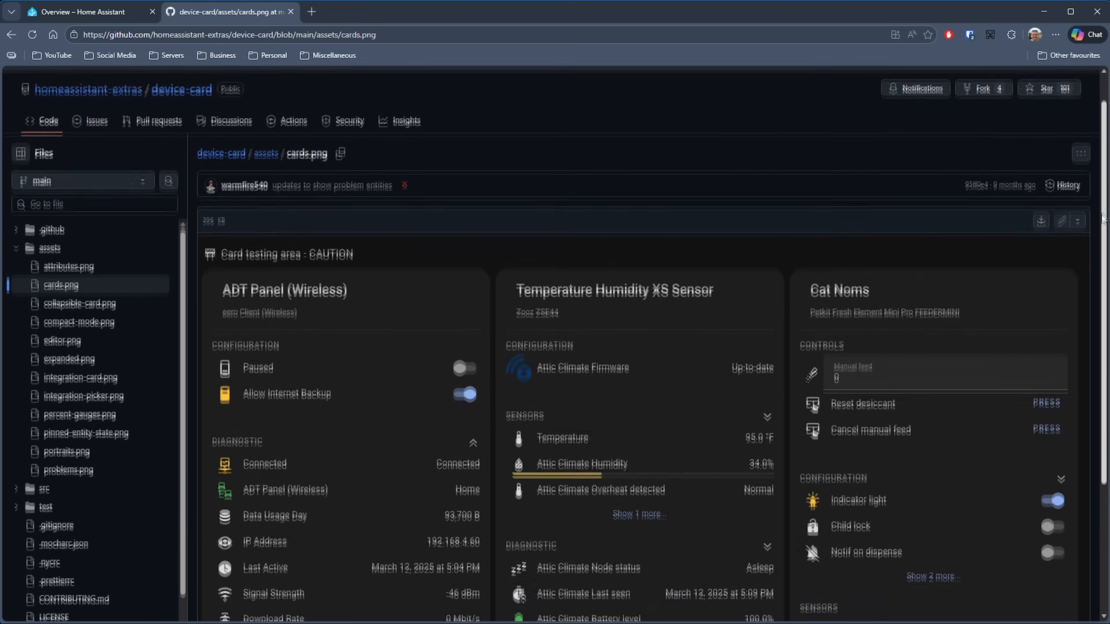
scroll(down, 3)
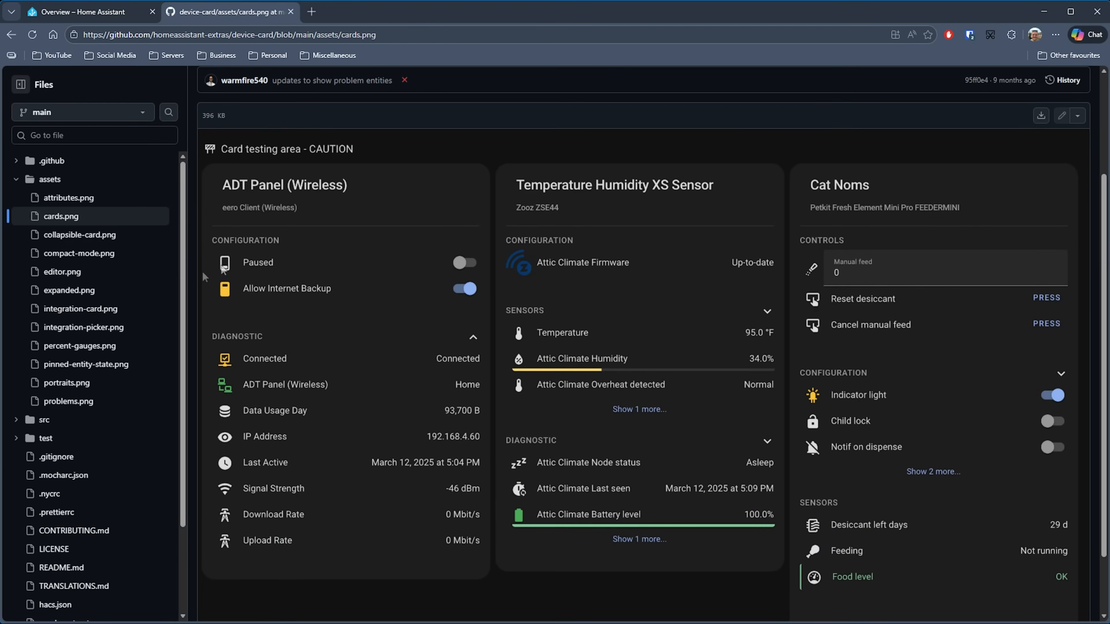
mouse_move(717, 313)
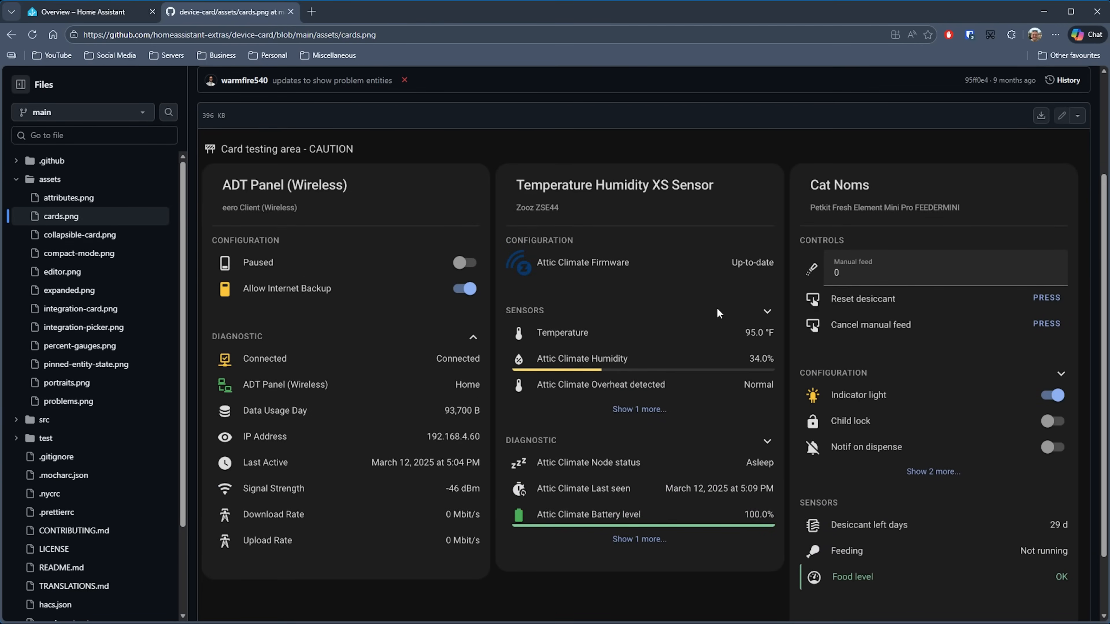
mouse_move(771, 567)
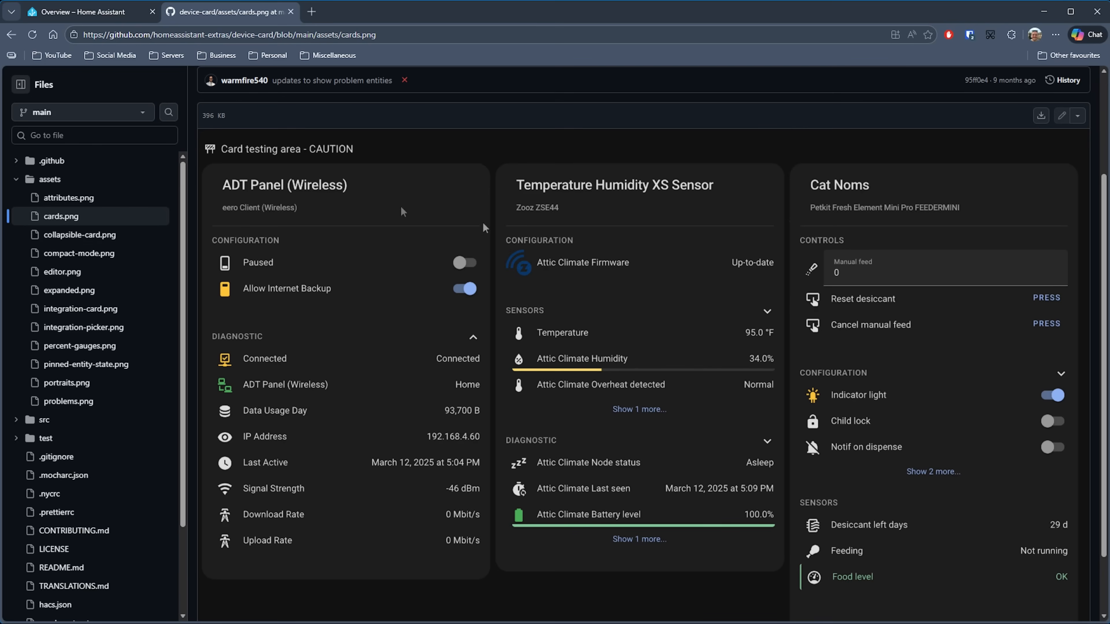
mouse_move(9, 38)
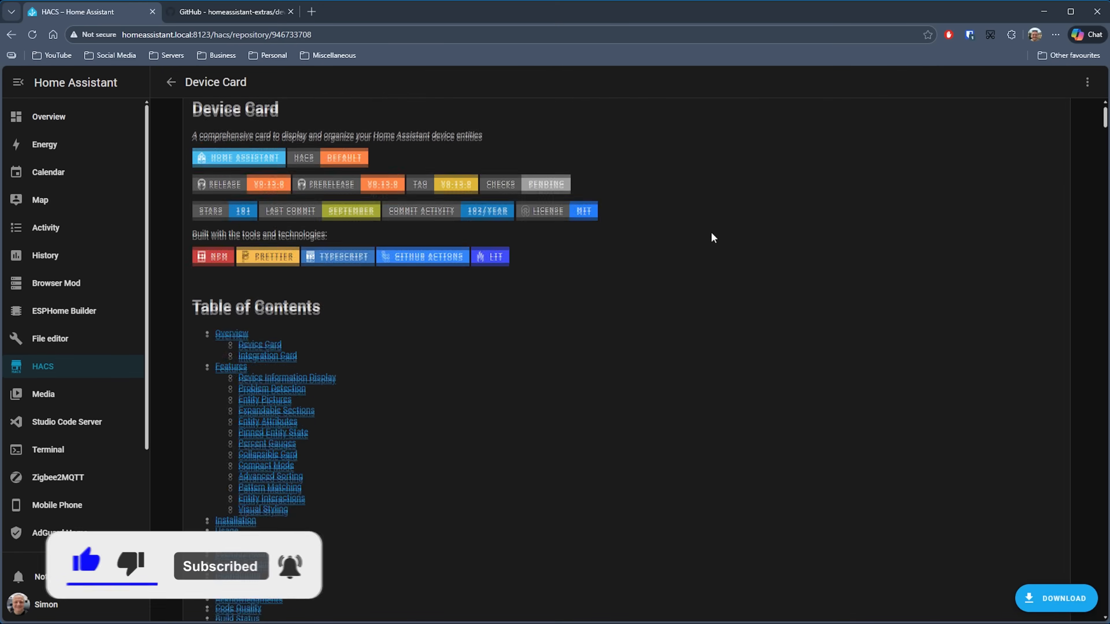
Download Device Card 0.15.0 from its HACS repository page.
click(1057, 598)
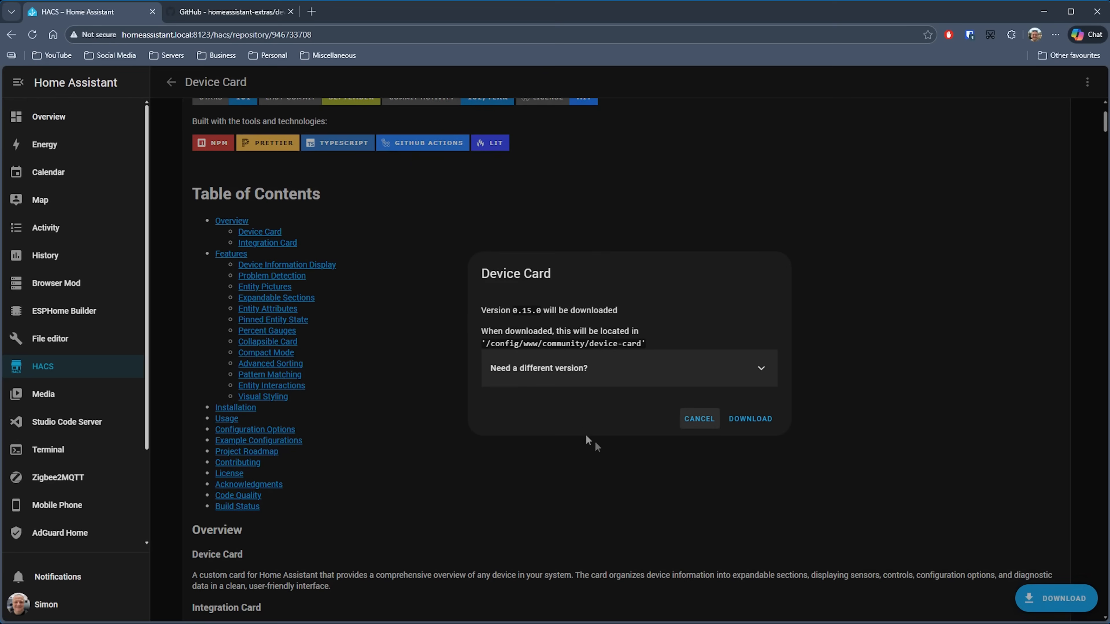
click(750, 419)
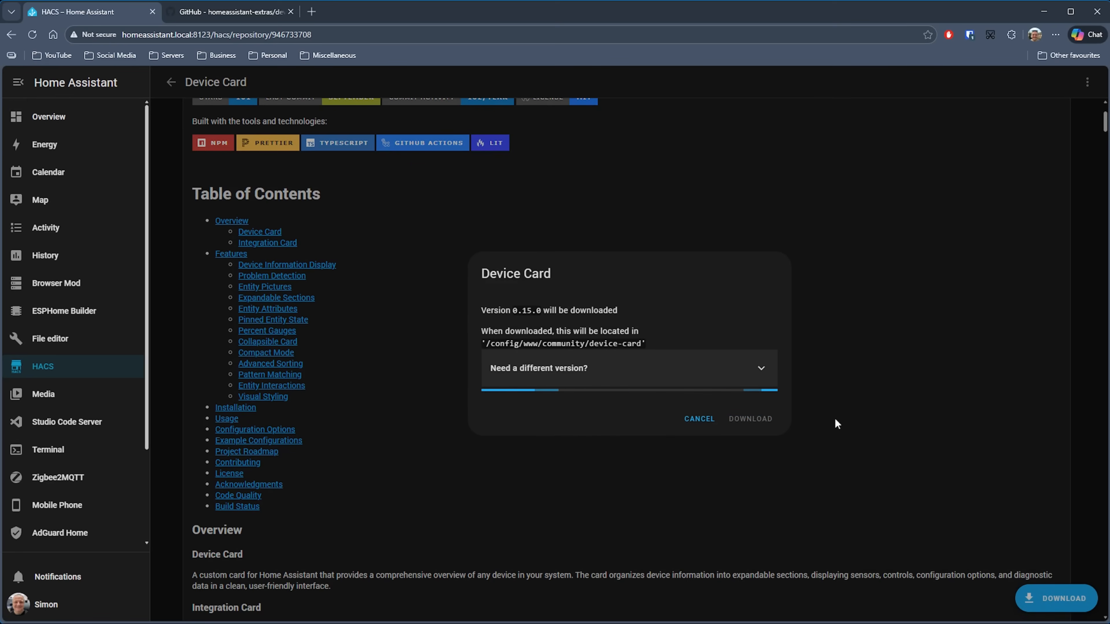
click(751, 418)
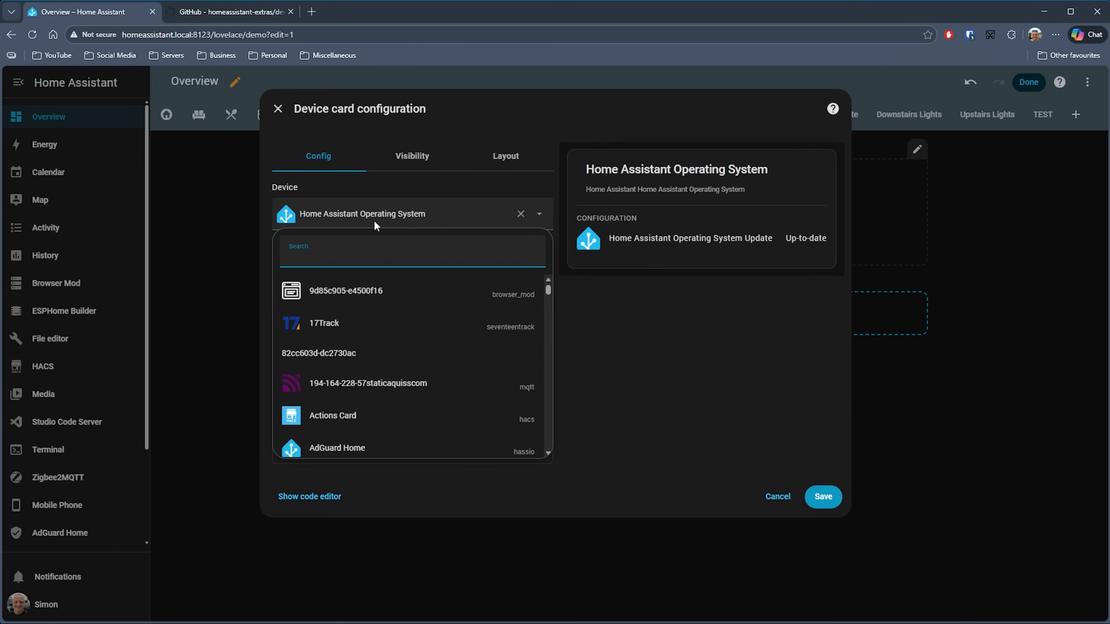
Search 'ca' for the Device card and try the entity picture and Features options.
text(ca)
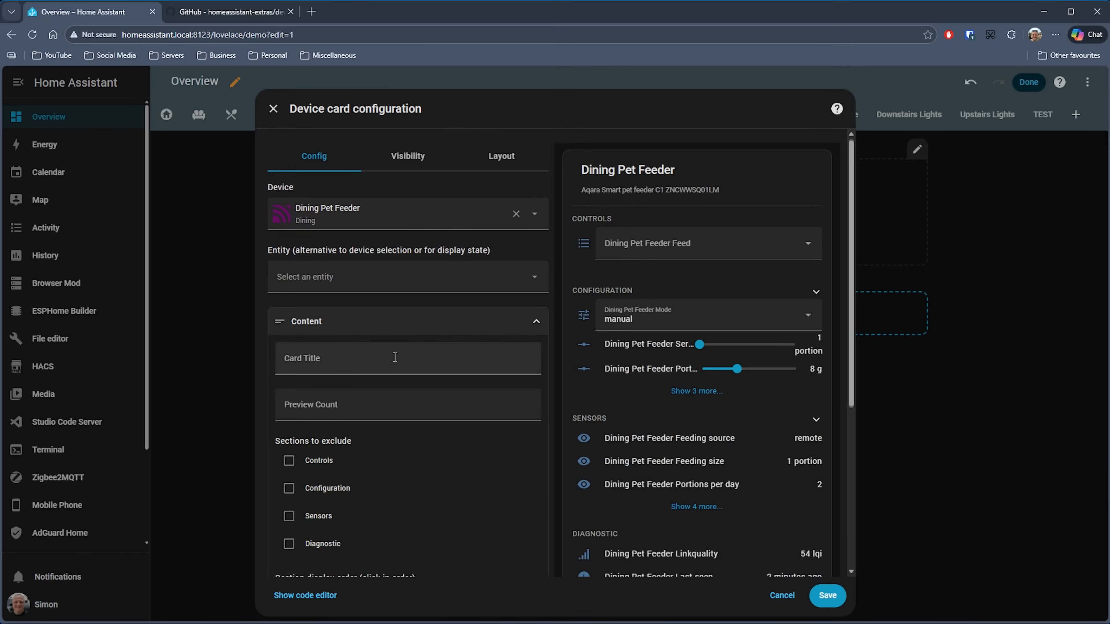
scroll(down, 3)
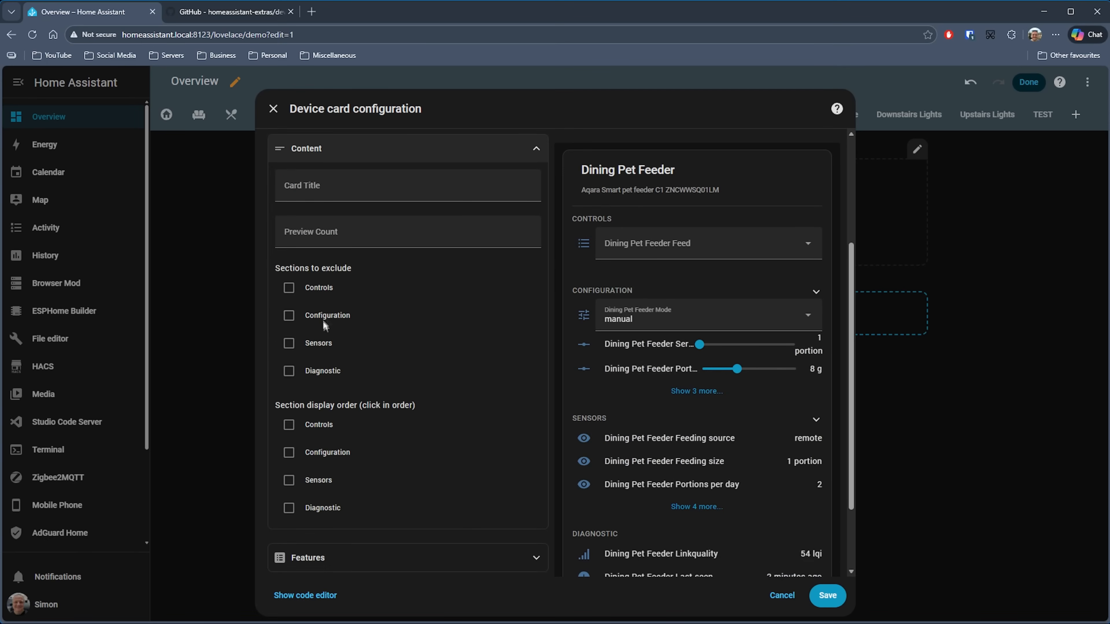
scroll(down, 3)
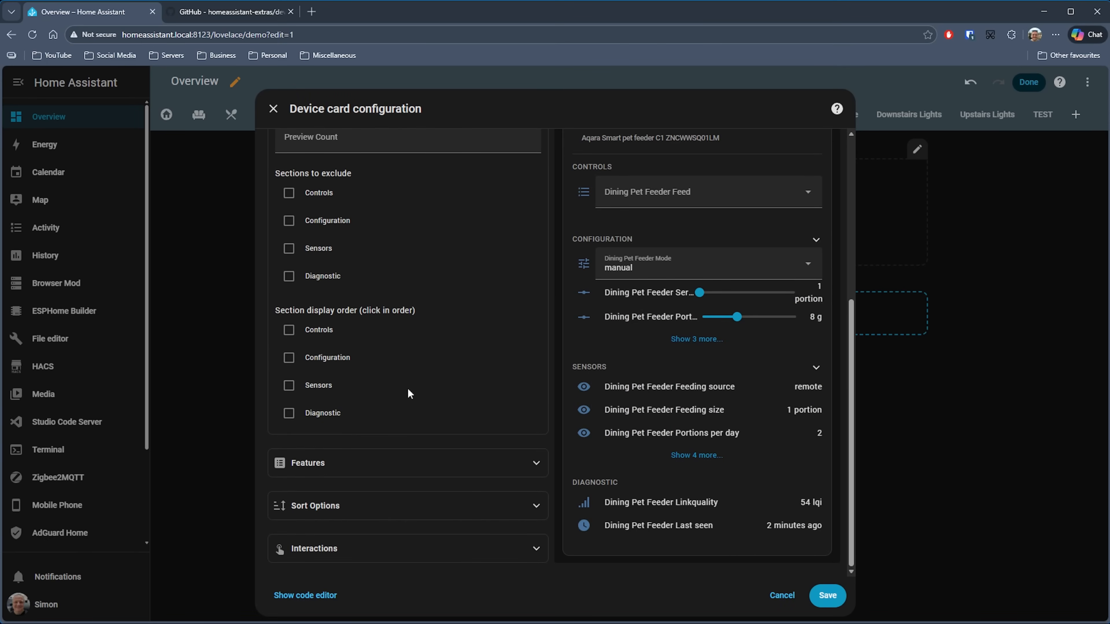
mouse_move(338, 333)
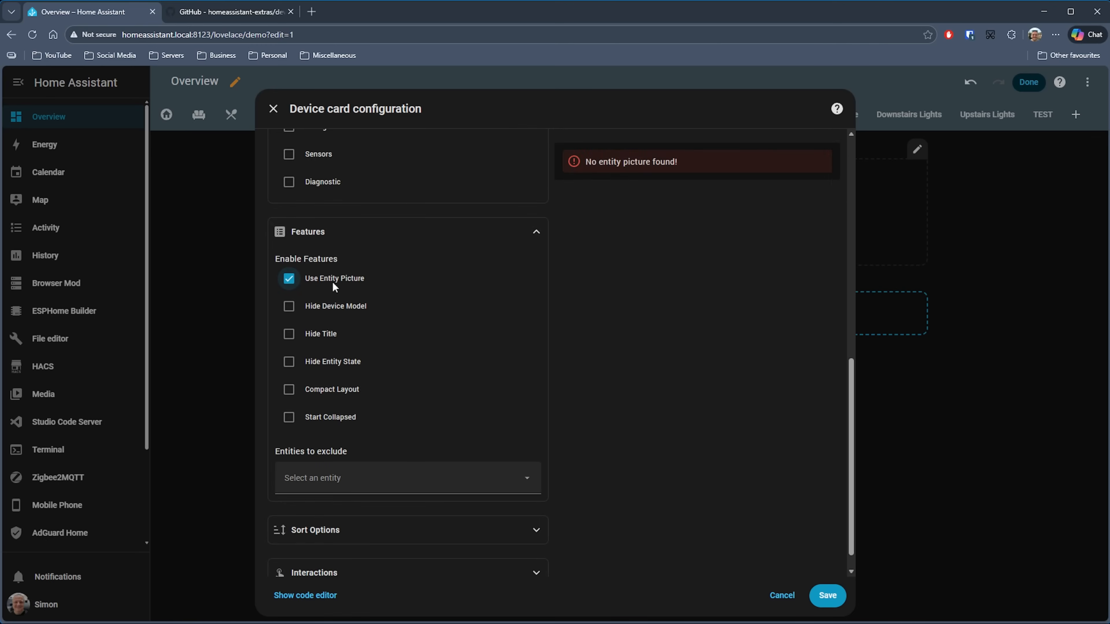
click(289, 278)
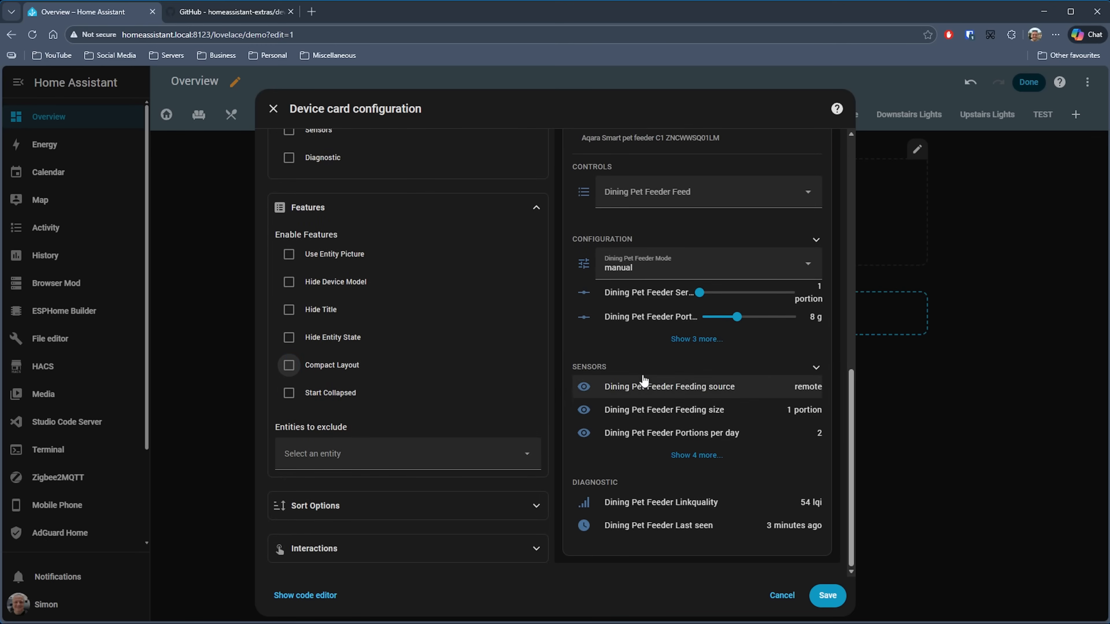
click(289, 397)
text(wiser)
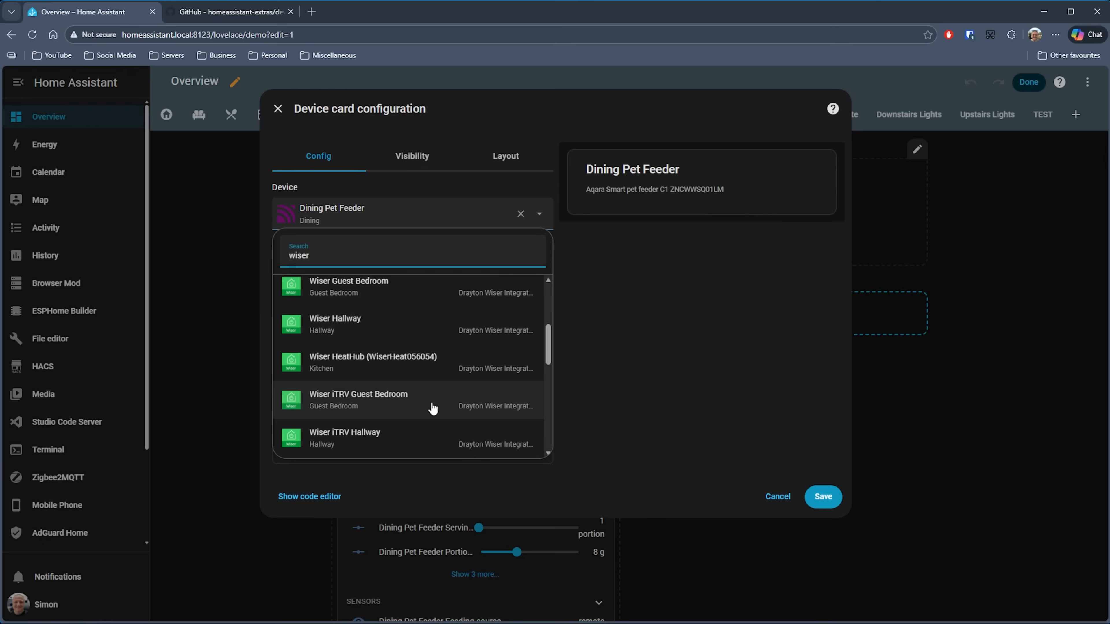
Set the card's device to Wiser HeatHub and save it to the dashboard.
click(373, 362)
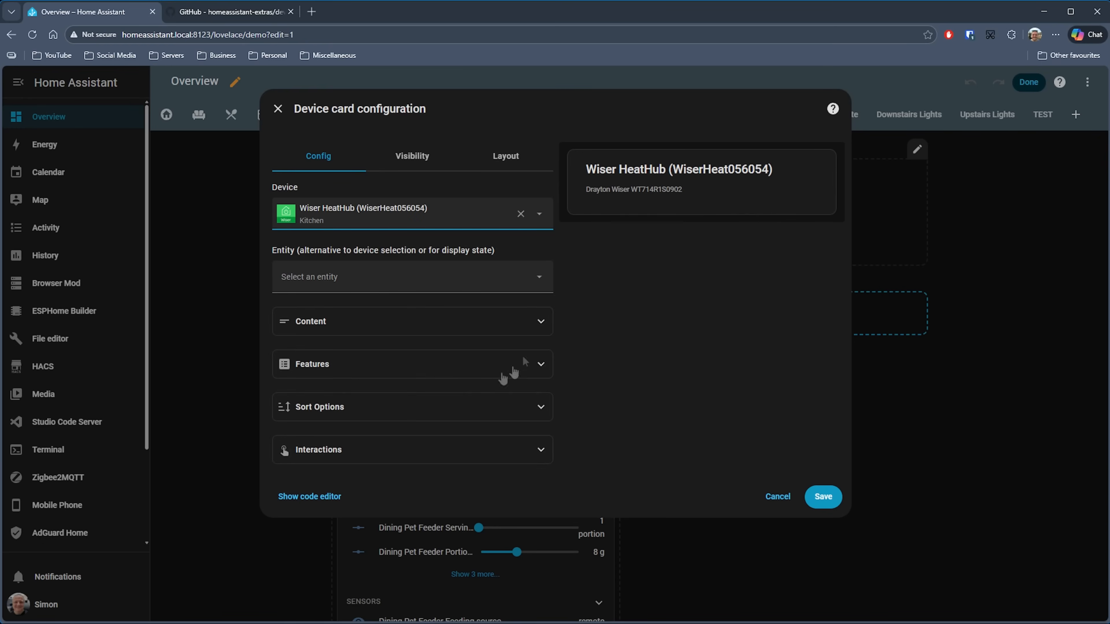
click(822, 496)
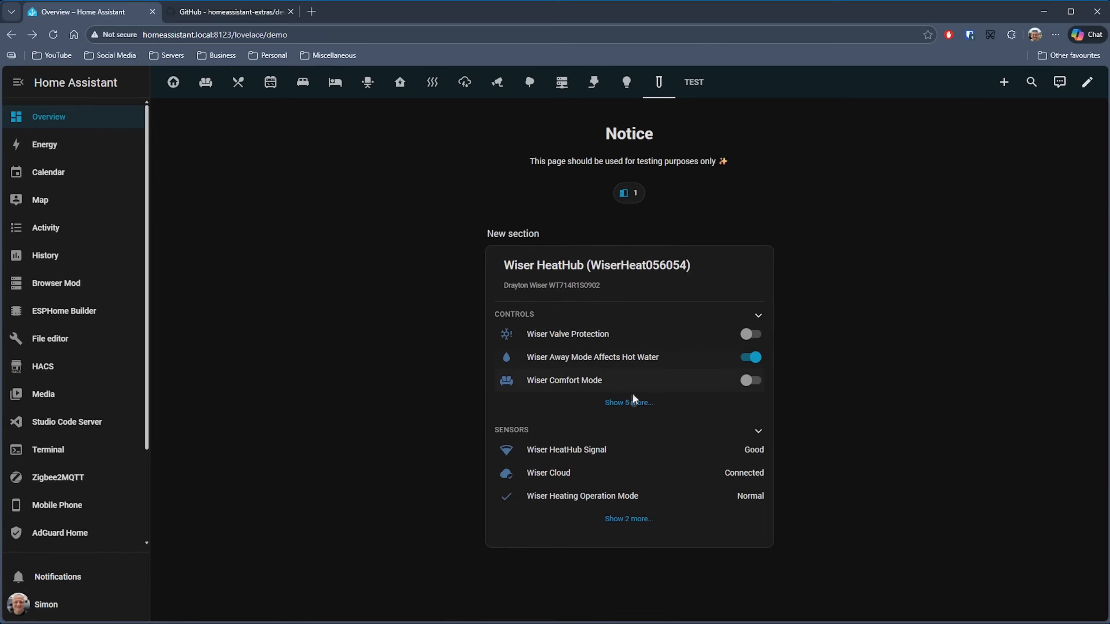
Expand the Wiser HeatHub card's controls and sensors lists, checking the GitHub readme in between.
click(628, 403)
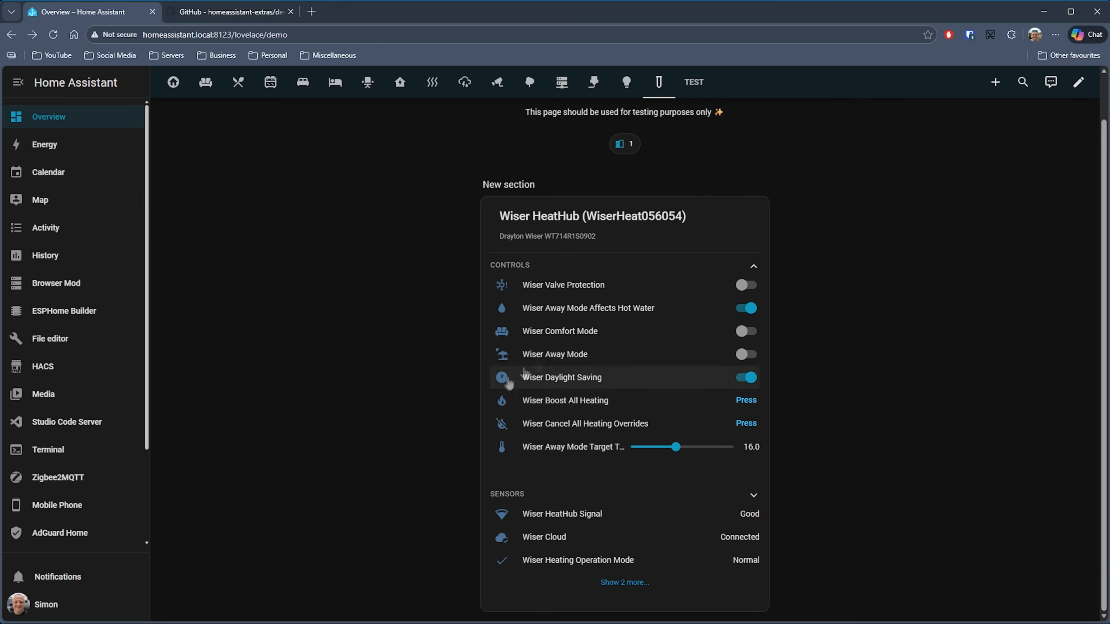
mouse_move(751, 498)
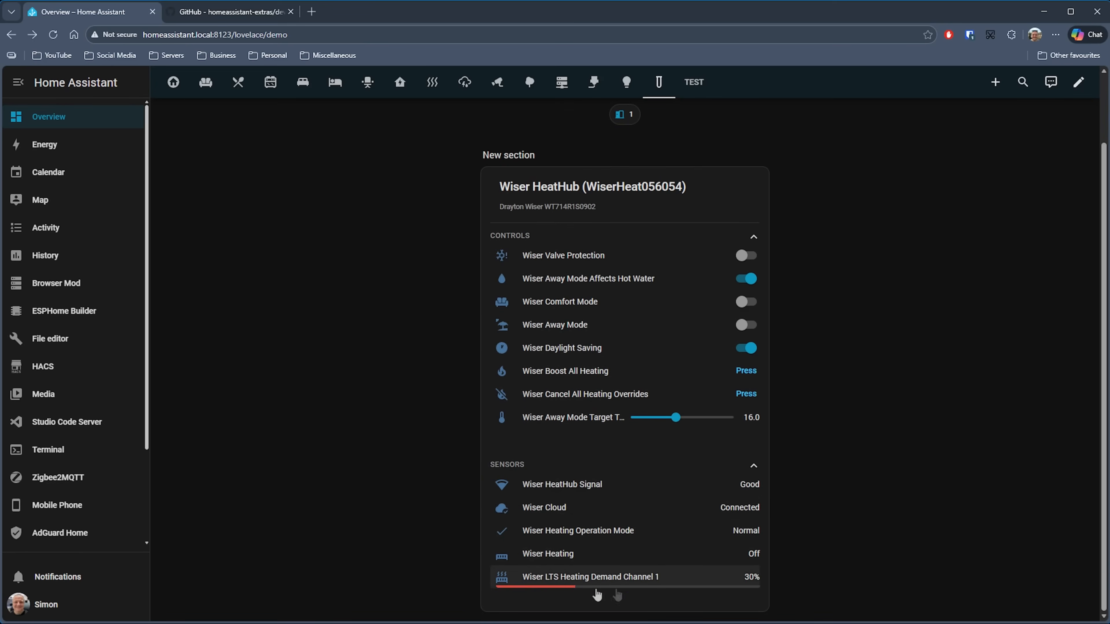
click(231, 12)
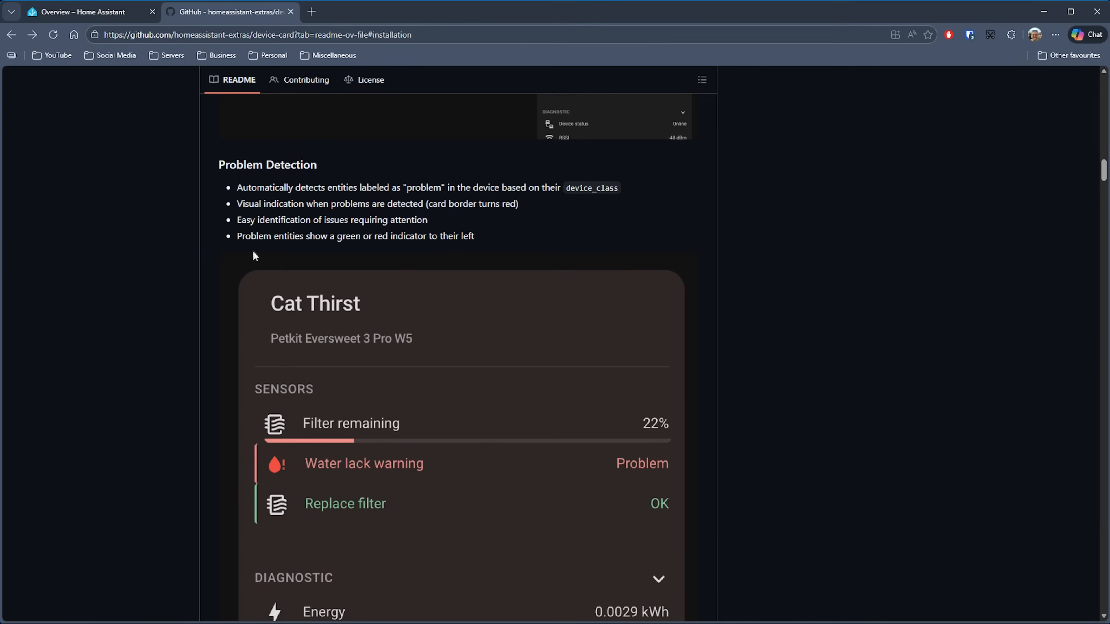
mouse_move(369, 247)
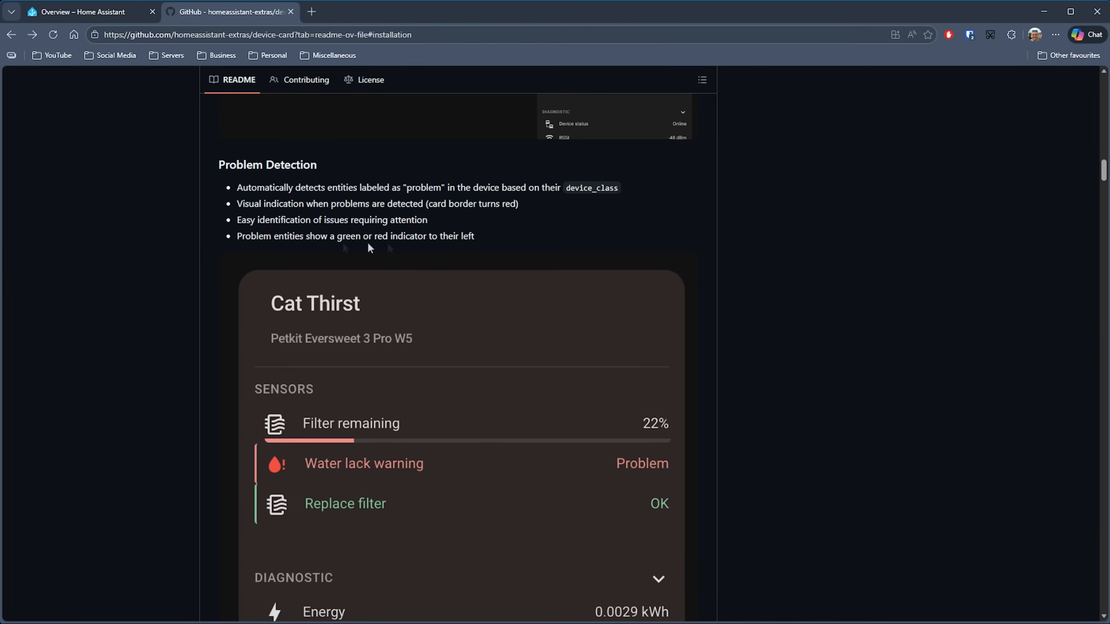
click(78, 12)
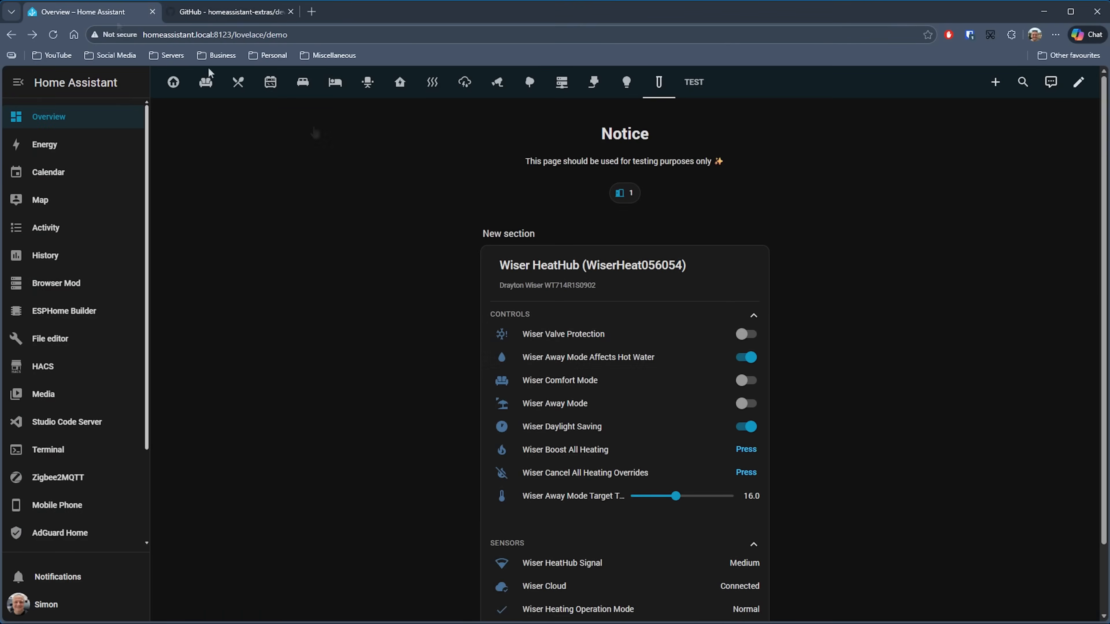
scroll(down, 3)
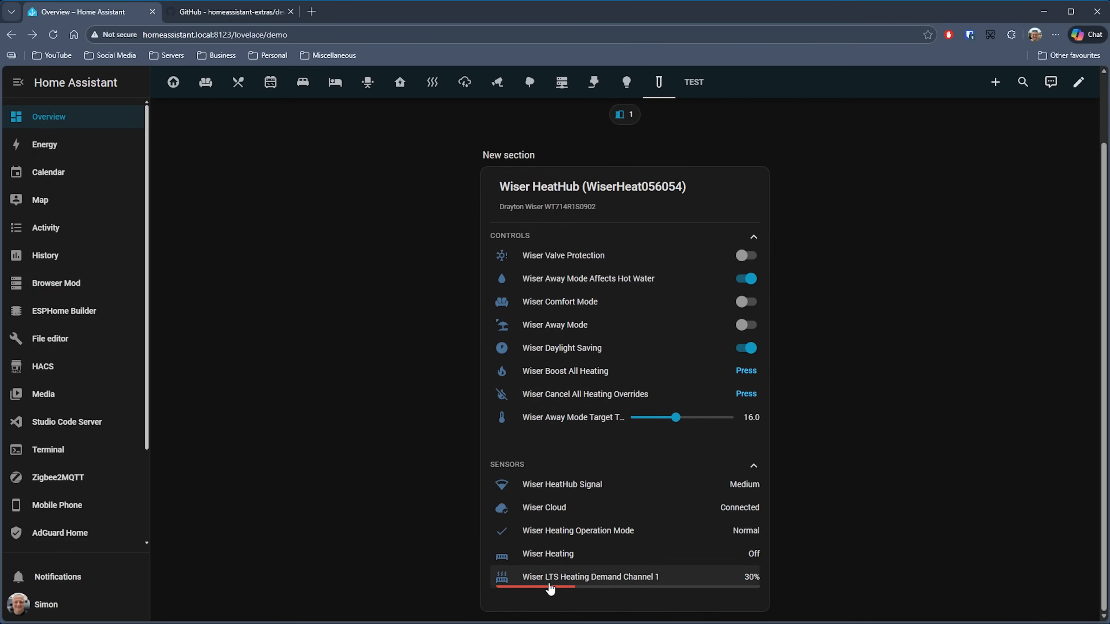
click(230, 11)
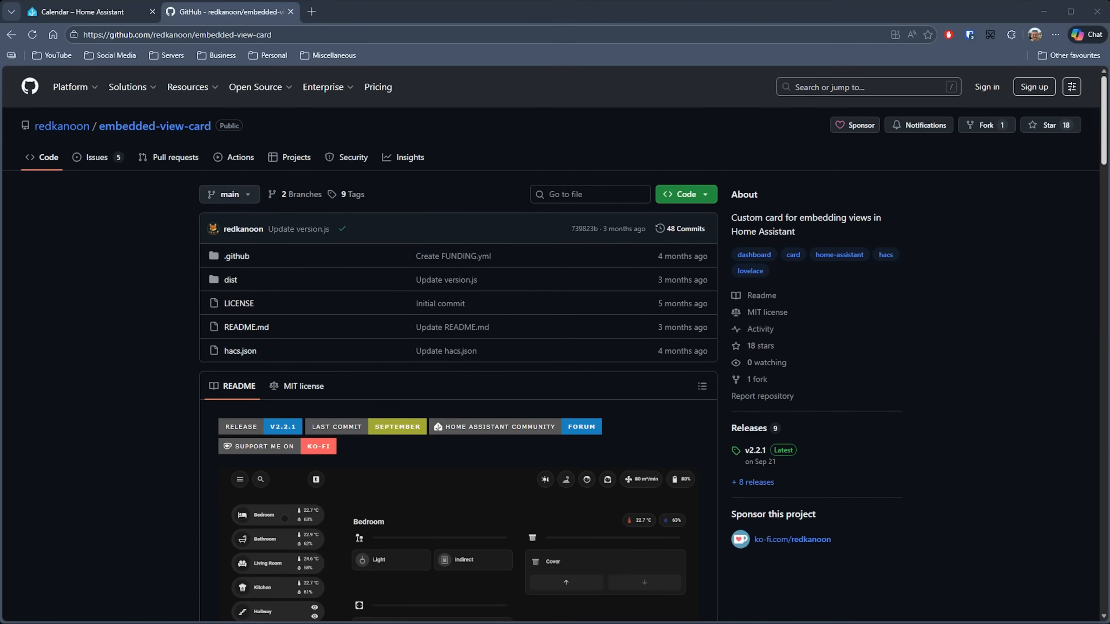
scroll(down, 3)
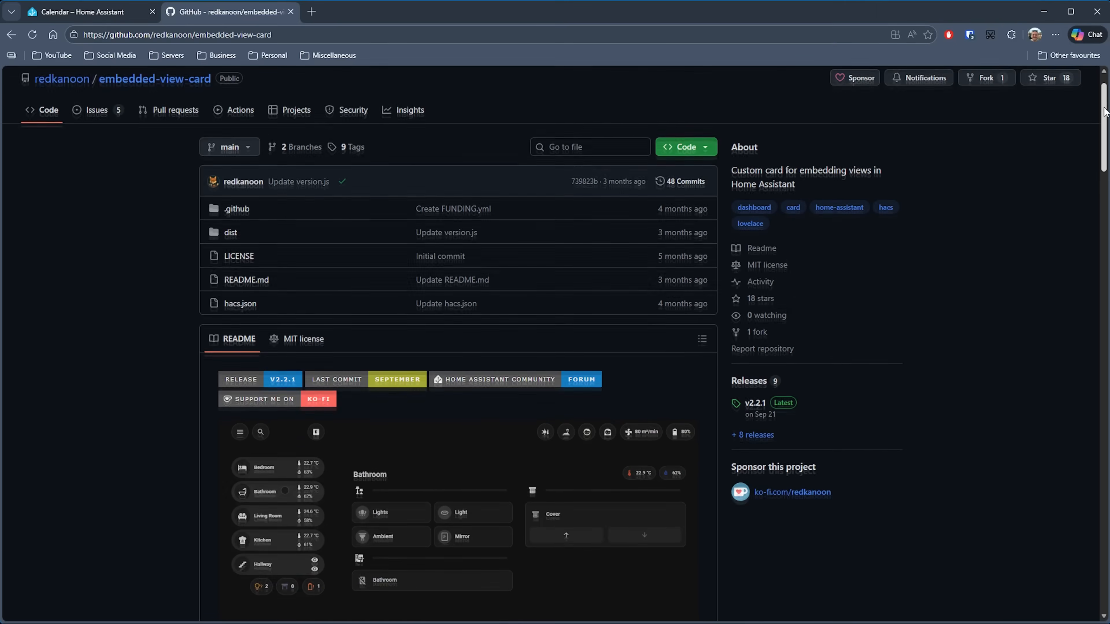
scroll(down, 3)
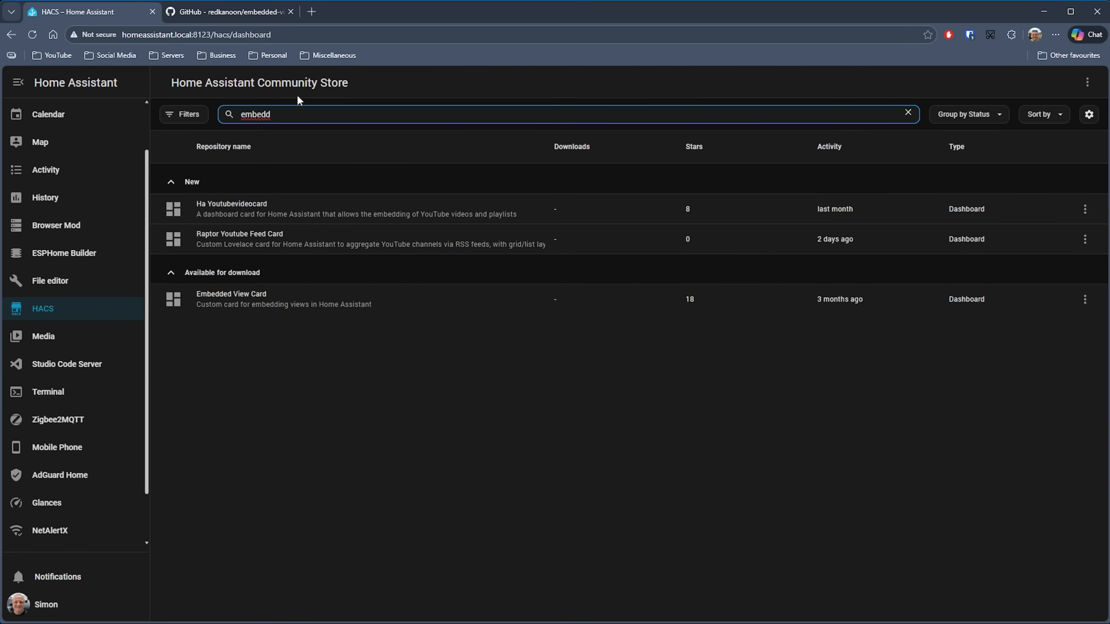
Open the Embedded View Card repository in HACS and download it.
click(230, 298)
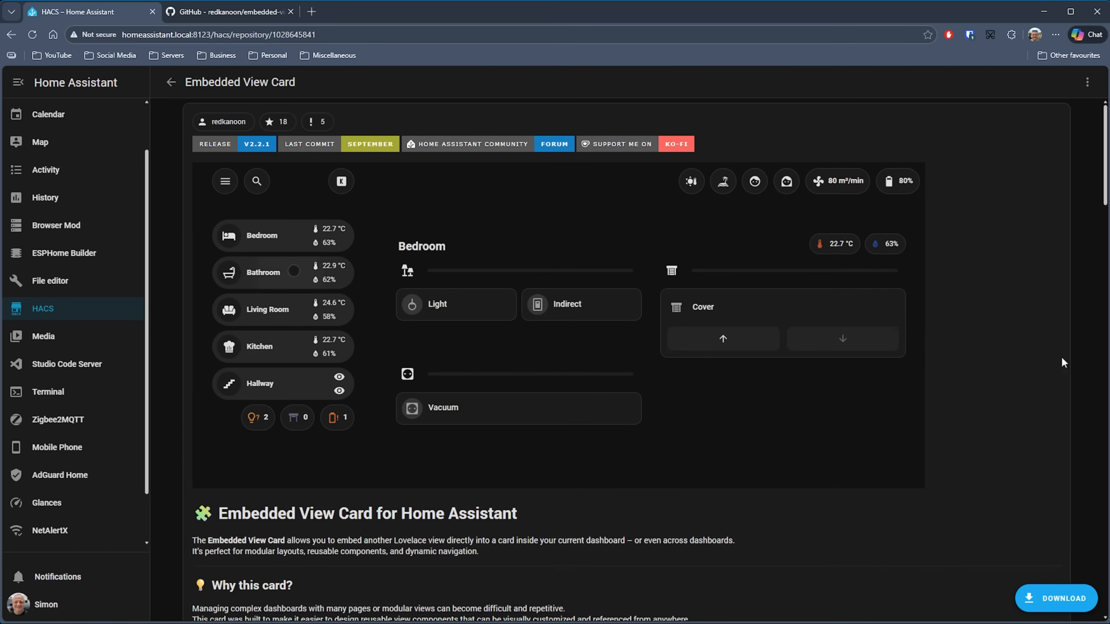
click(1057, 598)
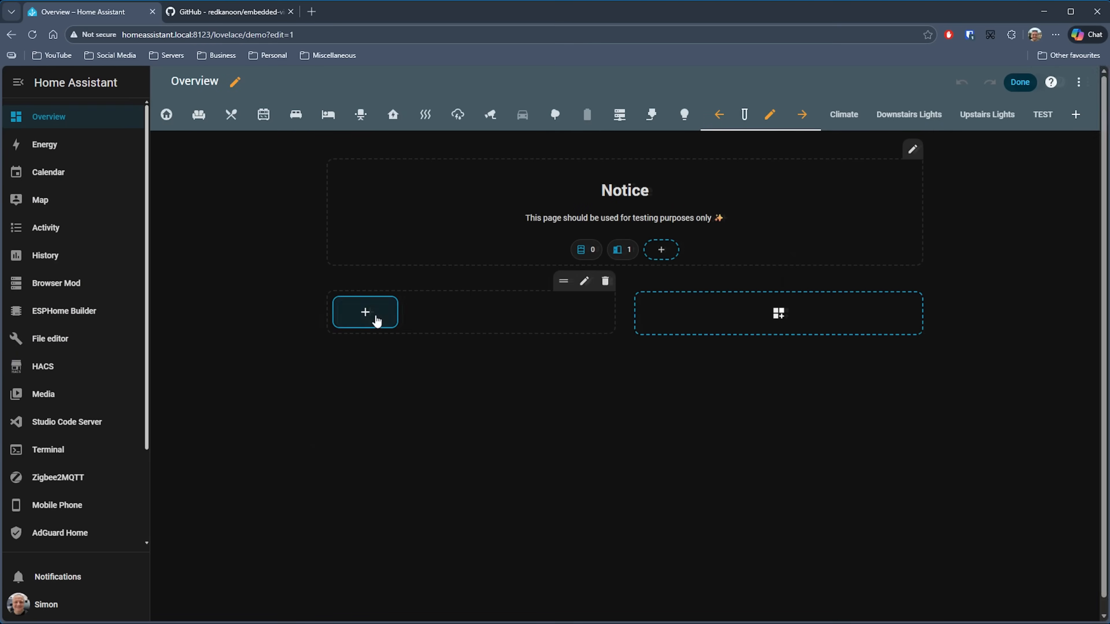
Add an Embedded View card in Static mode embedding the Mobile Phone dashboard.
click(365, 313)
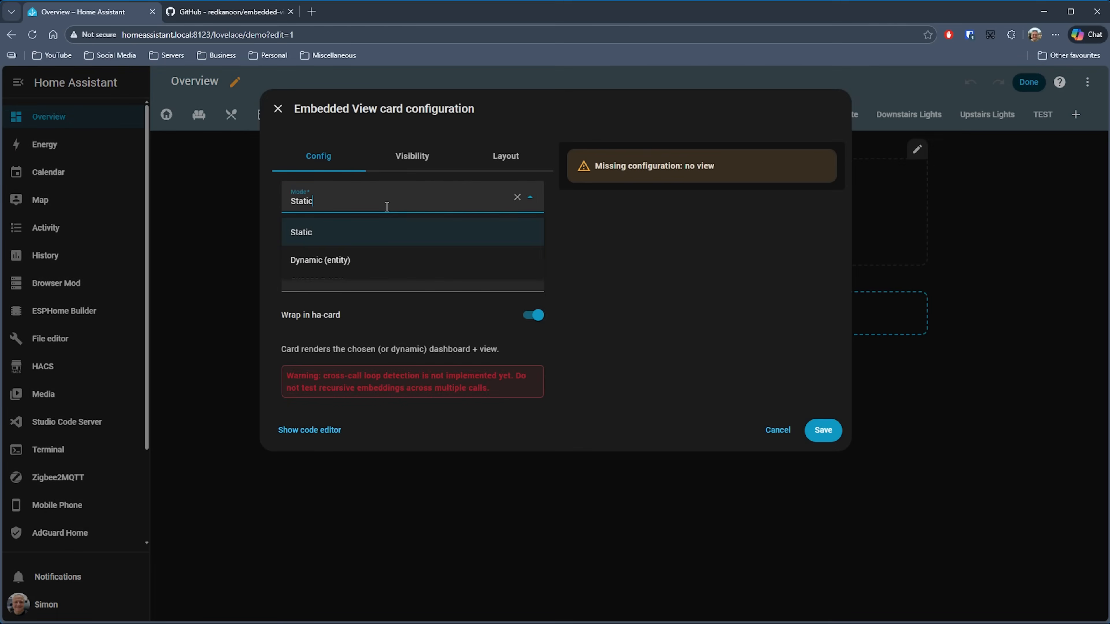
mouse_move(367, 269)
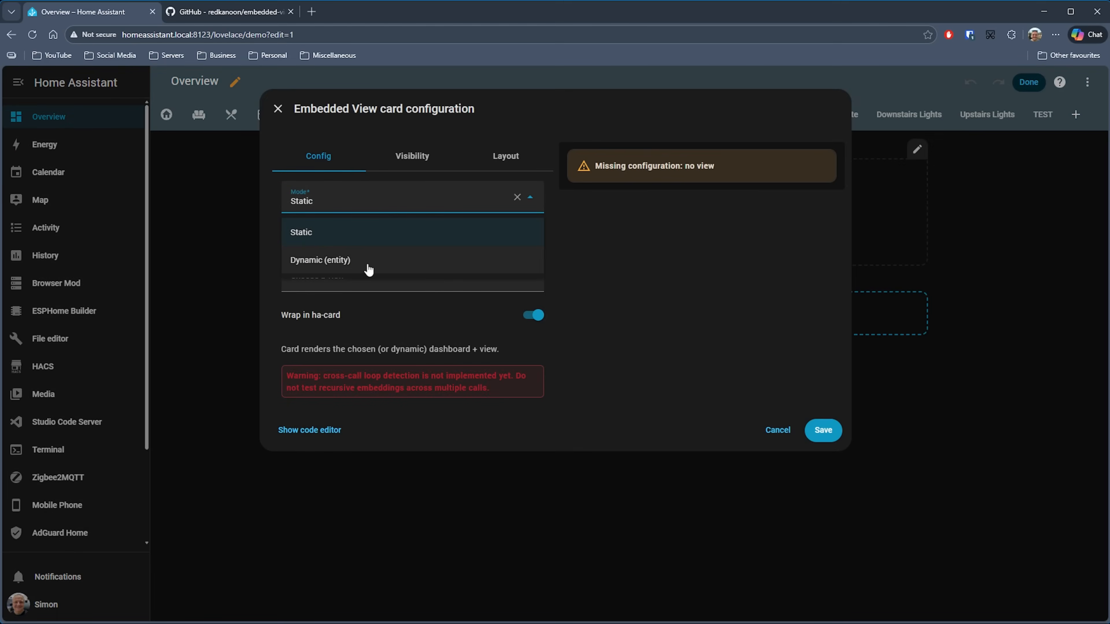
click(301, 232)
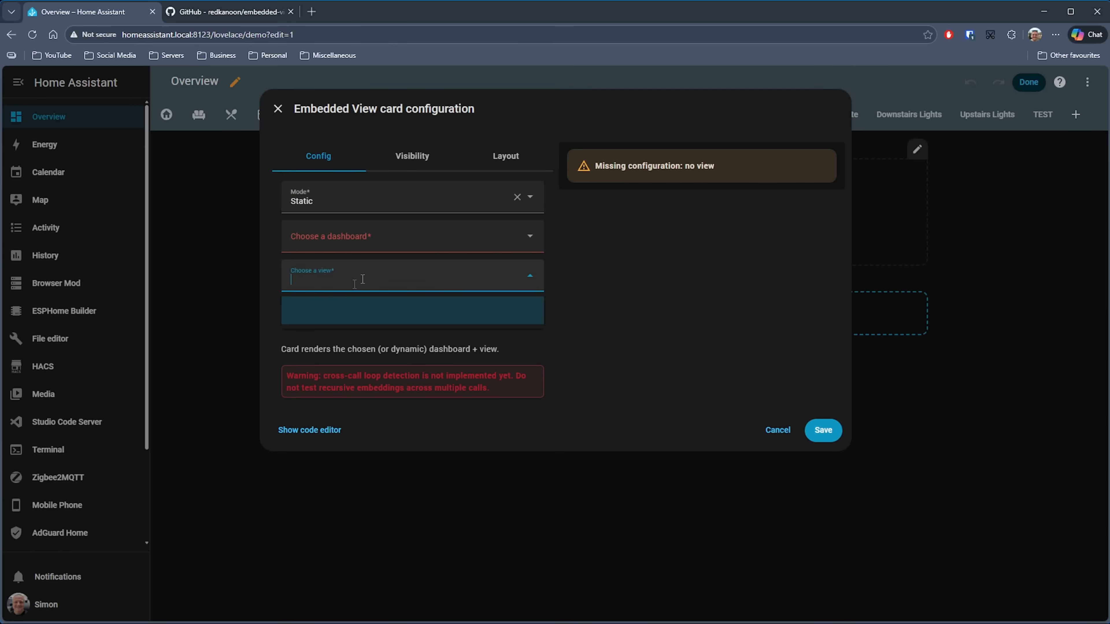
click(410, 235)
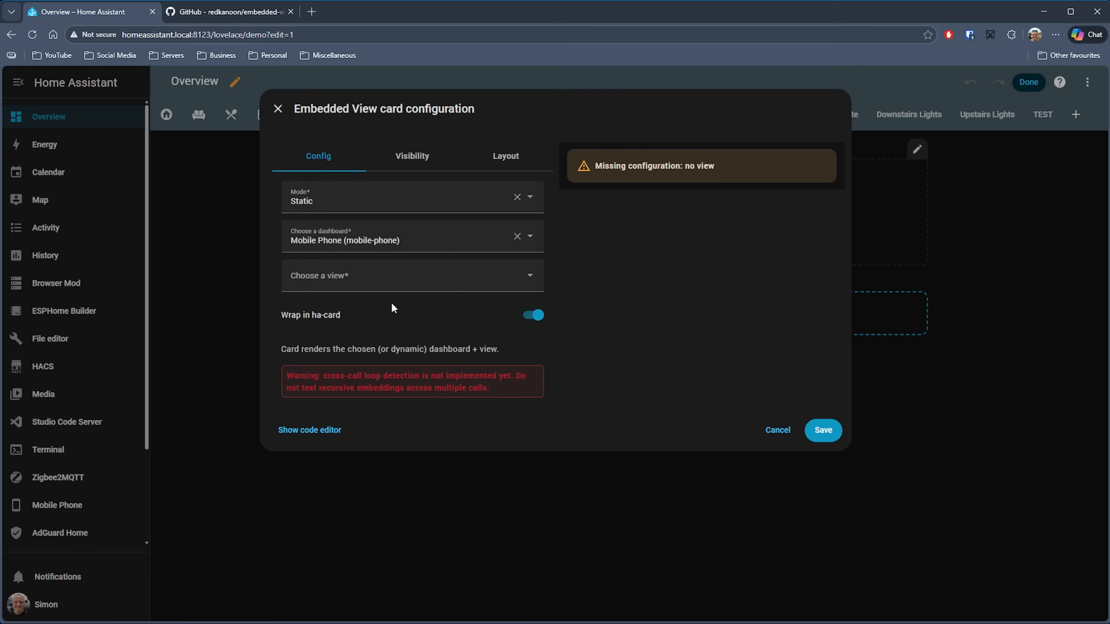
click(411, 275)
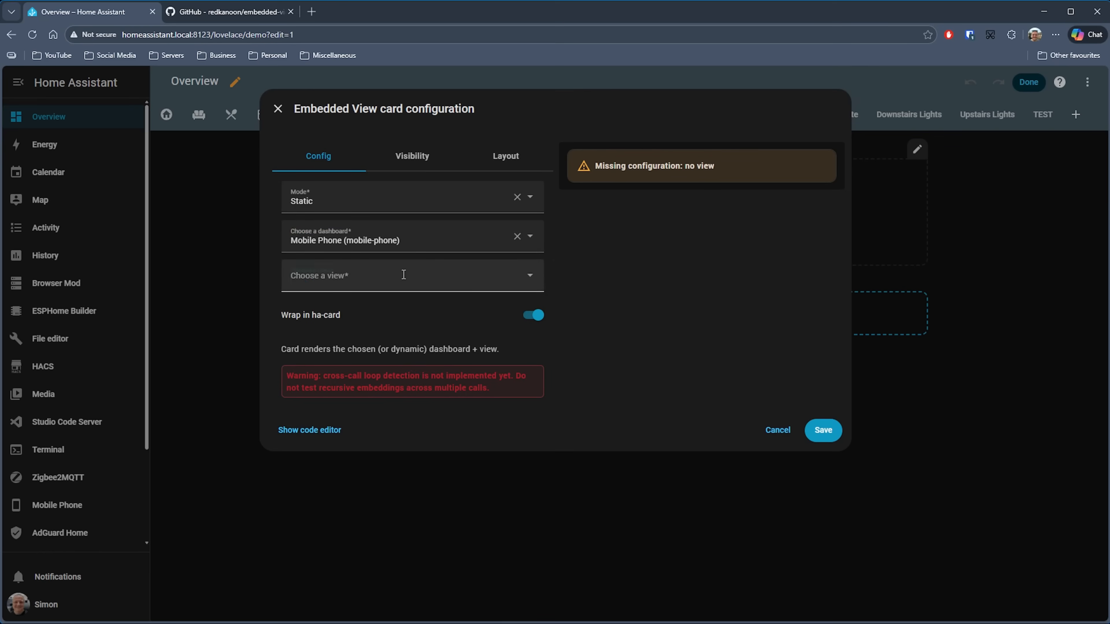
click(410, 275)
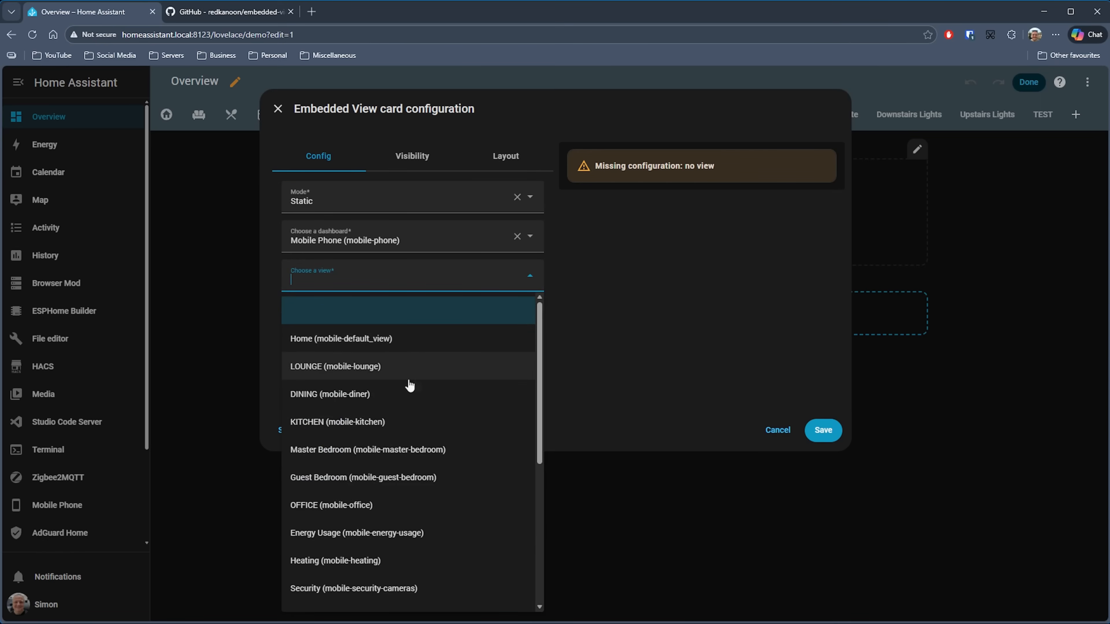
mouse_move(426, 380)
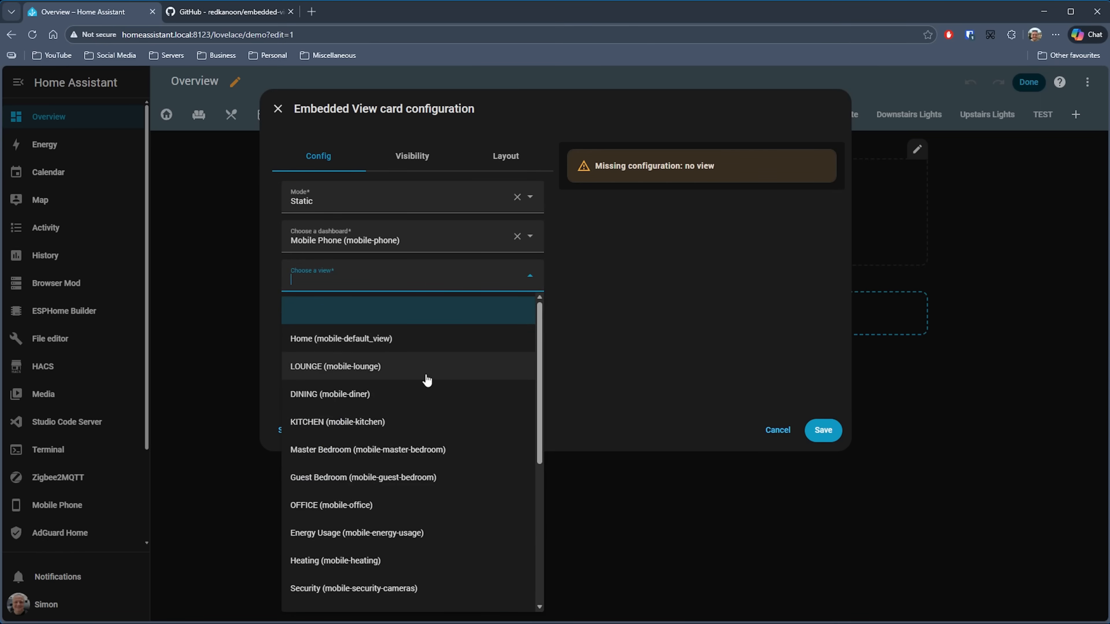
Select the OFFICE view to embed and save the card.
scroll(down, 3)
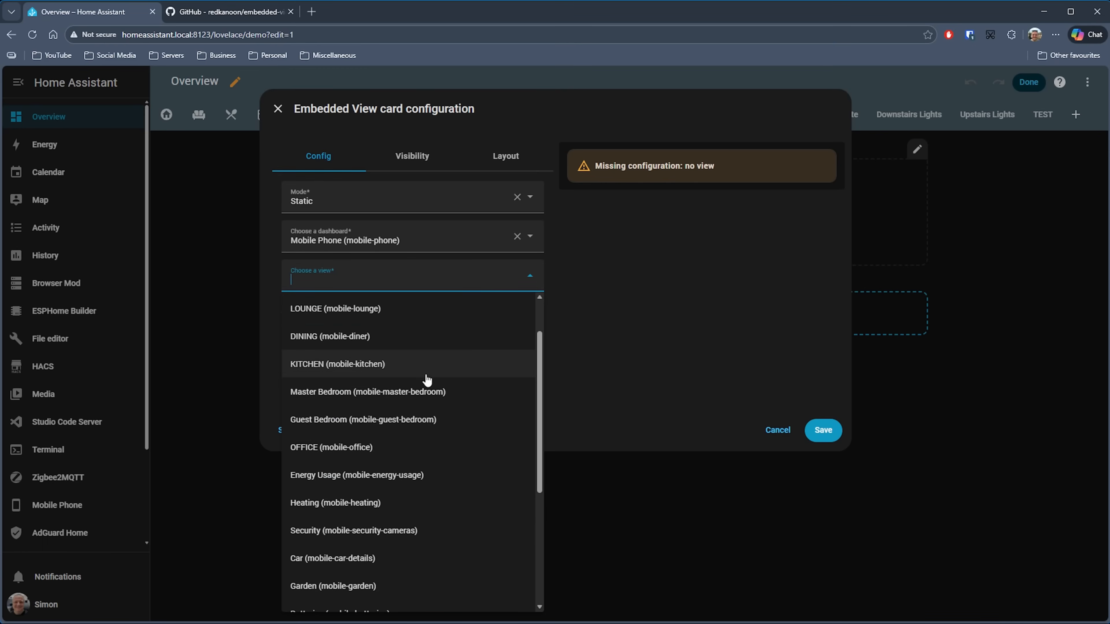
scroll(down, 3)
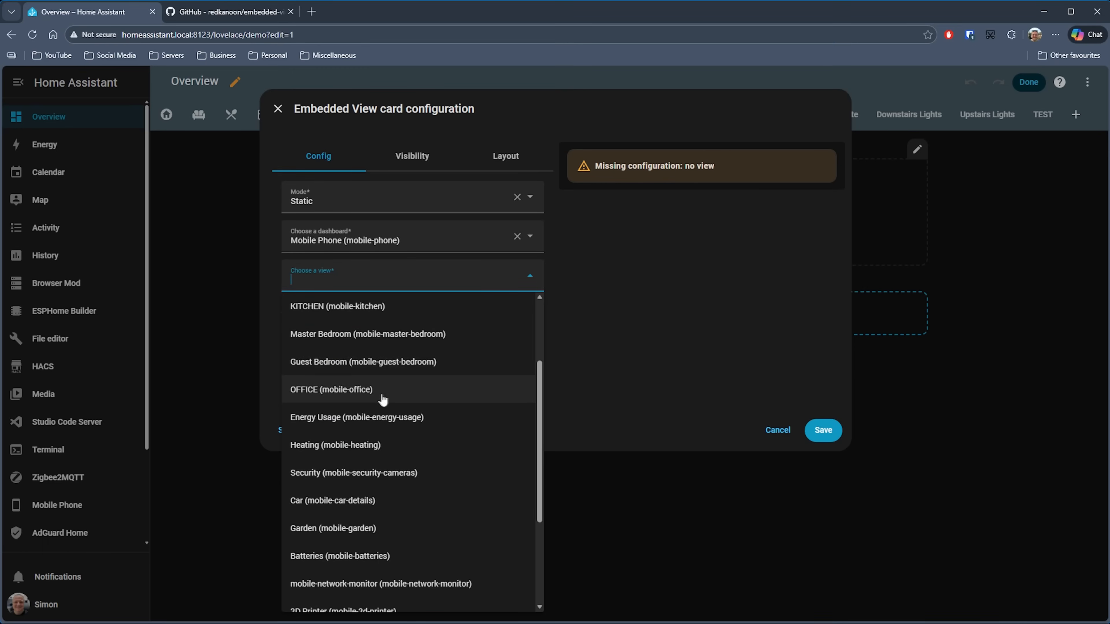
click(331, 389)
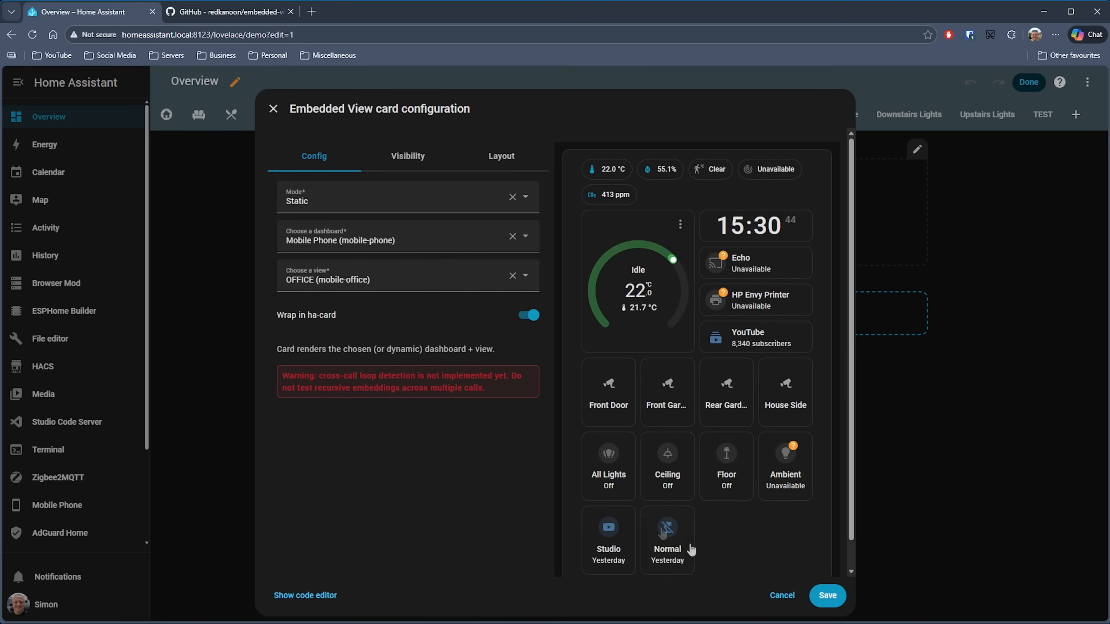
click(826, 595)
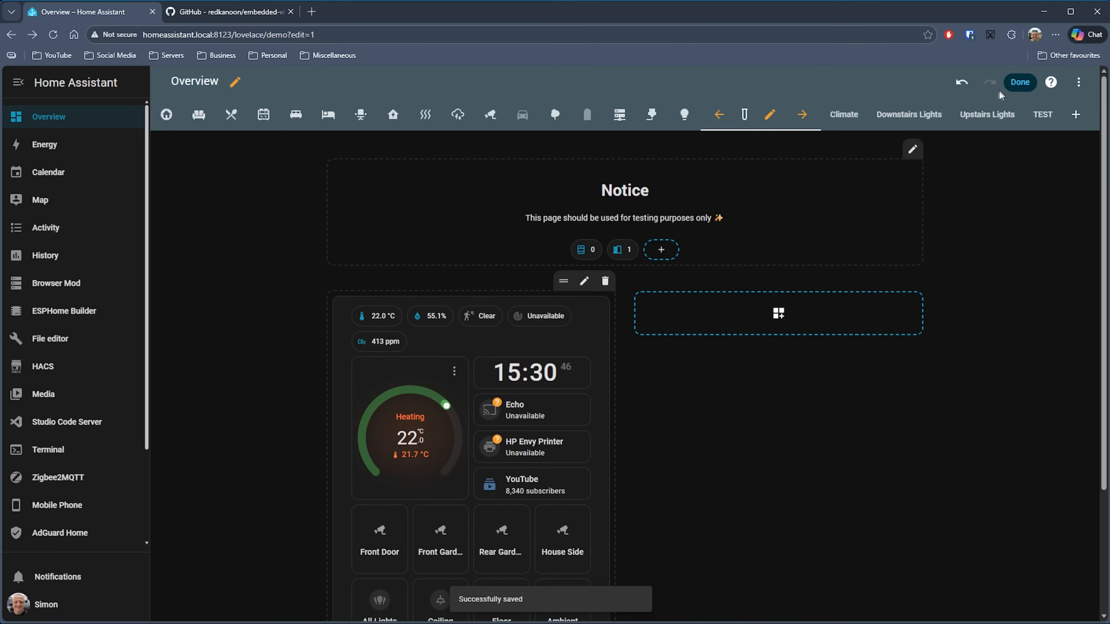
Leave dashboard edit mode to show the embedded OFFICE view normally.
click(1019, 82)
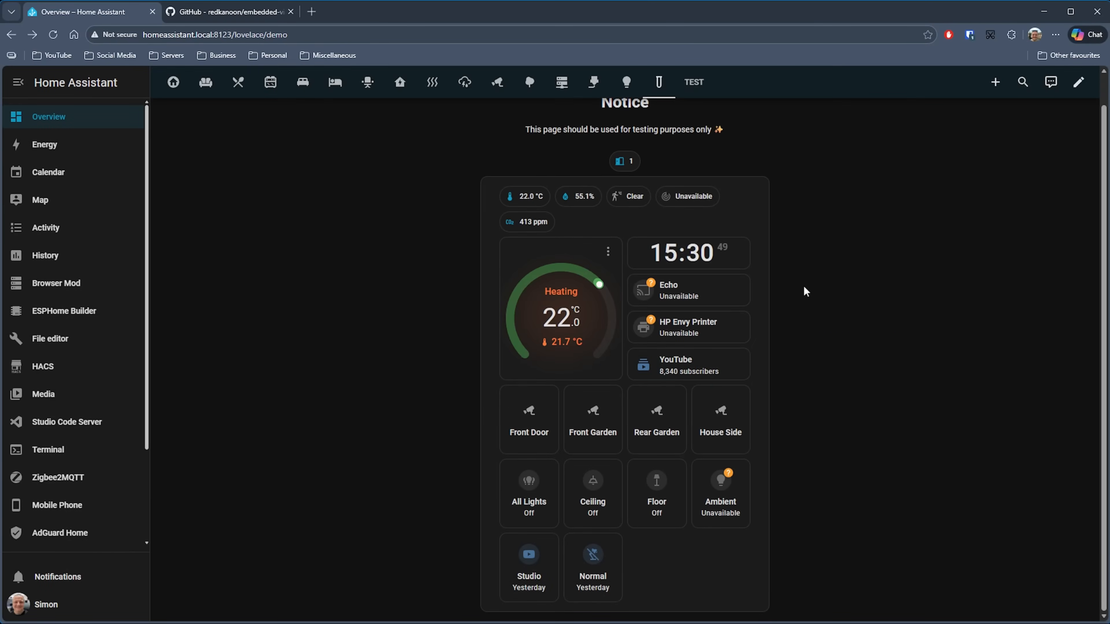
mouse_move(753, 292)
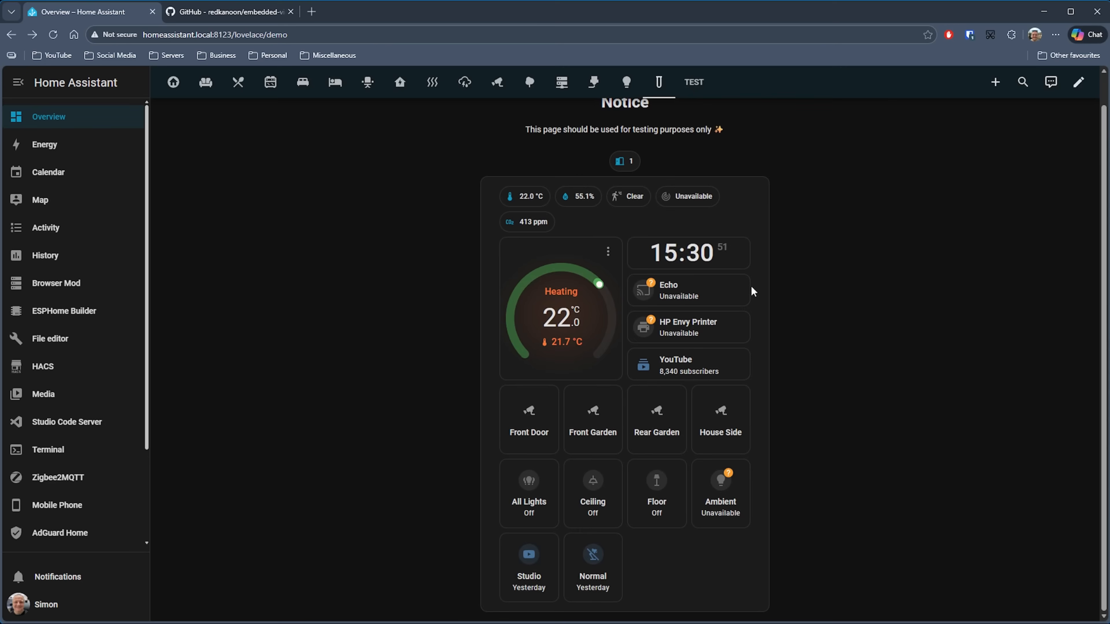
mouse_move(57, 505)
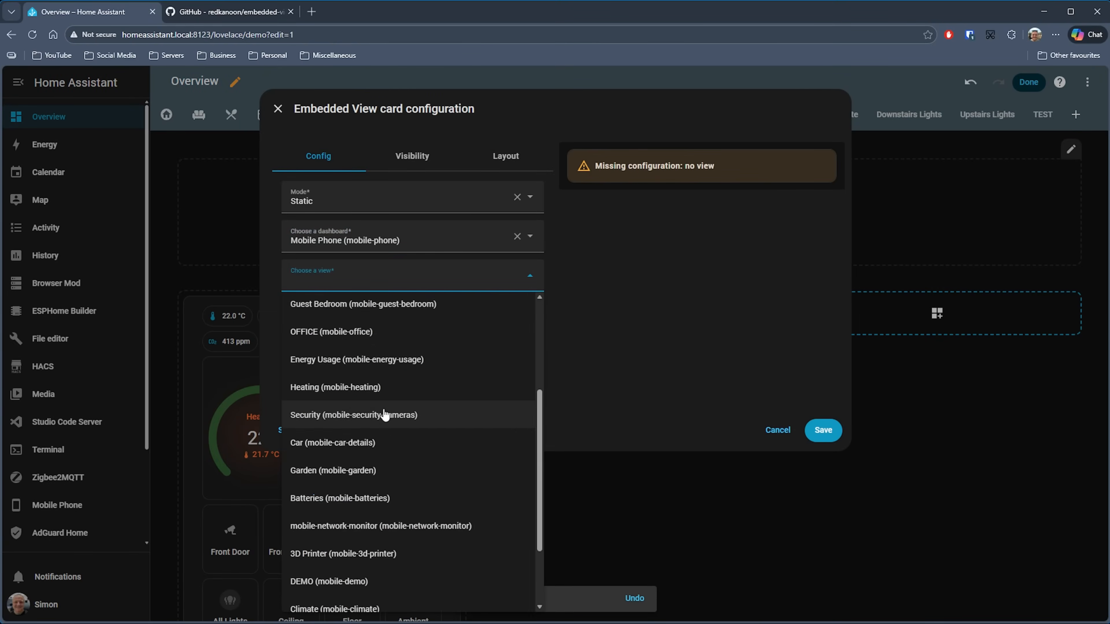
Save a second Embedded View card for the mobile-network-monitor view and review its charts.
click(381, 526)
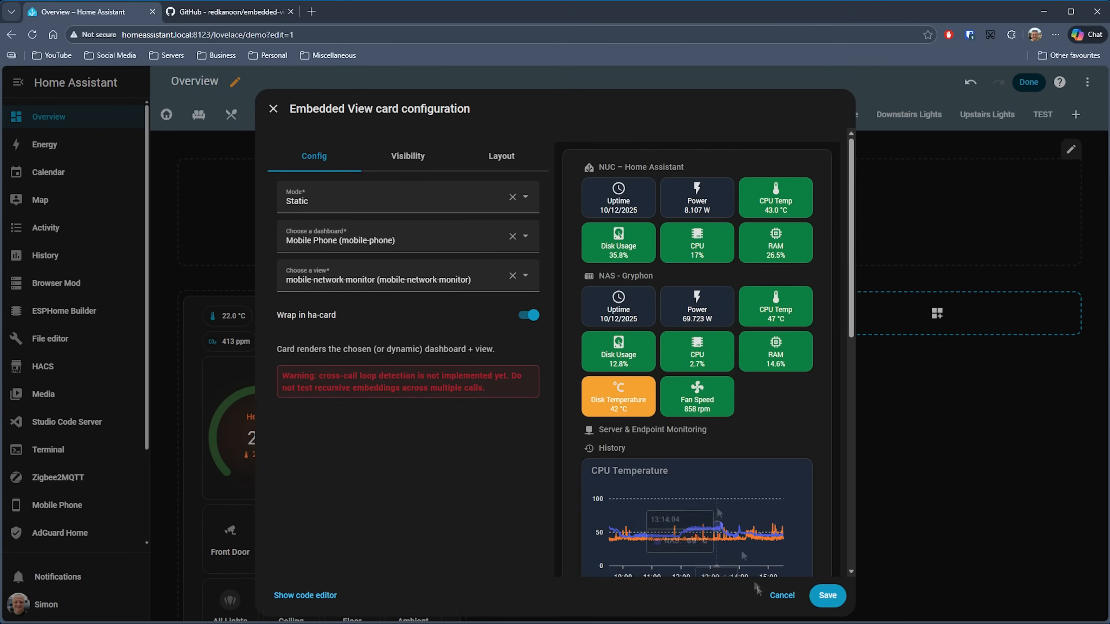
click(826, 595)
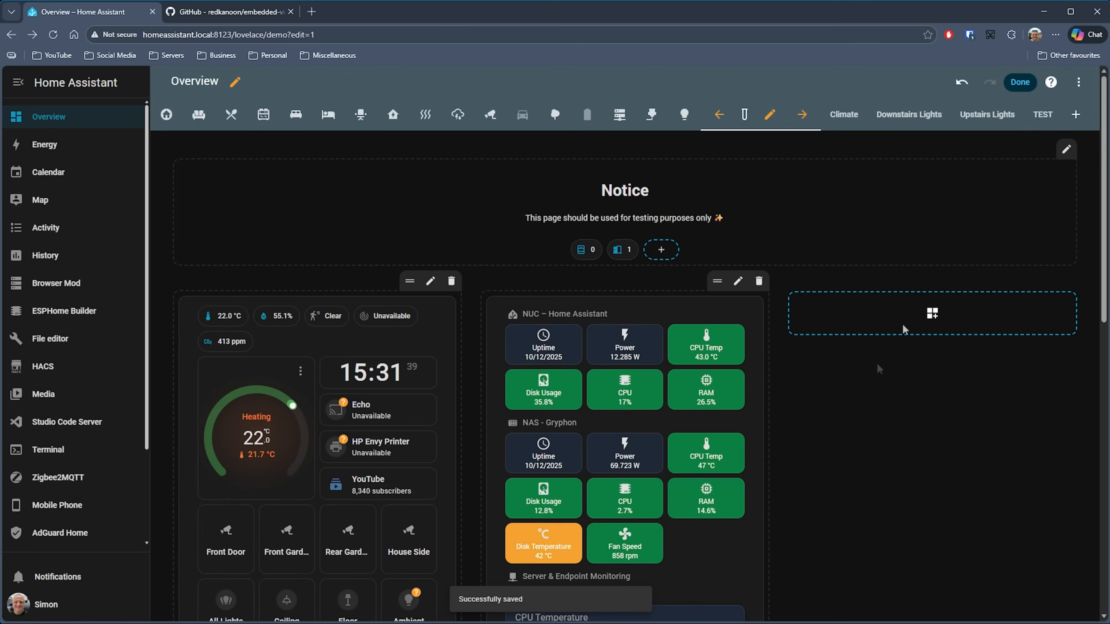
click(1019, 82)
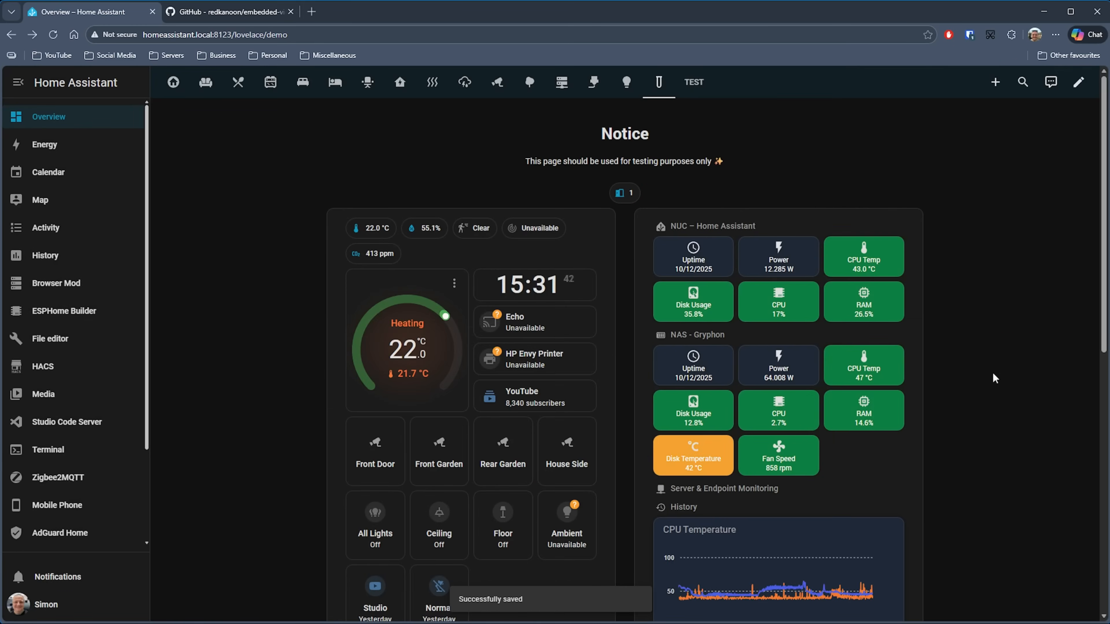
scroll(down, 3)
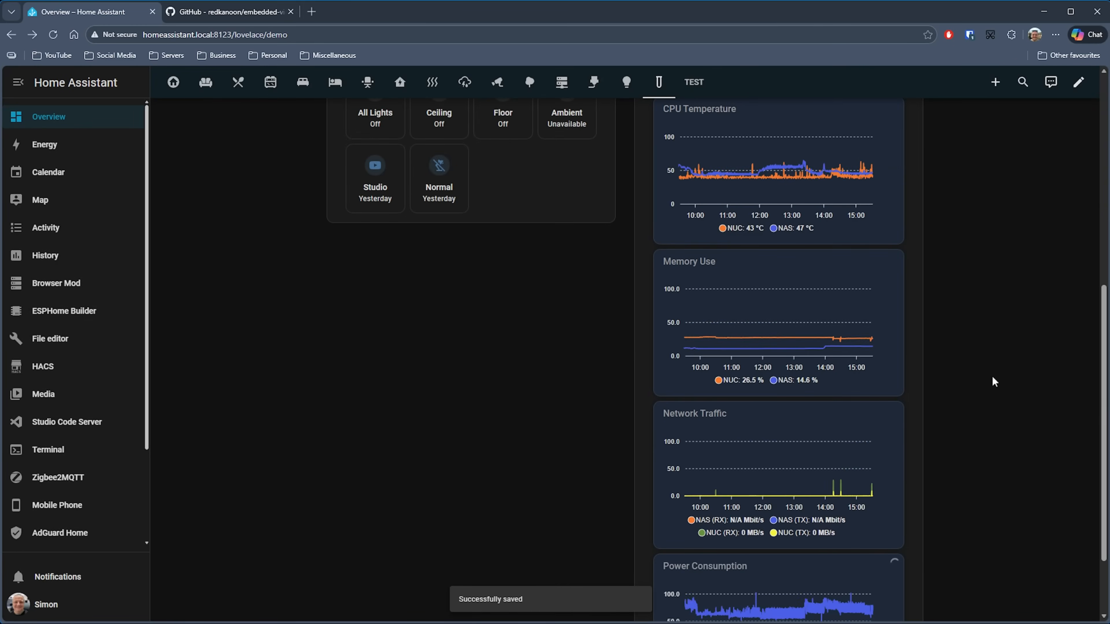
click(227, 12)
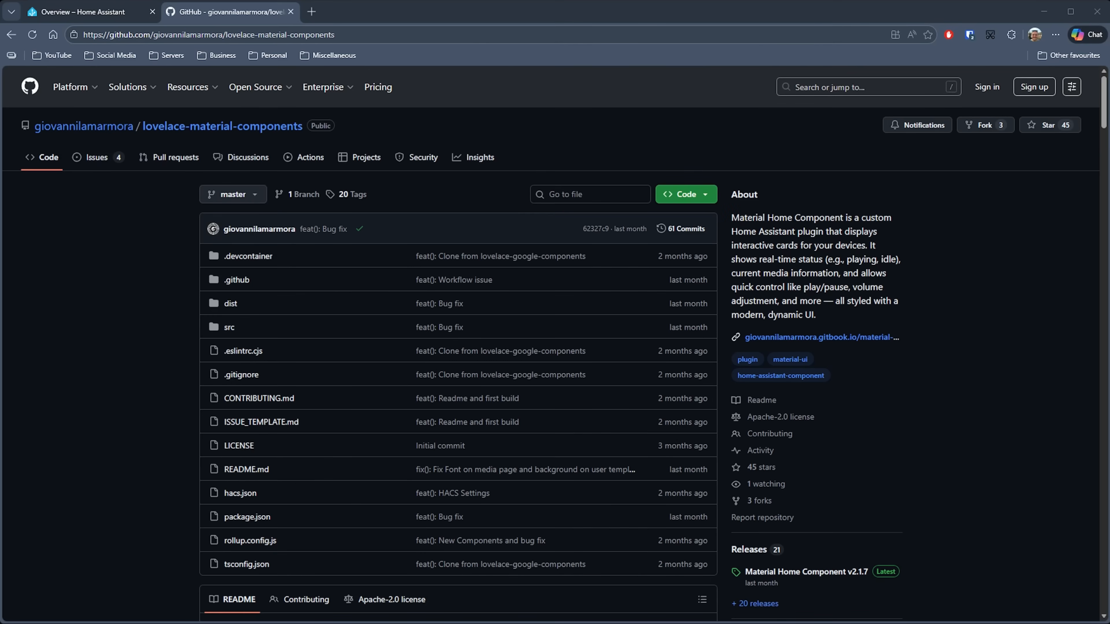
Scroll the lovelace-material-components README light and dark card examples, then return to Home Assistant.
scroll(down, 3)
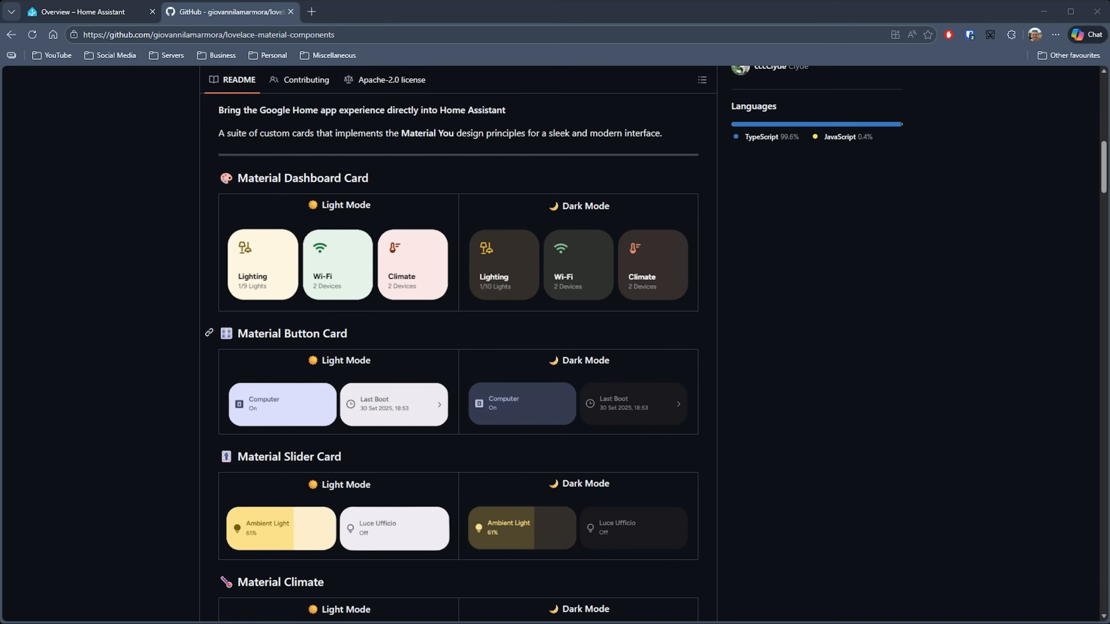
scroll(down, 3)
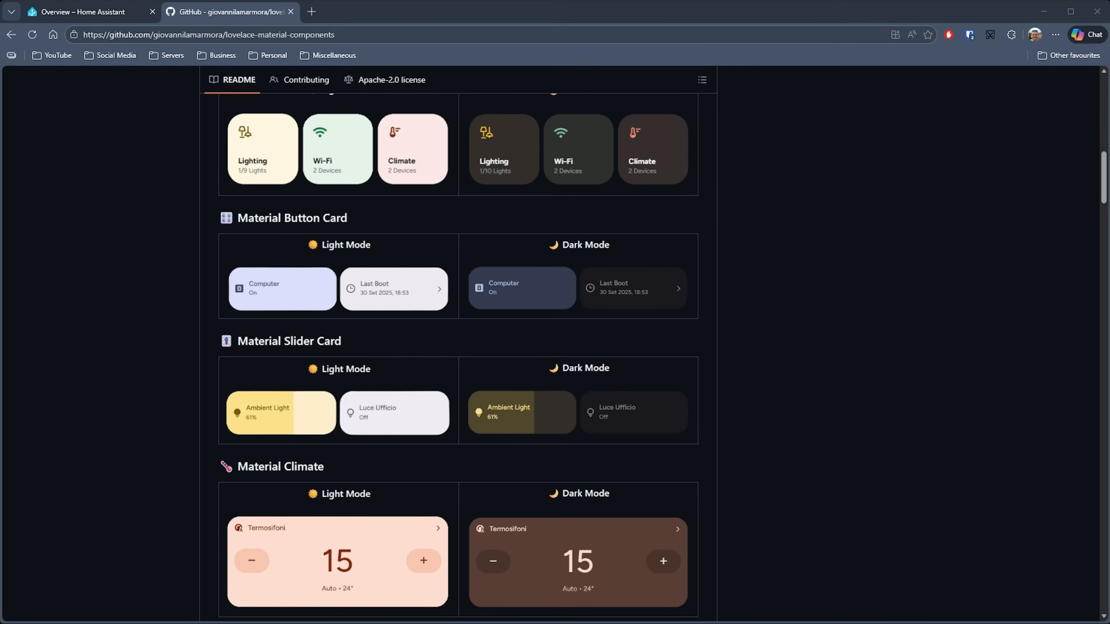
scroll(down, 3)
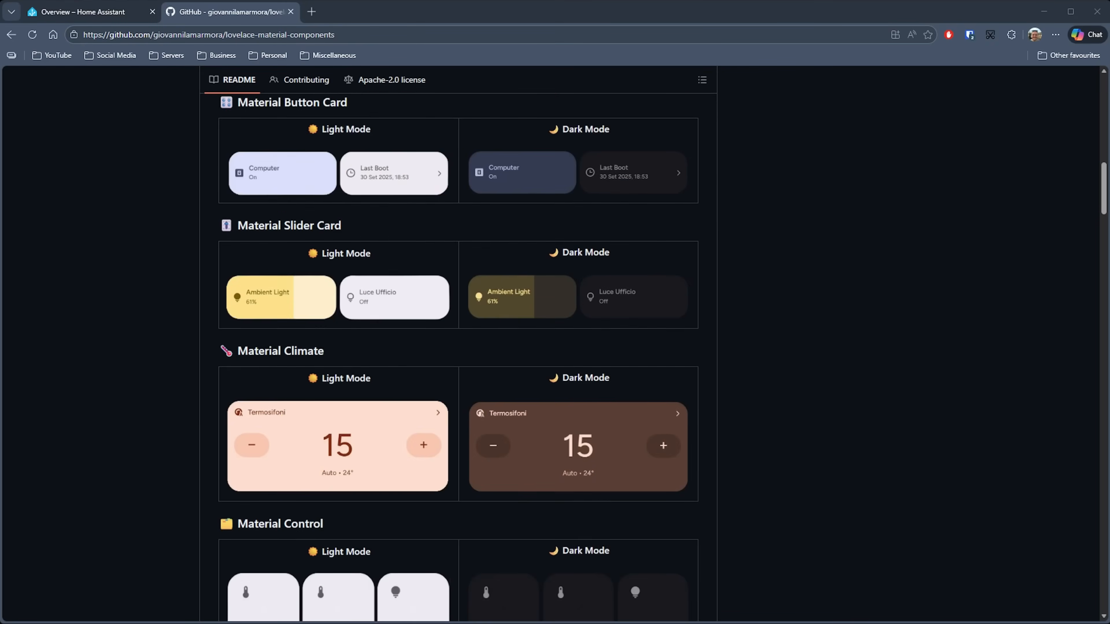
scroll(down, 3)
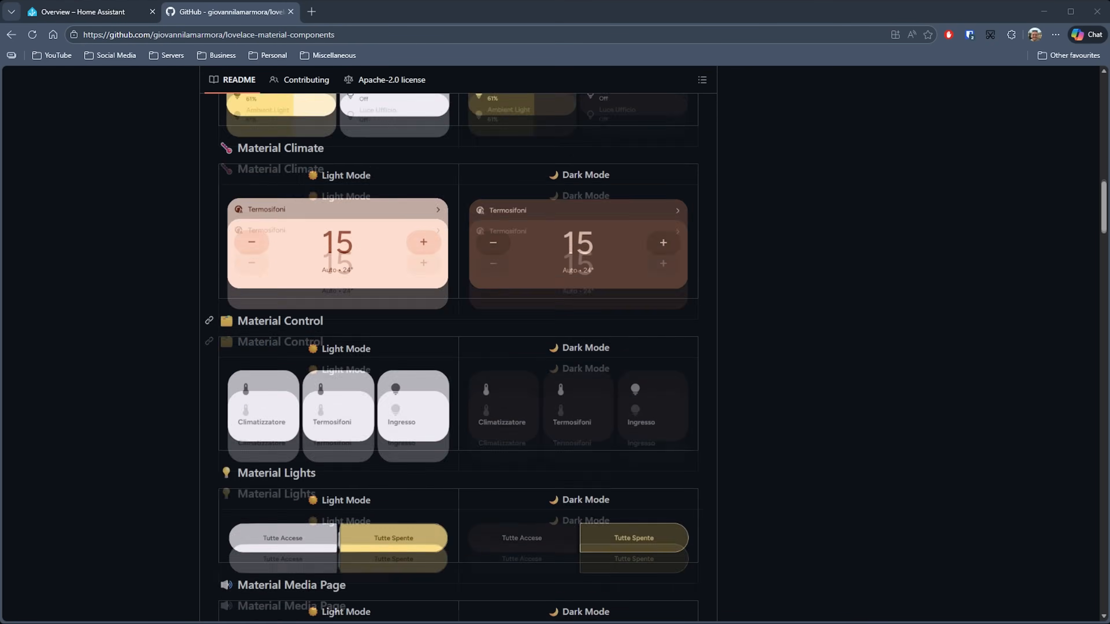
click(78, 12)
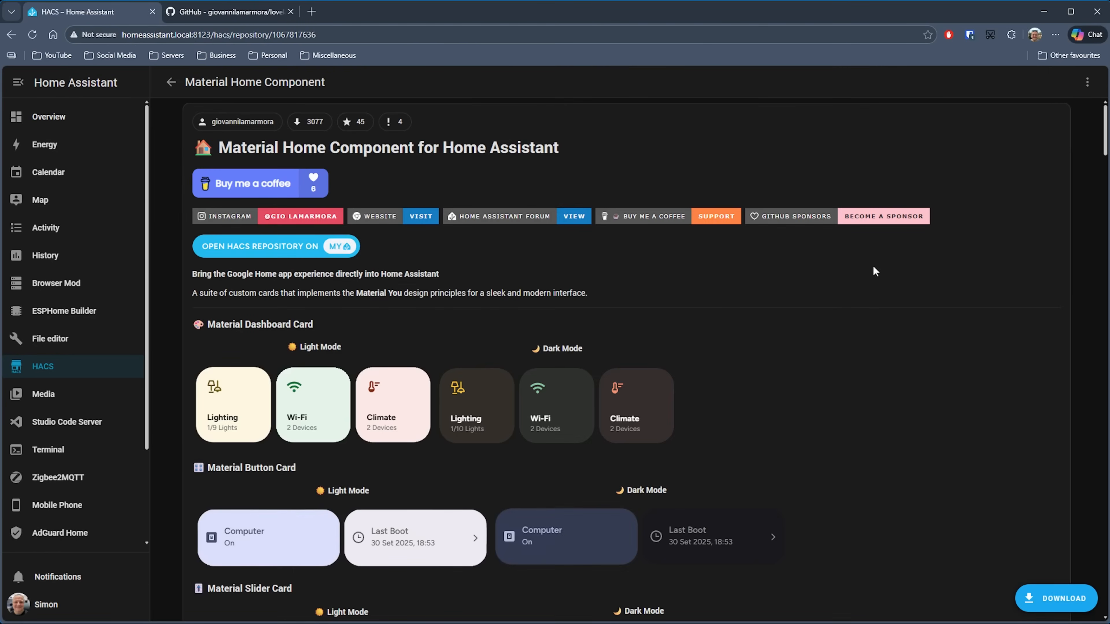
mouse_move(927, 615)
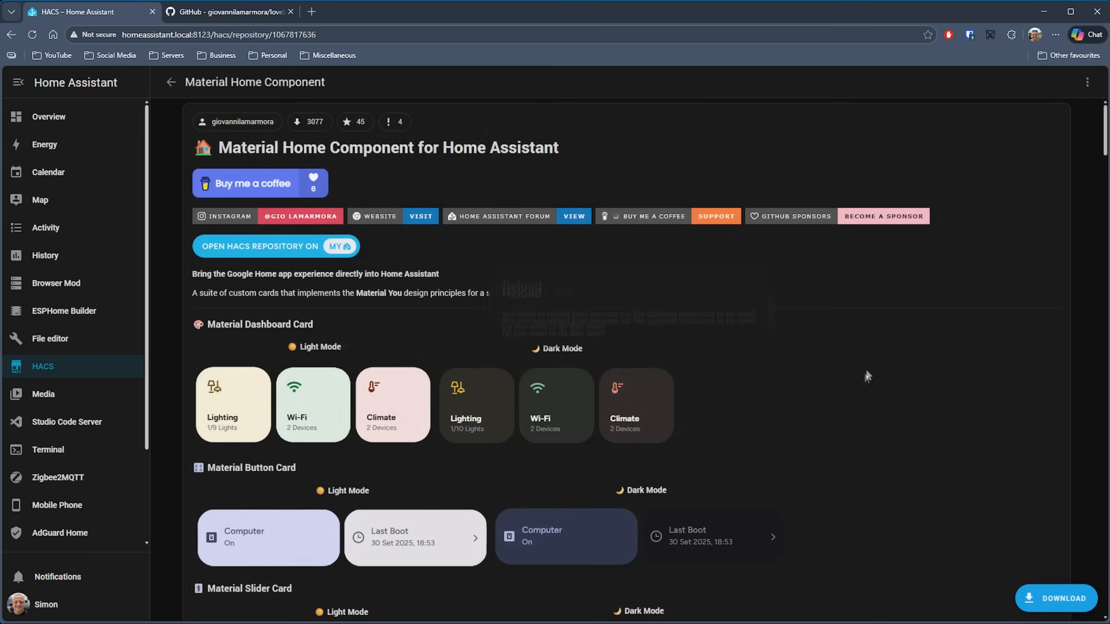
Reload, then add and save a Material Climate card for Wiser Hallway.
click(48, 116)
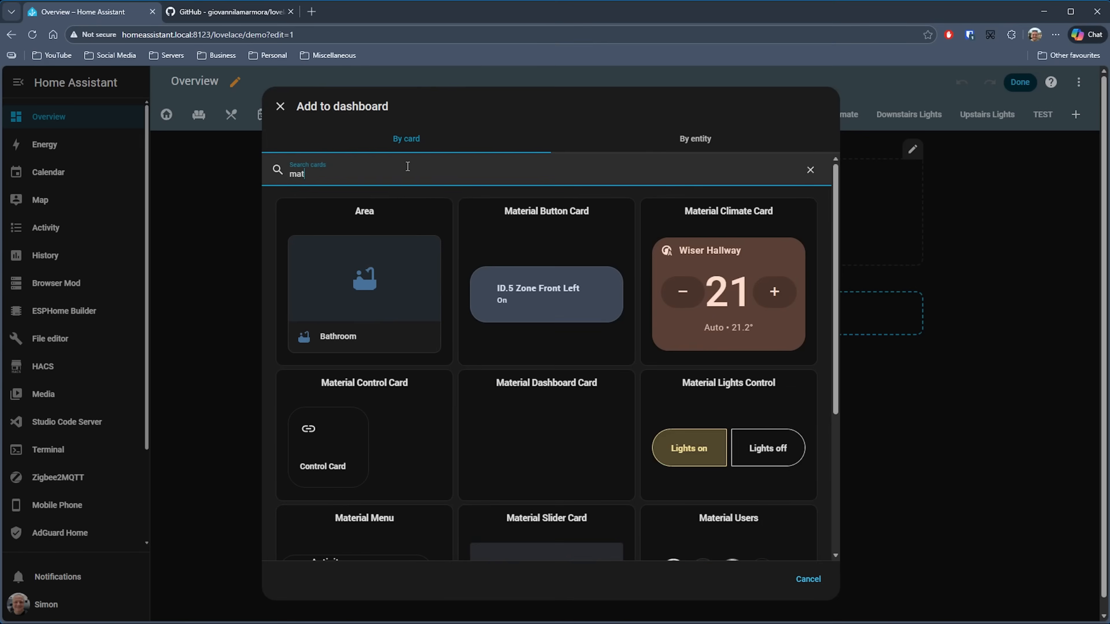
click(728, 281)
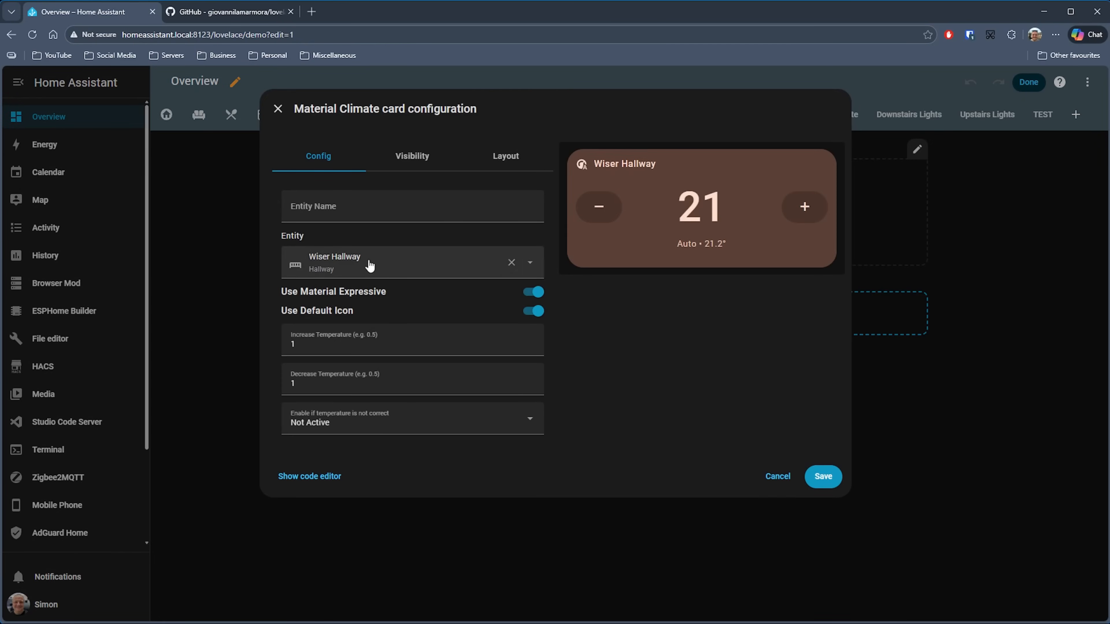
mouse_move(339, 366)
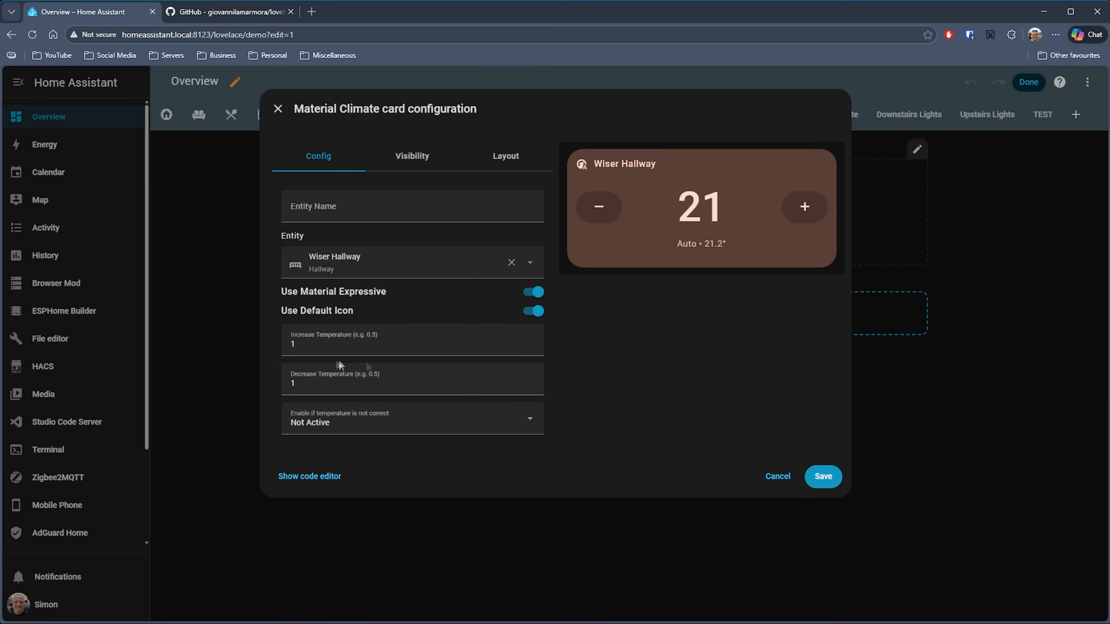
mouse_move(352, 251)
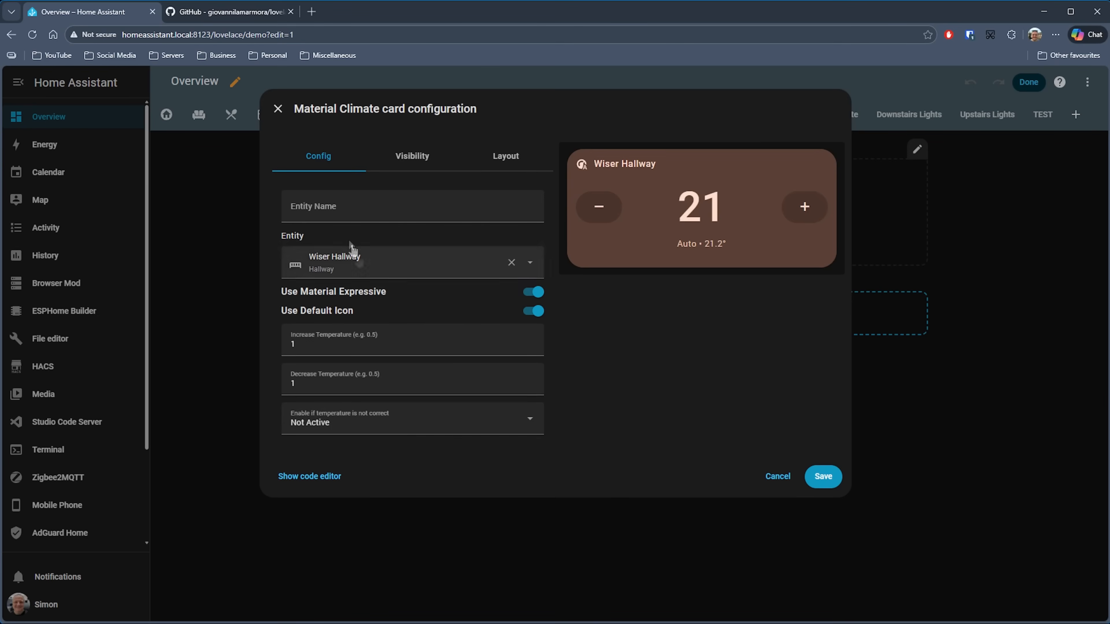
click(822, 477)
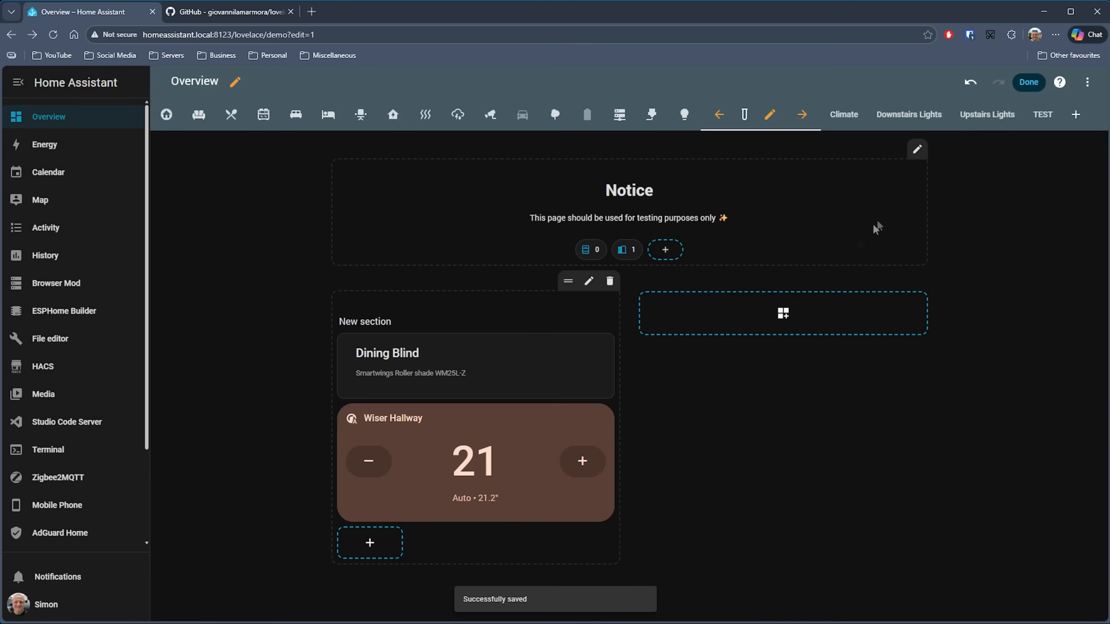
click(1027, 82)
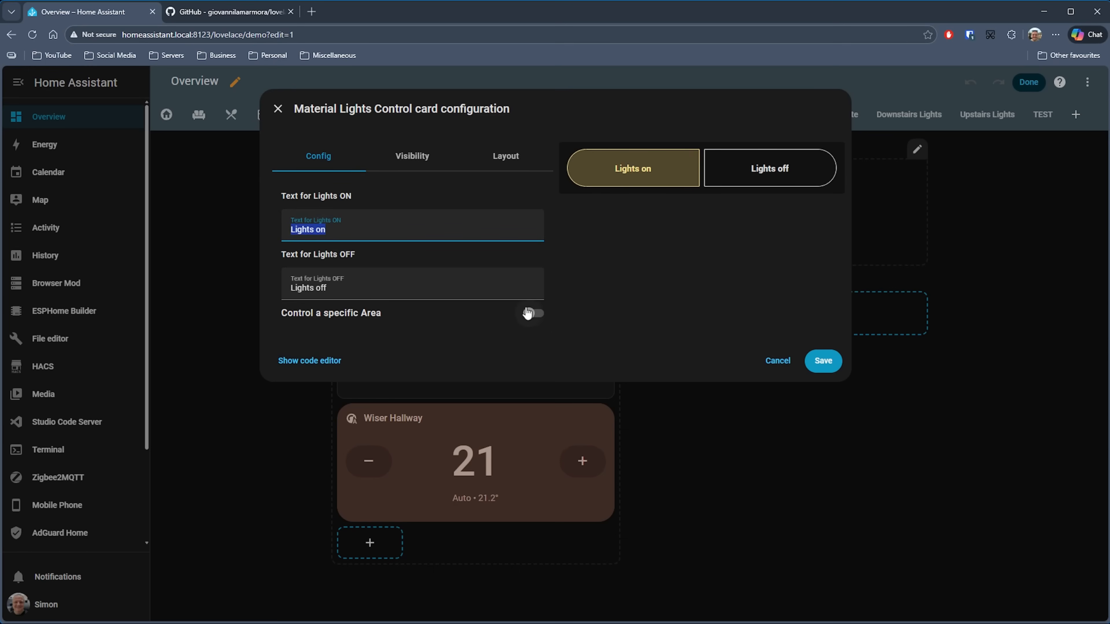
Save a Material Lights Control card controlling the Office area and leave dashboard edit mode.
click(531, 313)
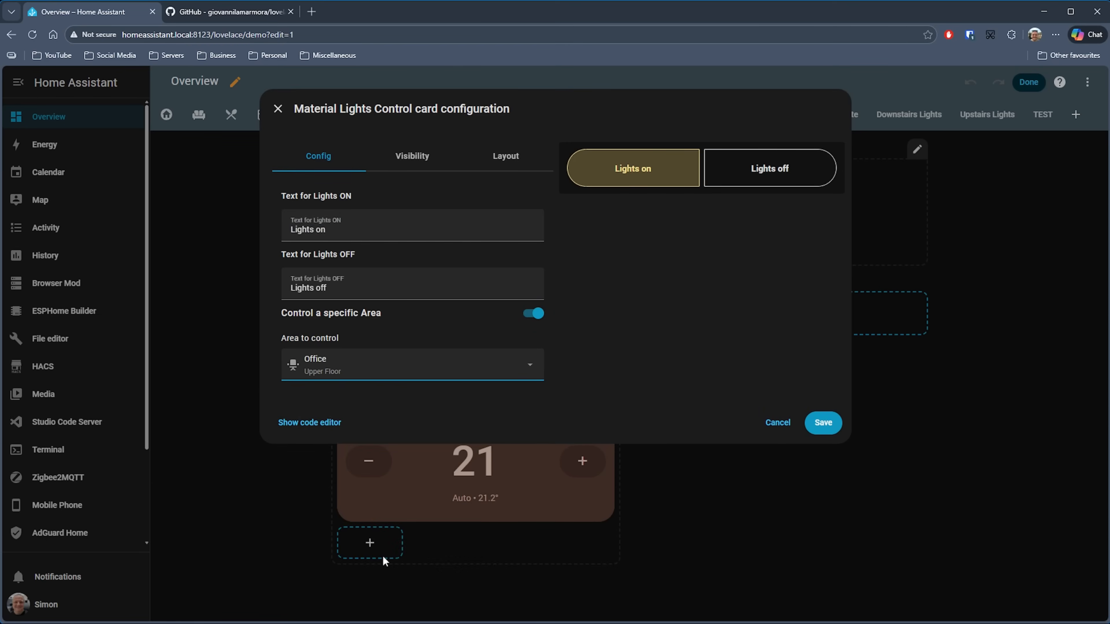
click(823, 423)
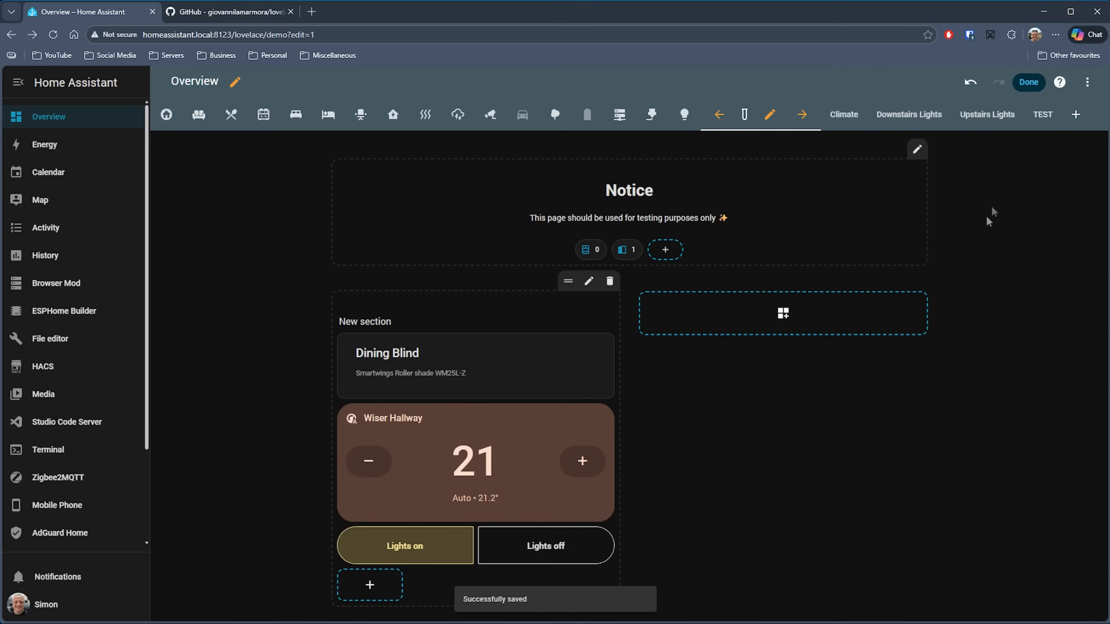
click(1028, 82)
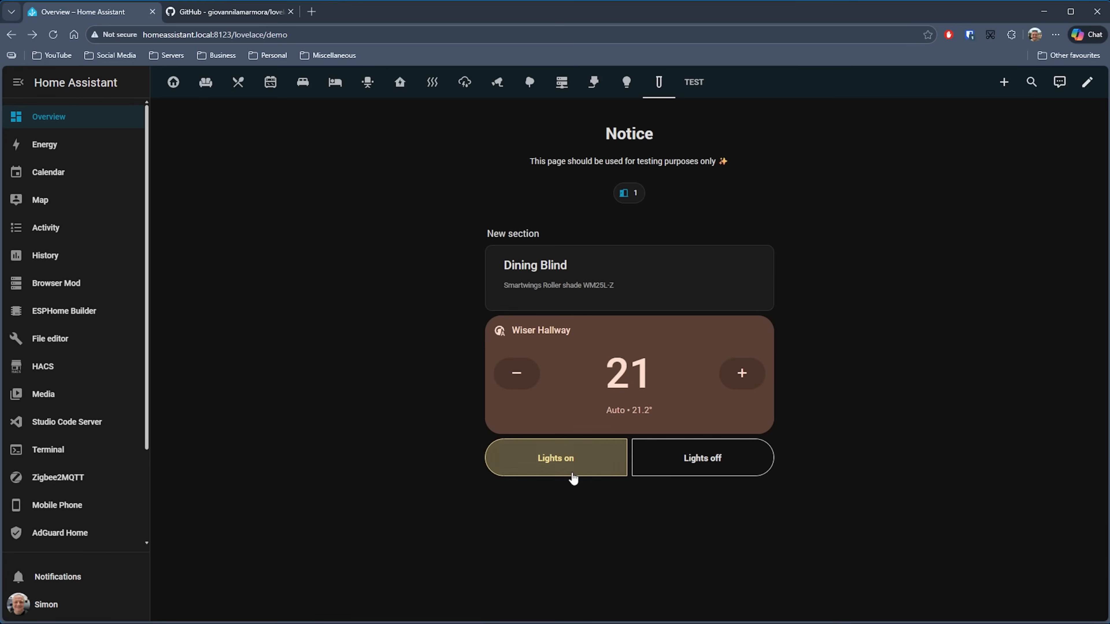
mouse_move(719, 481)
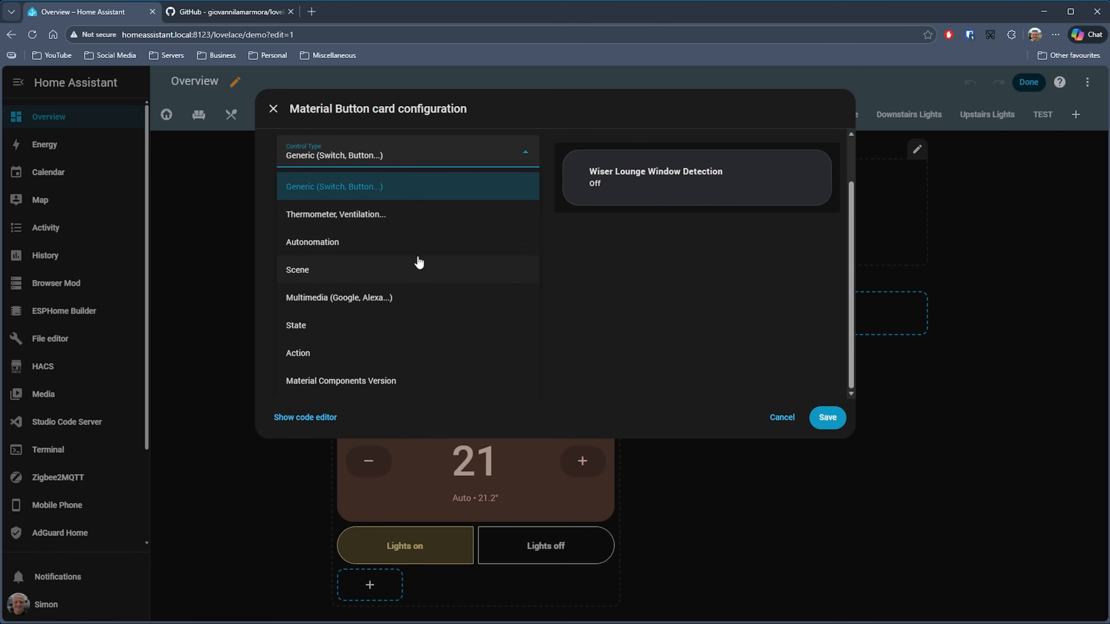
mouse_move(347, 199)
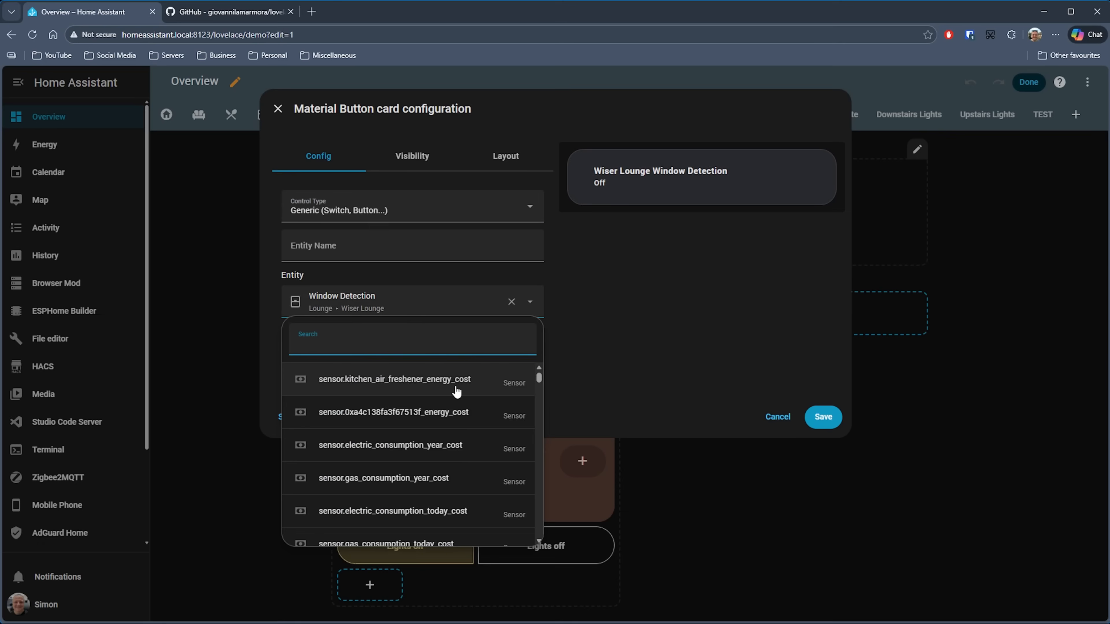
Save a Material Button card for Christmas Lights found via 'chris', then re-enter dashboard editing.
click(410, 344)
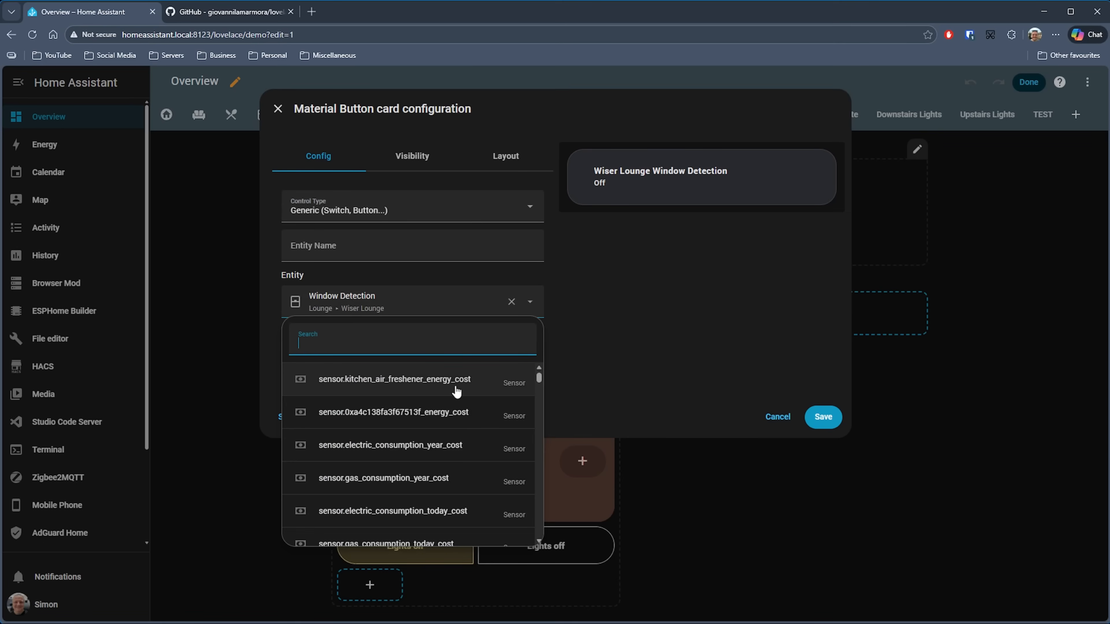
text(chris)
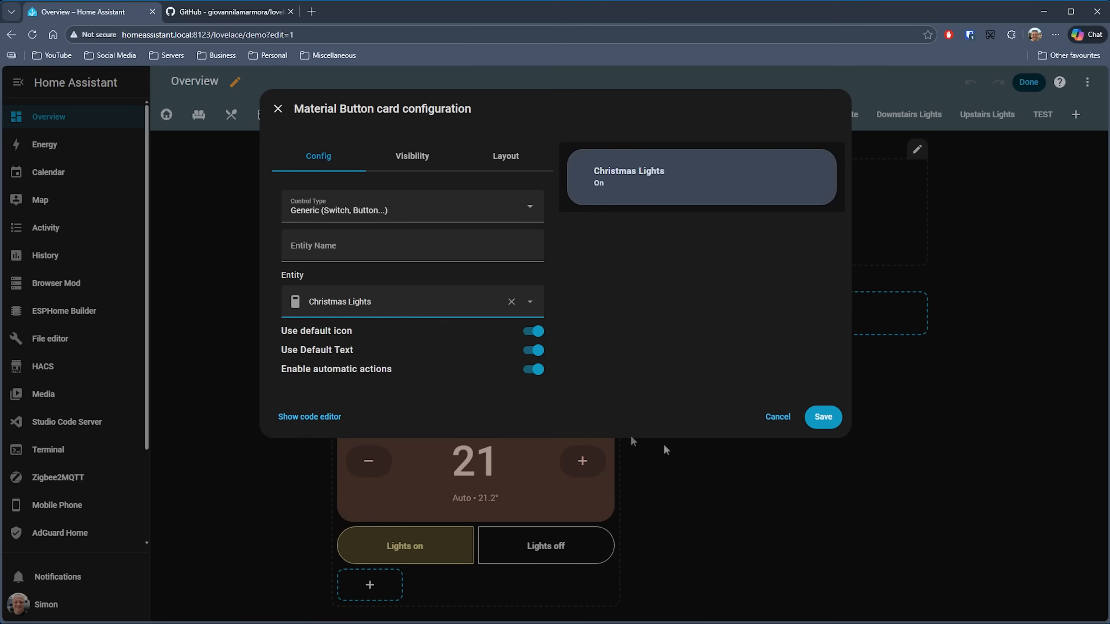
click(822, 417)
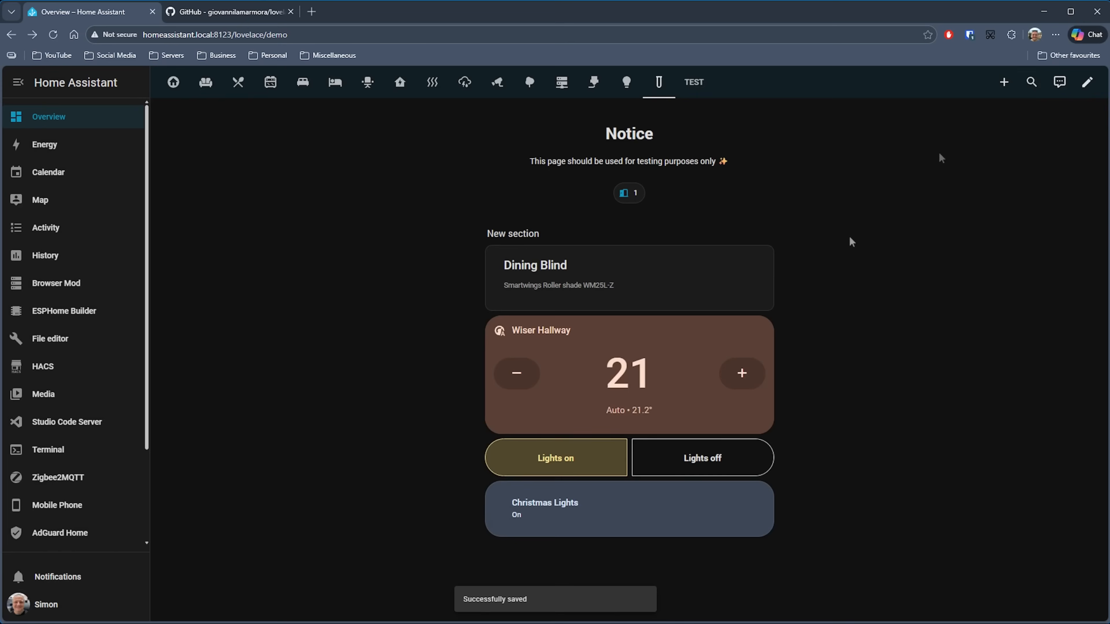
click(1088, 82)
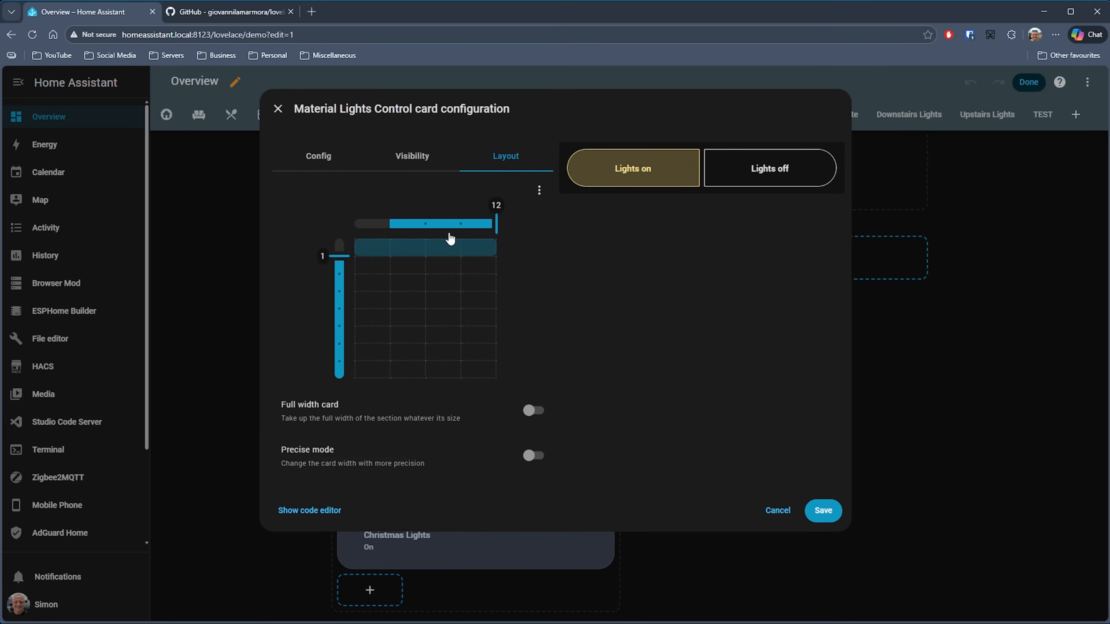
Switch to the simple-swipe-card GitHub repository tab.
click(230, 11)
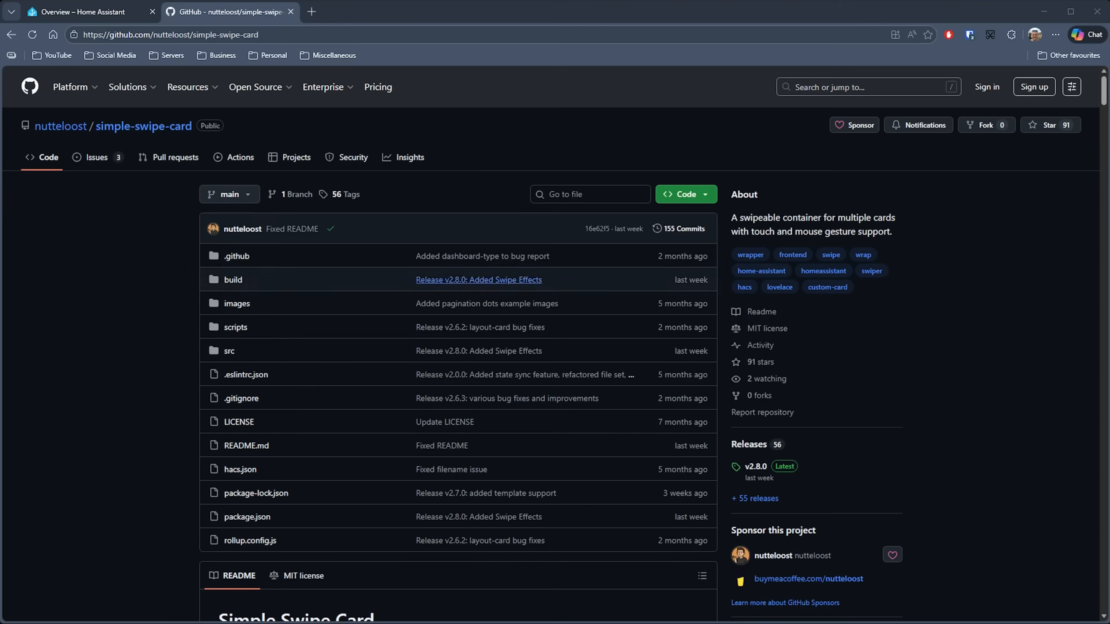
Review the simple-swipe-card README and return to its HACS page in Home Assistant.
scroll(down, 3)
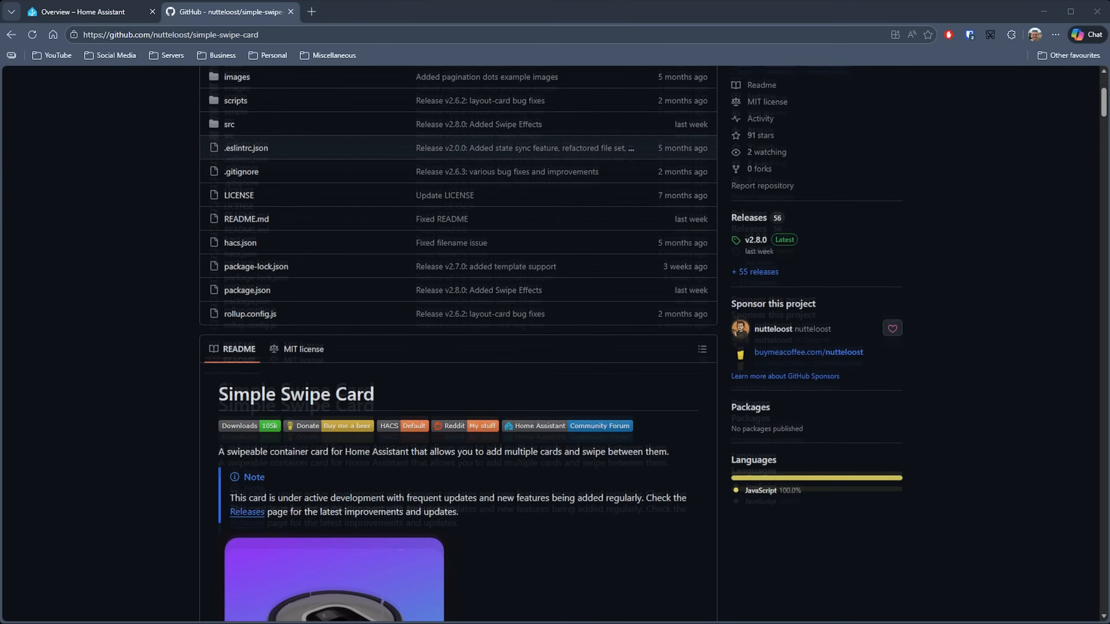
click(79, 12)
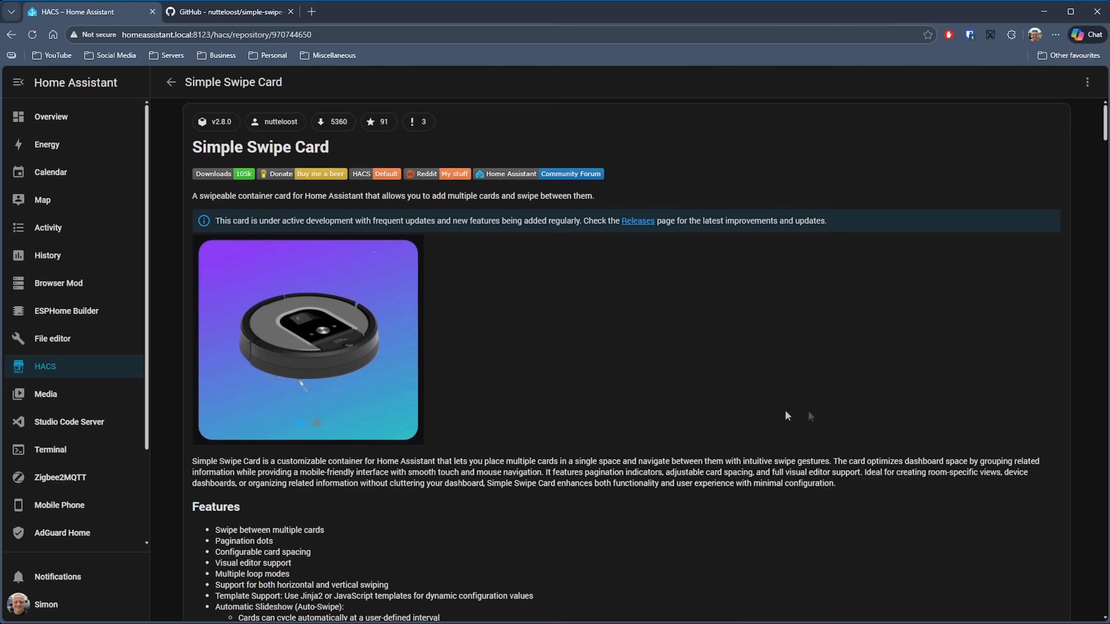
Download Simple Swipe Card version v2.8.0 from HACS.
click(1087, 81)
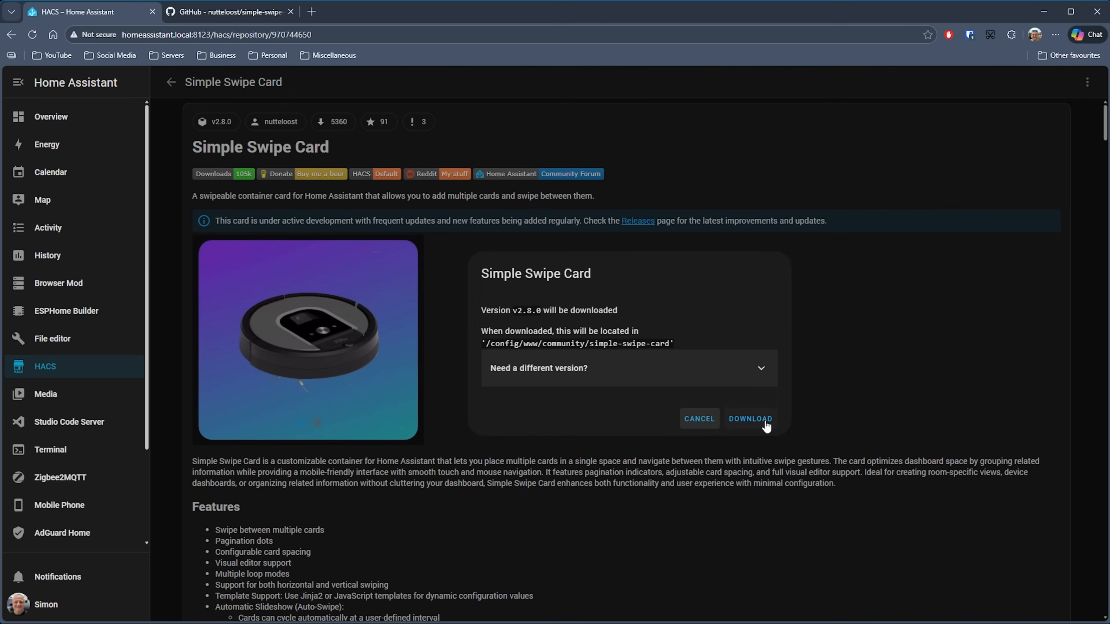
click(749, 418)
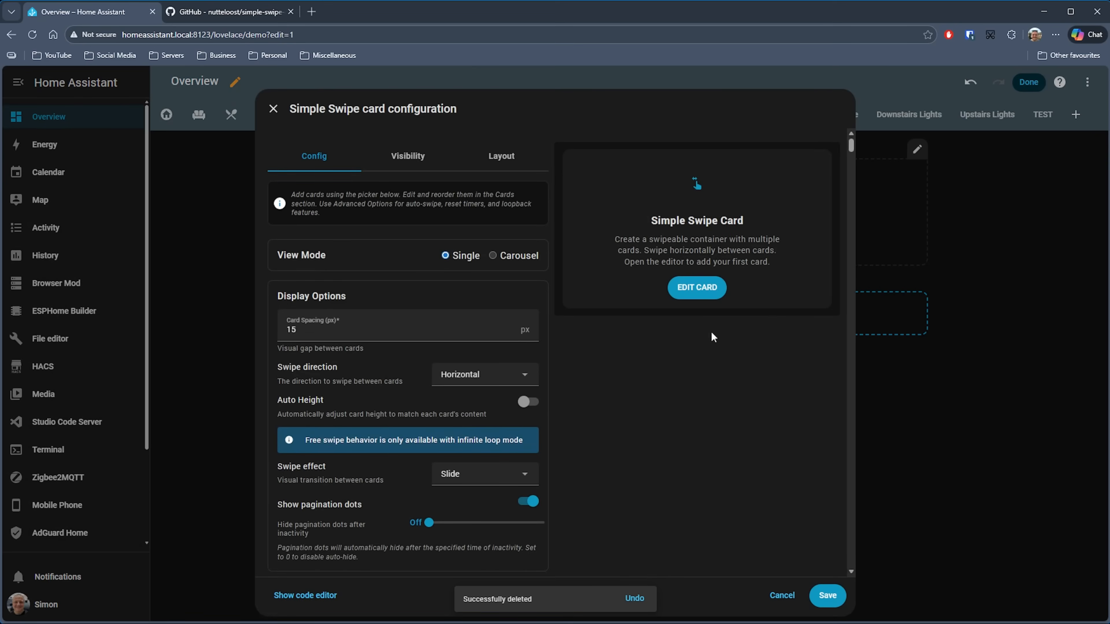
mouse_move(364, 205)
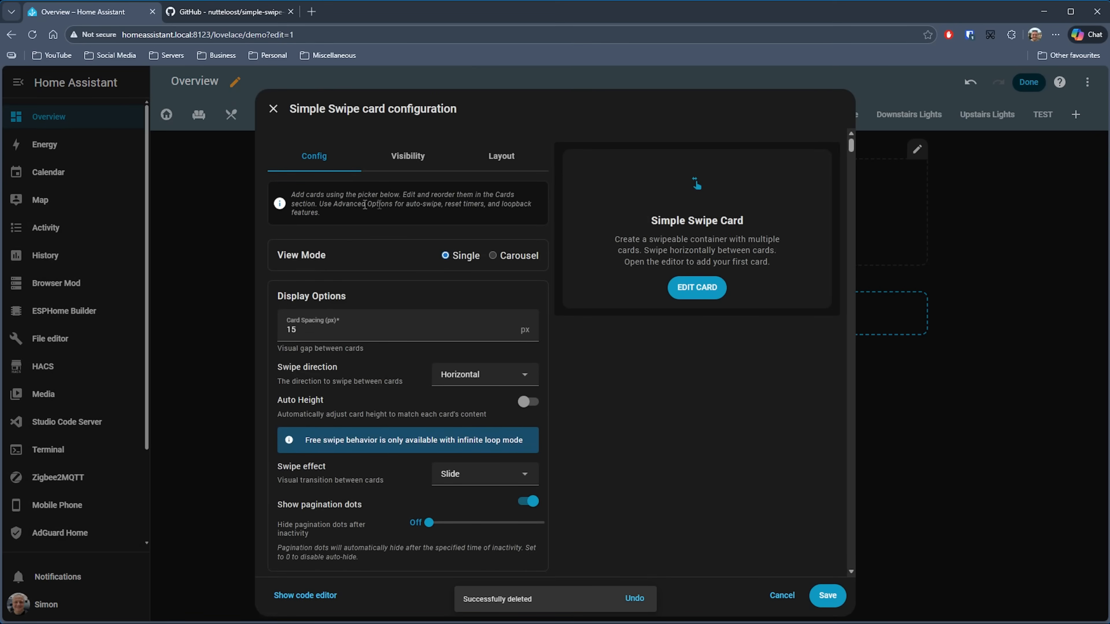
mouse_move(381, 224)
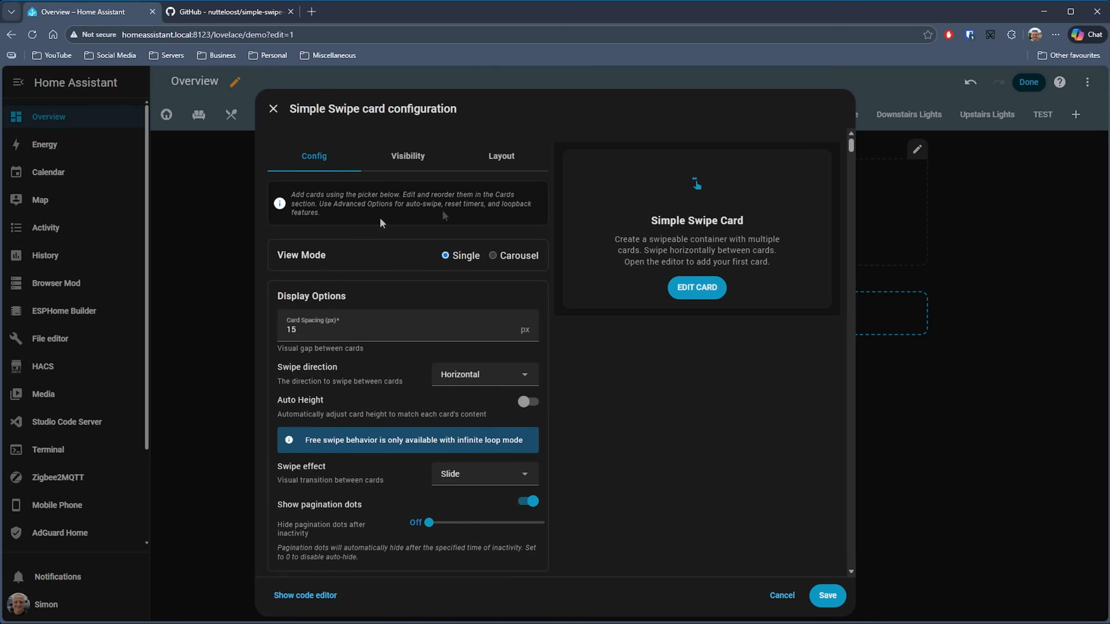
mouse_move(334, 225)
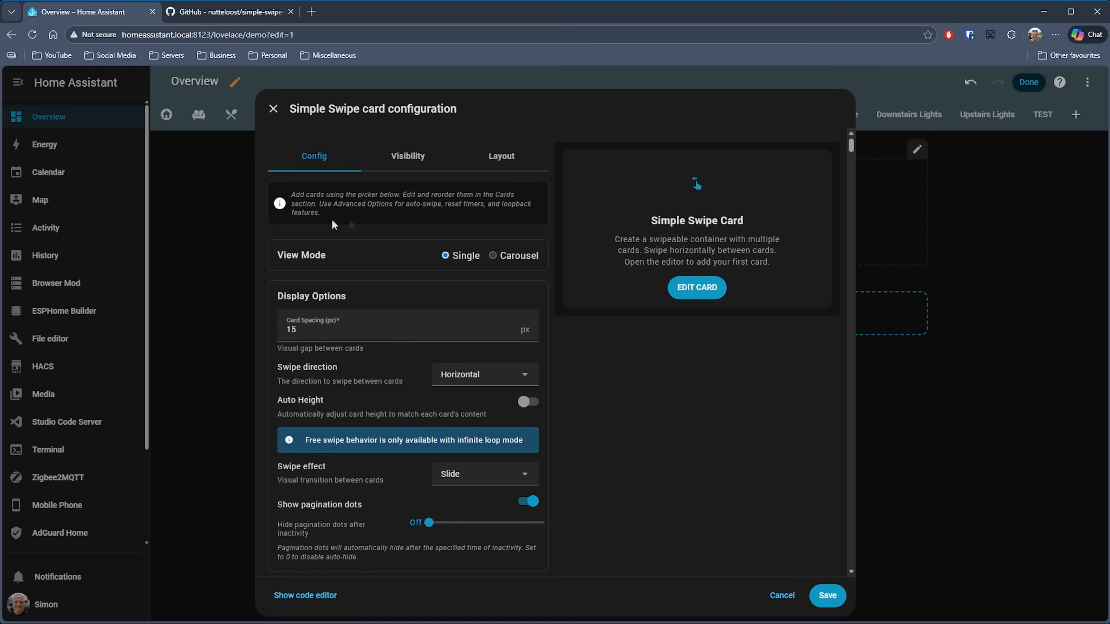
In the new Simple Swipe card editor, preview Carousel view mode and return to Single.
scroll(down, 3)
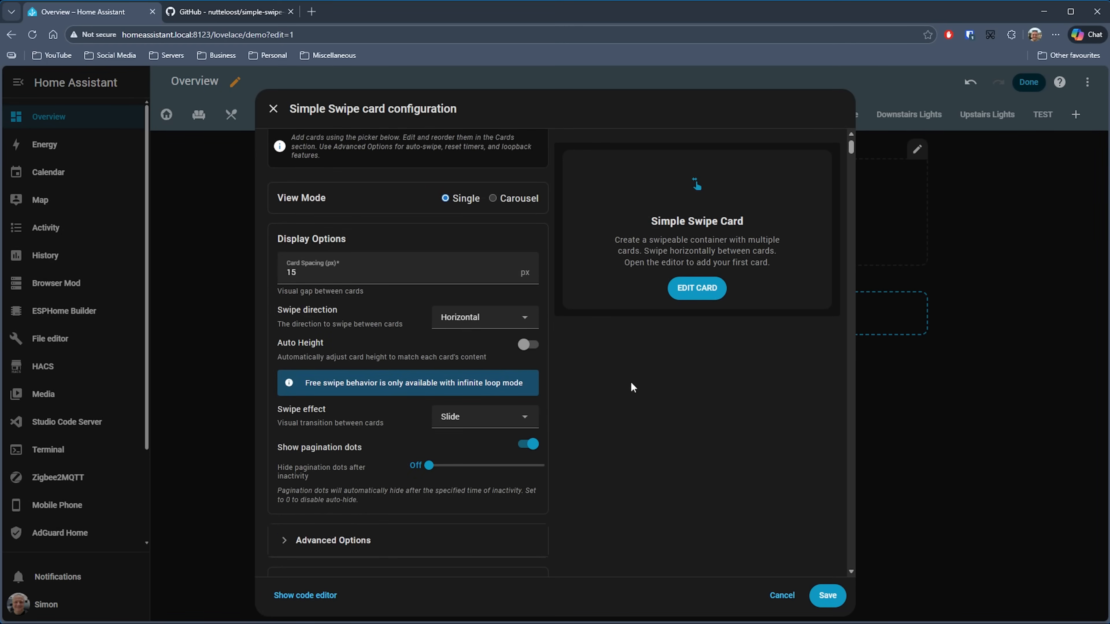
mouse_move(464, 201)
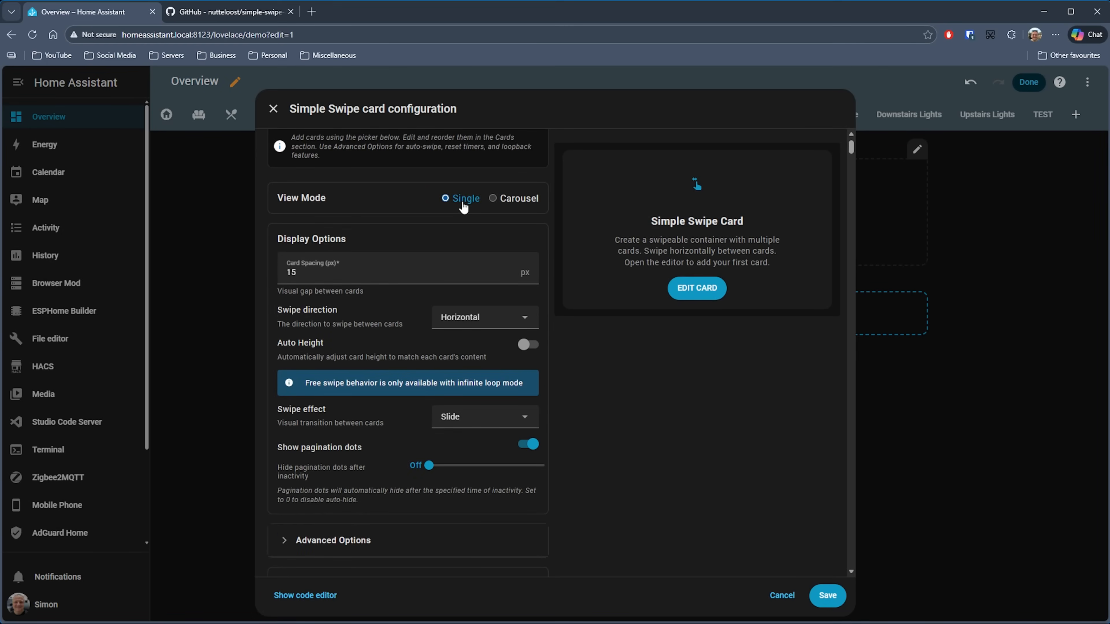
click(492, 198)
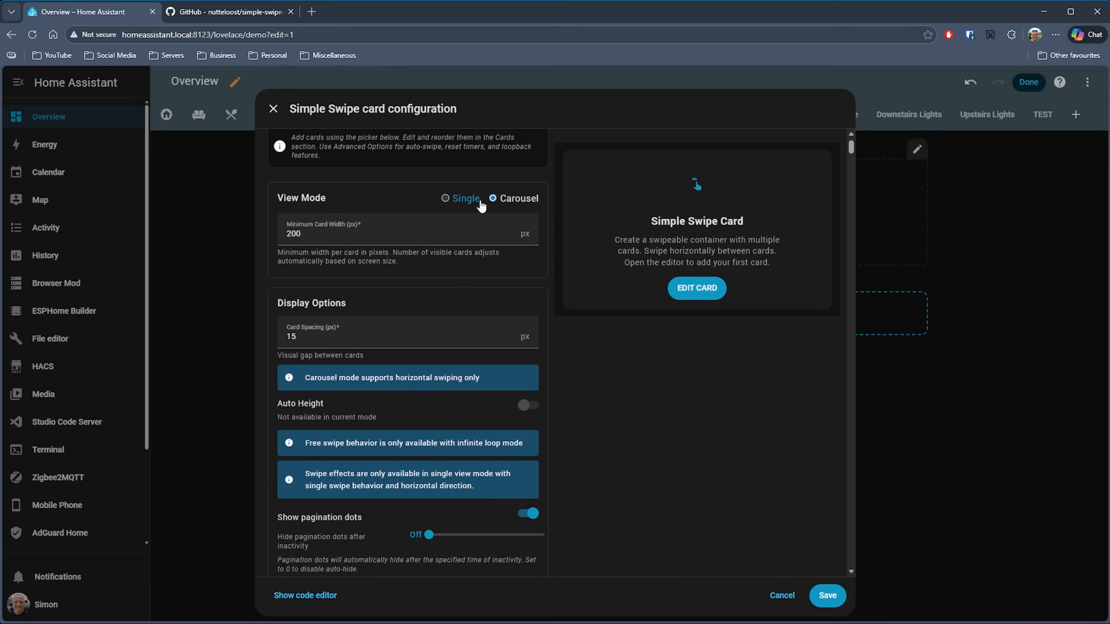
click(445, 199)
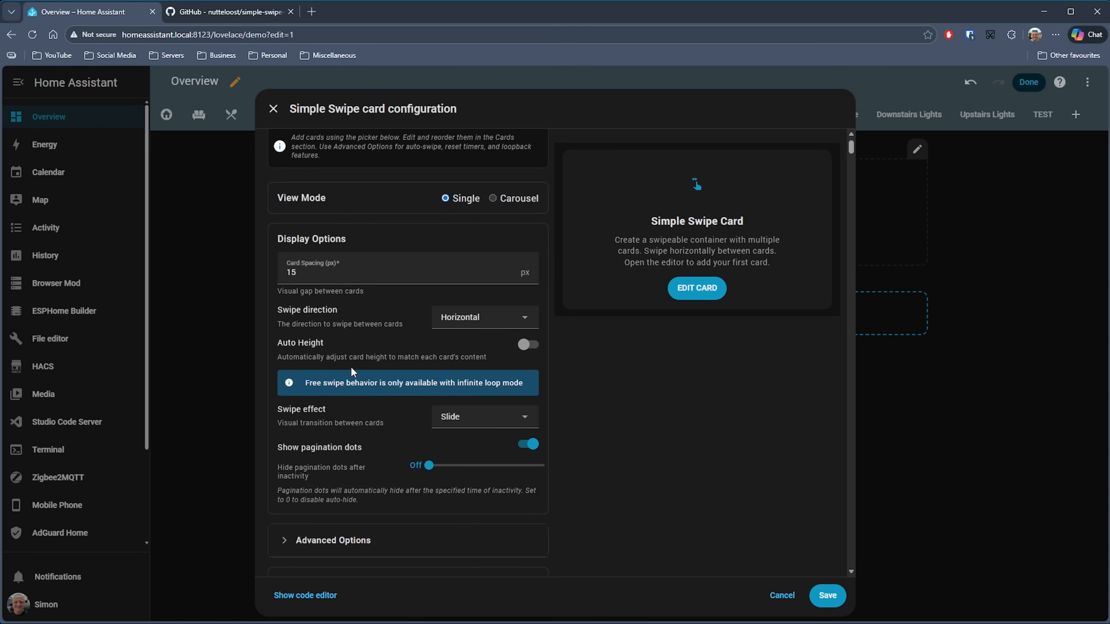
mouse_move(451, 350)
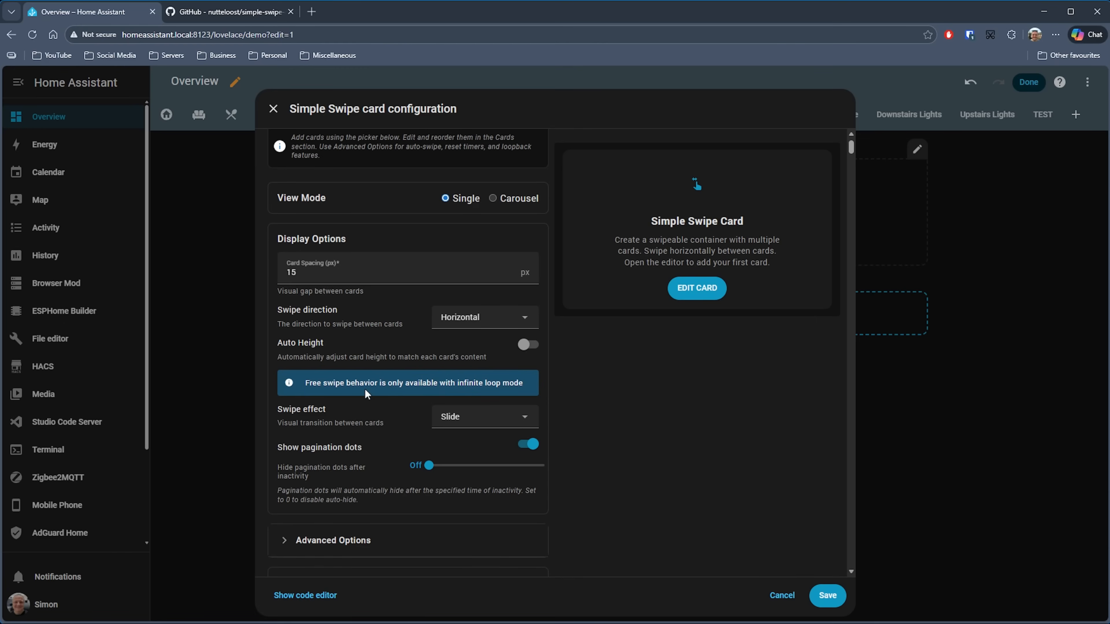
mouse_move(624, 423)
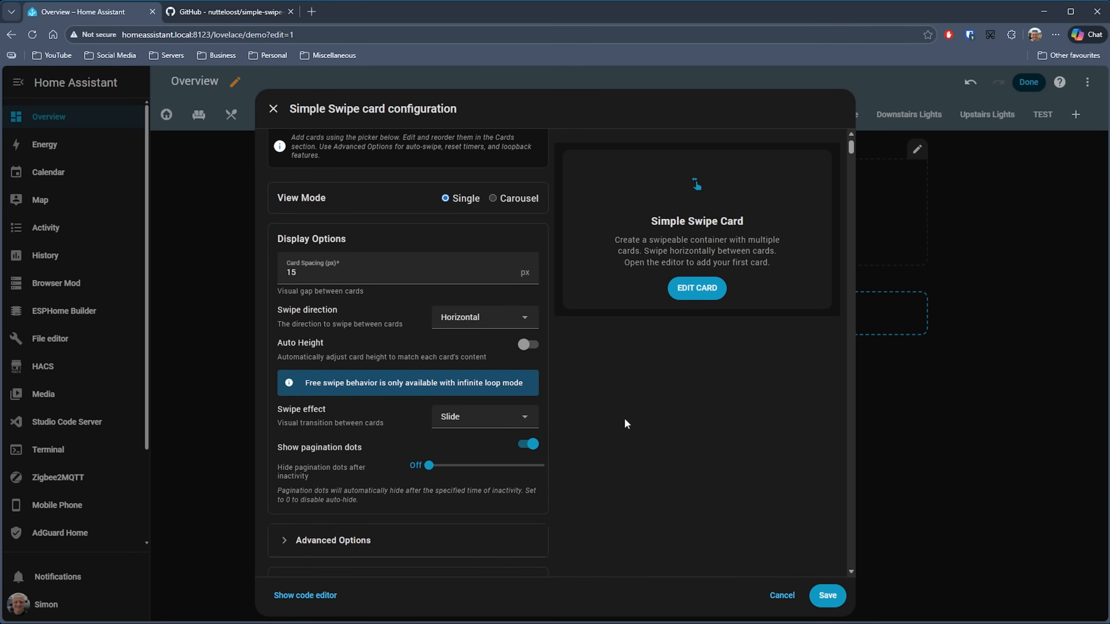
Add a third Mushroom Light card to the swipe card.
scroll(down, 3)
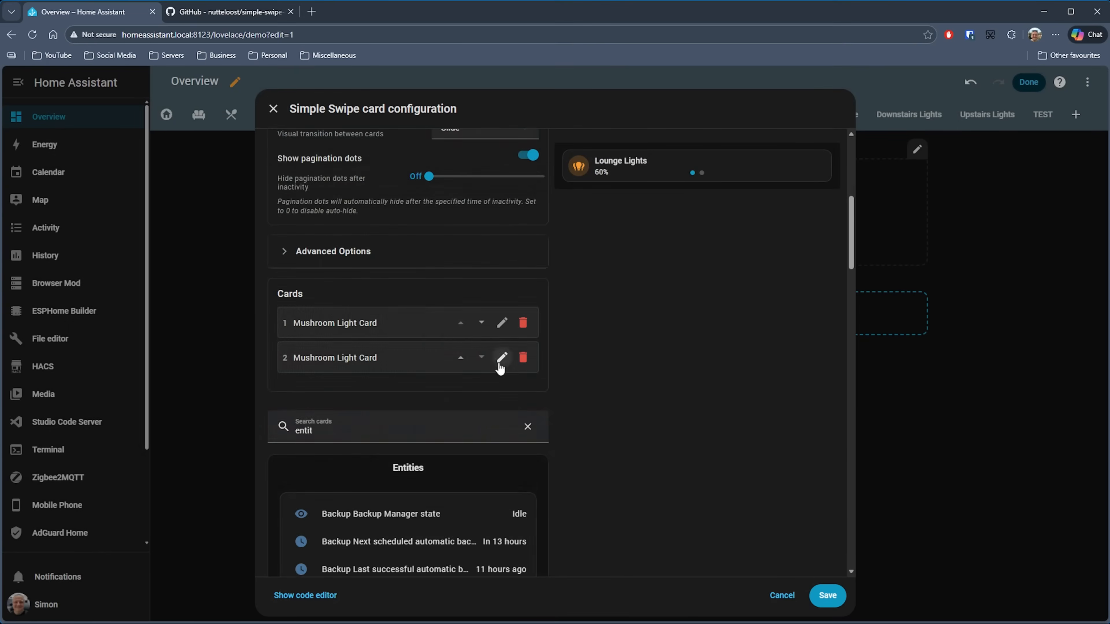
click(502, 358)
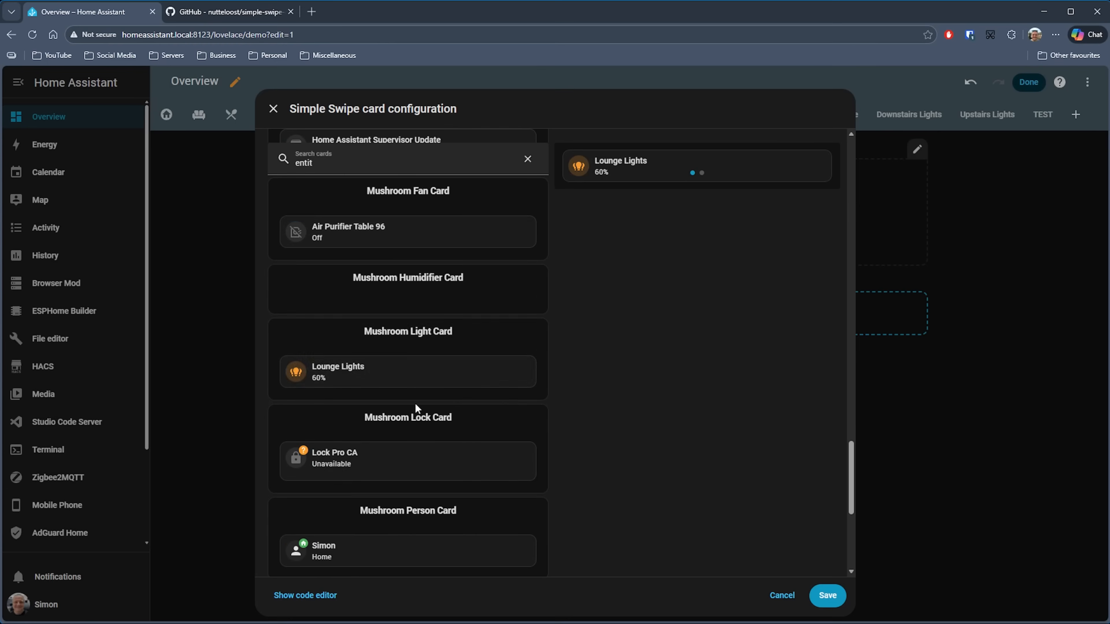
click(407, 371)
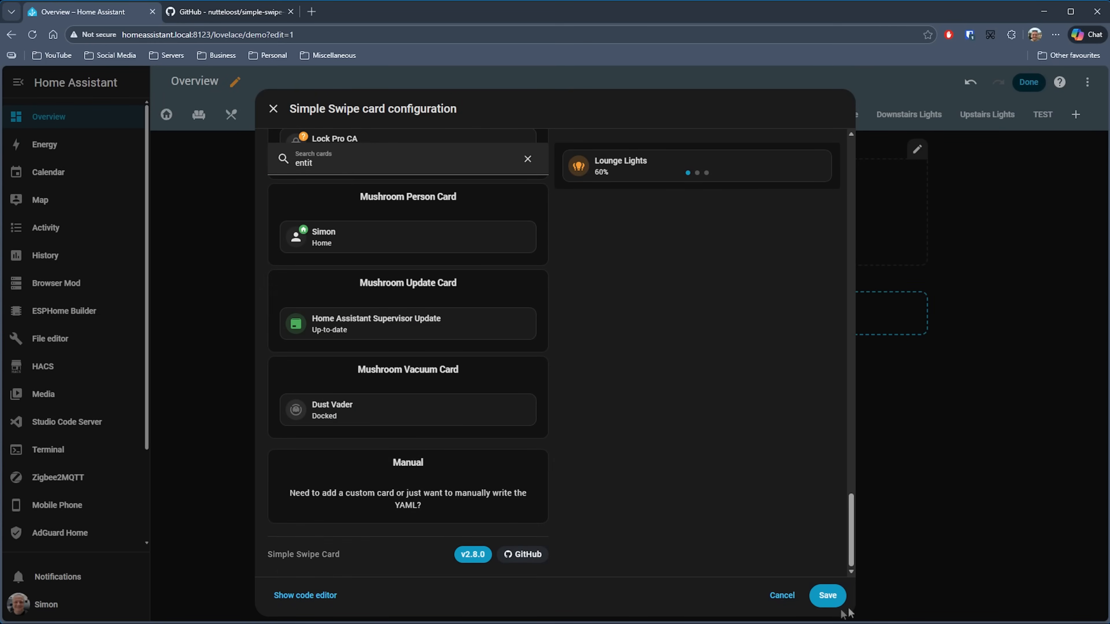
Save the swipe card to the dashboard and reopen its editor in Carousel mode.
click(826, 596)
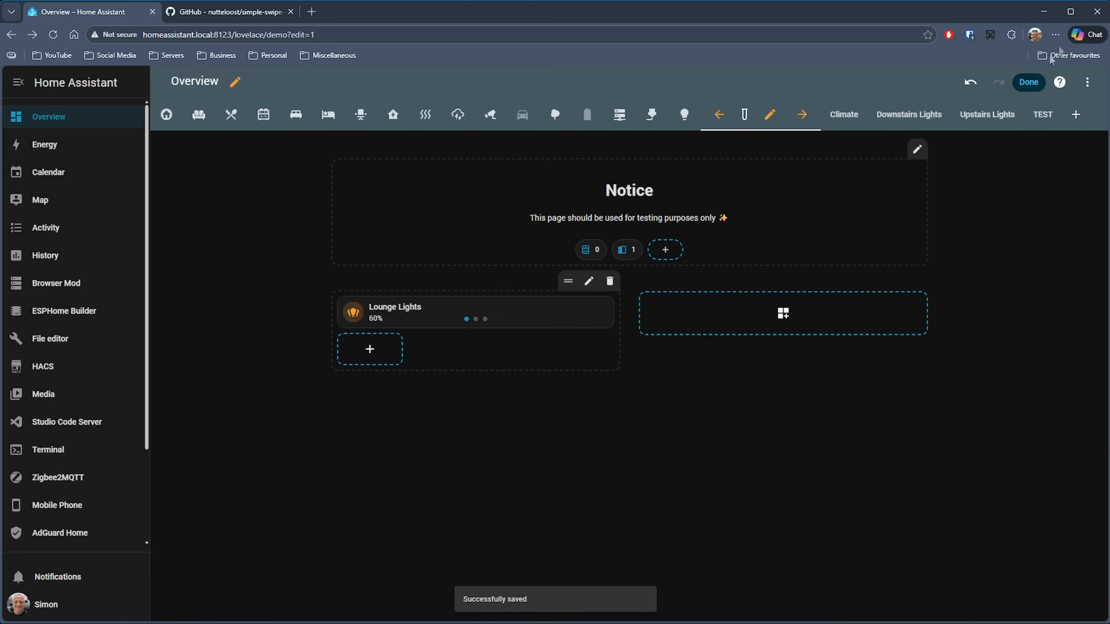
click(1027, 82)
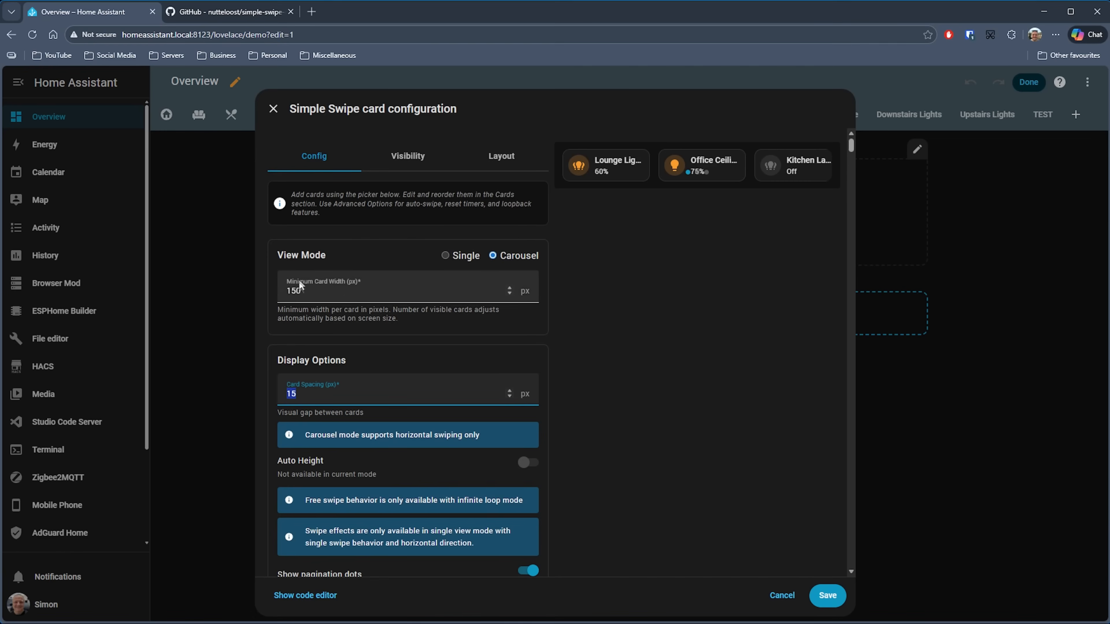
Set the carousel's minimum card width to 250 px.
text(250)
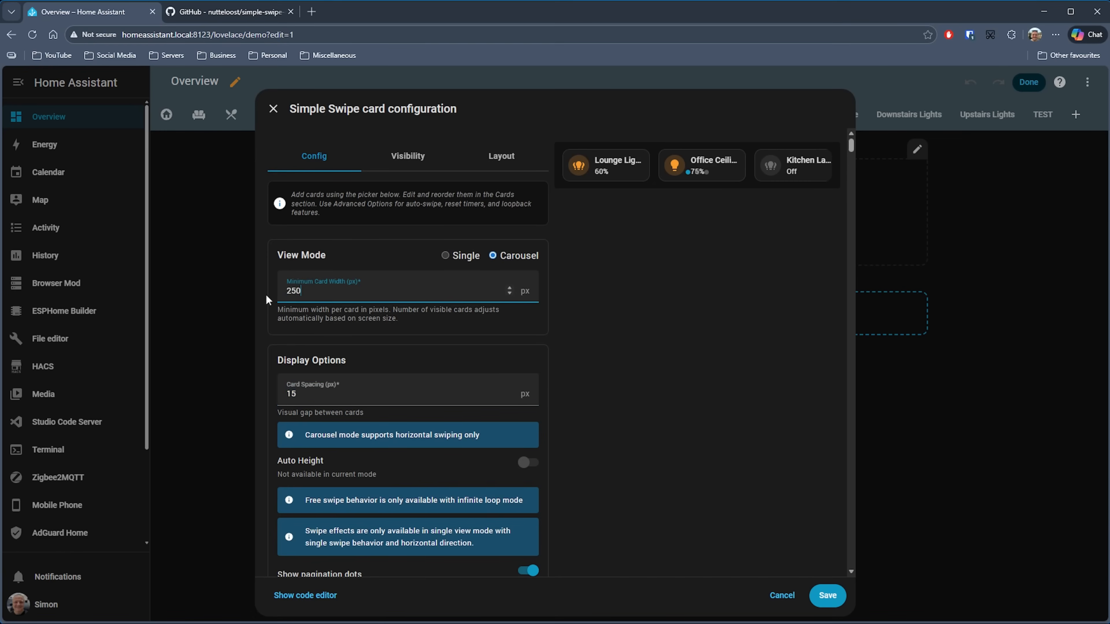
click(389, 393)
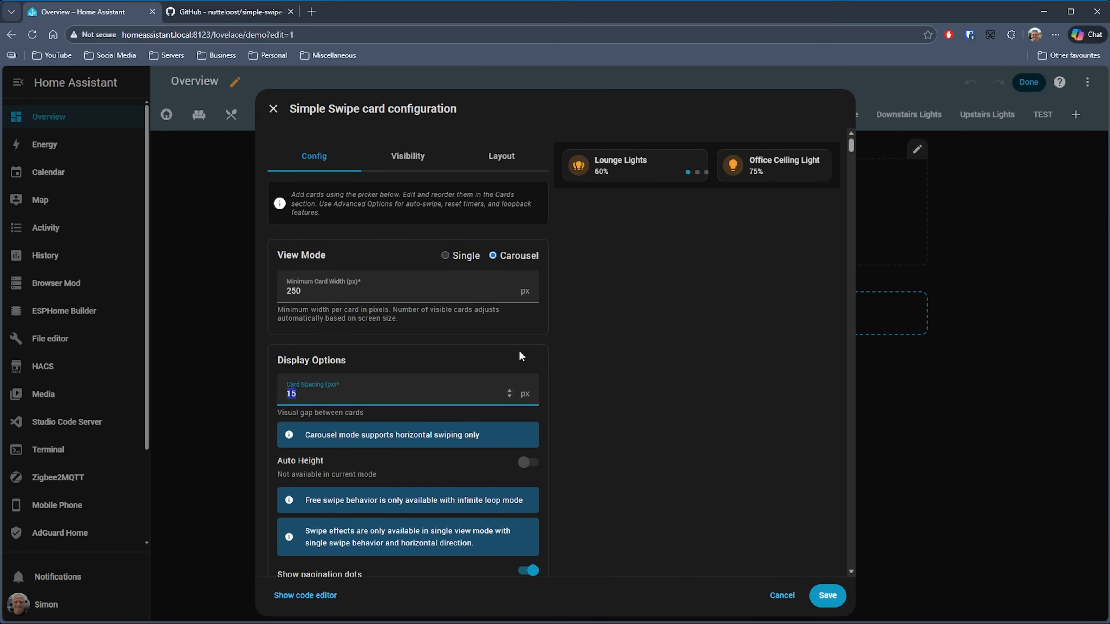
scroll(down, 3)
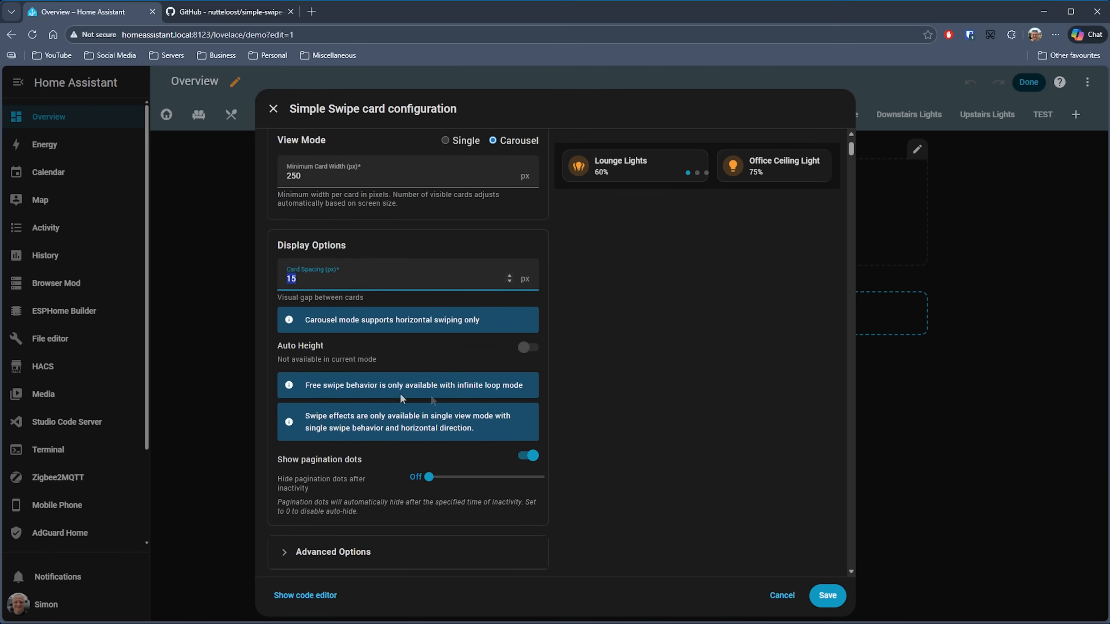
scroll(down, 3)
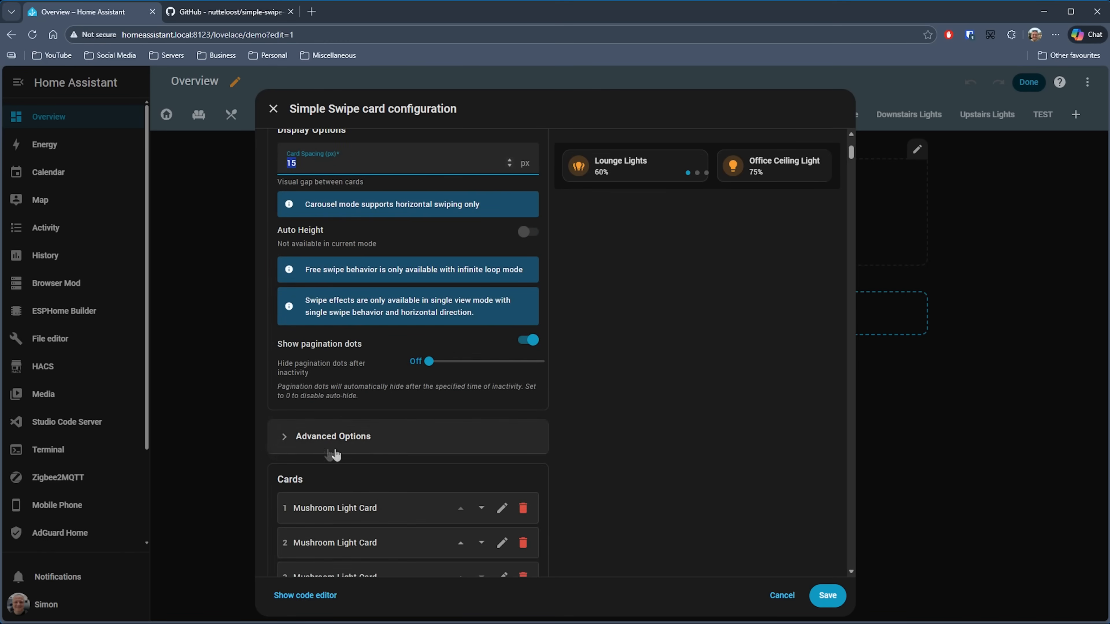
Under Advanced Options, set continuous looping with auto-swipe enabled and save the card.
click(333, 436)
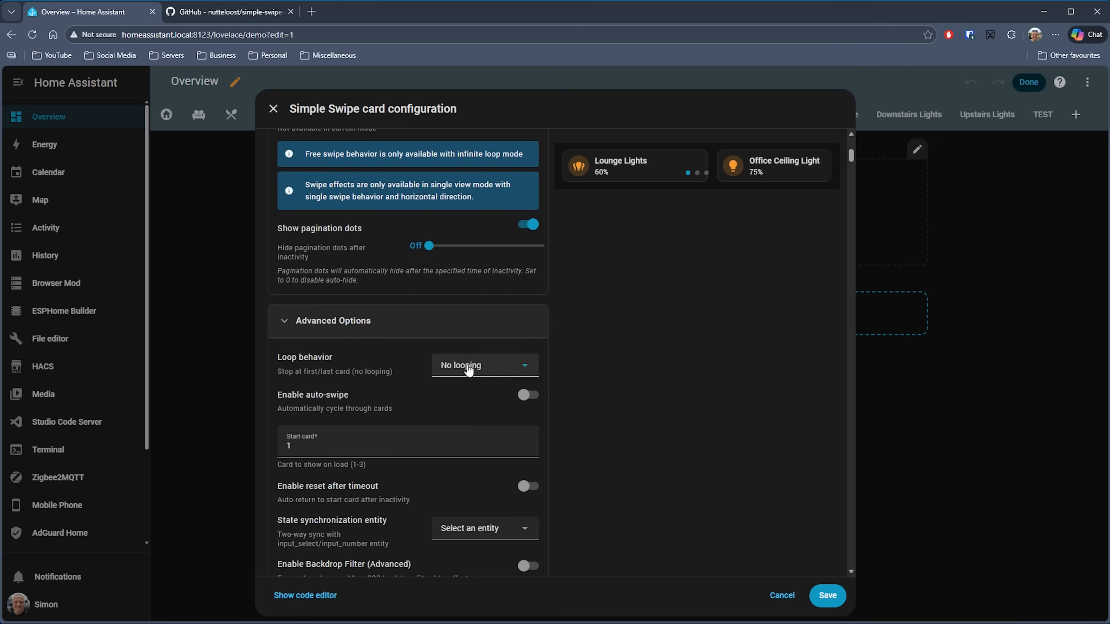
click(484, 365)
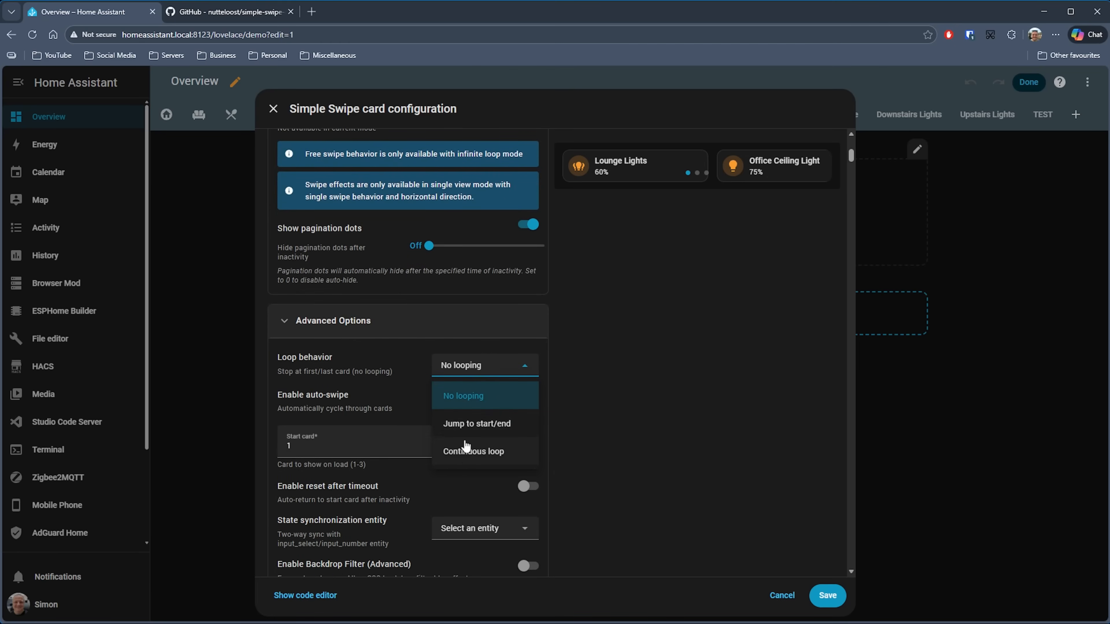
click(473, 451)
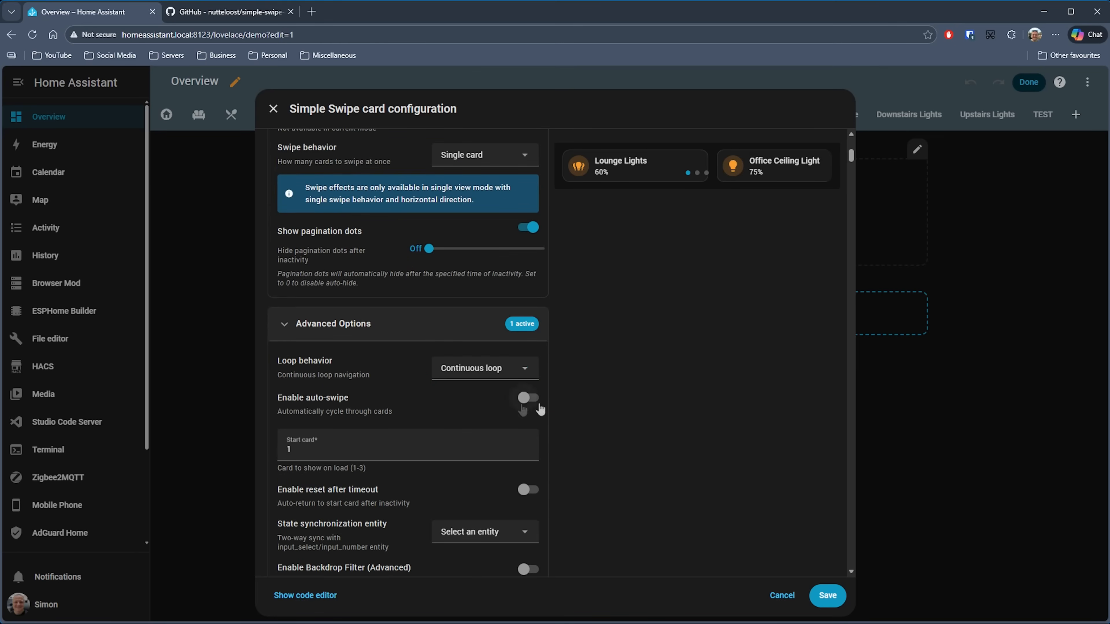
mouse_move(526, 401)
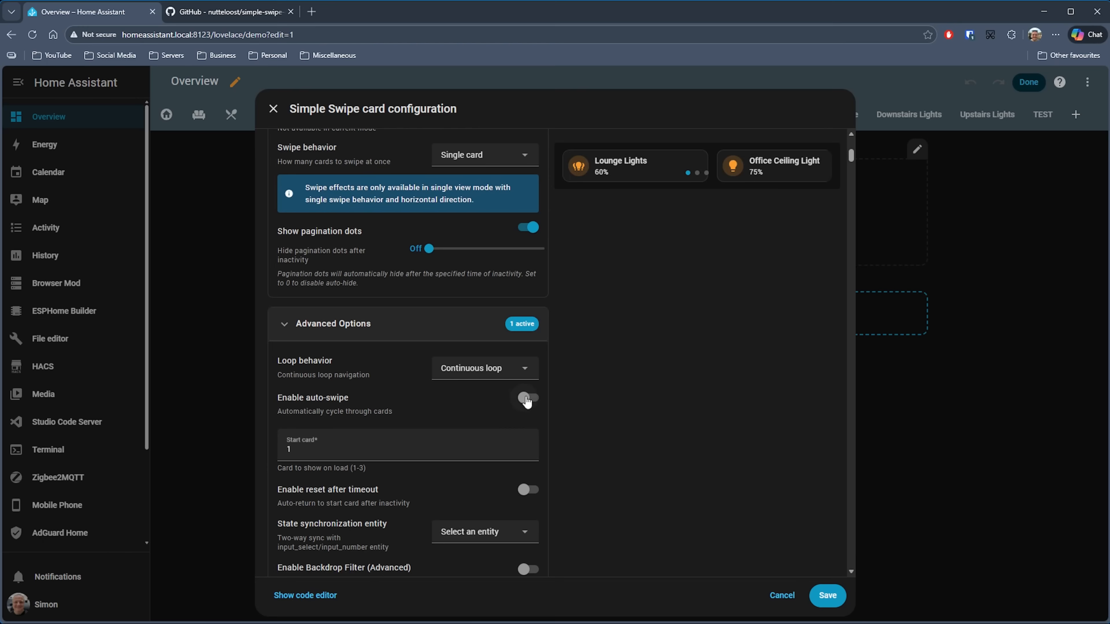
click(527, 397)
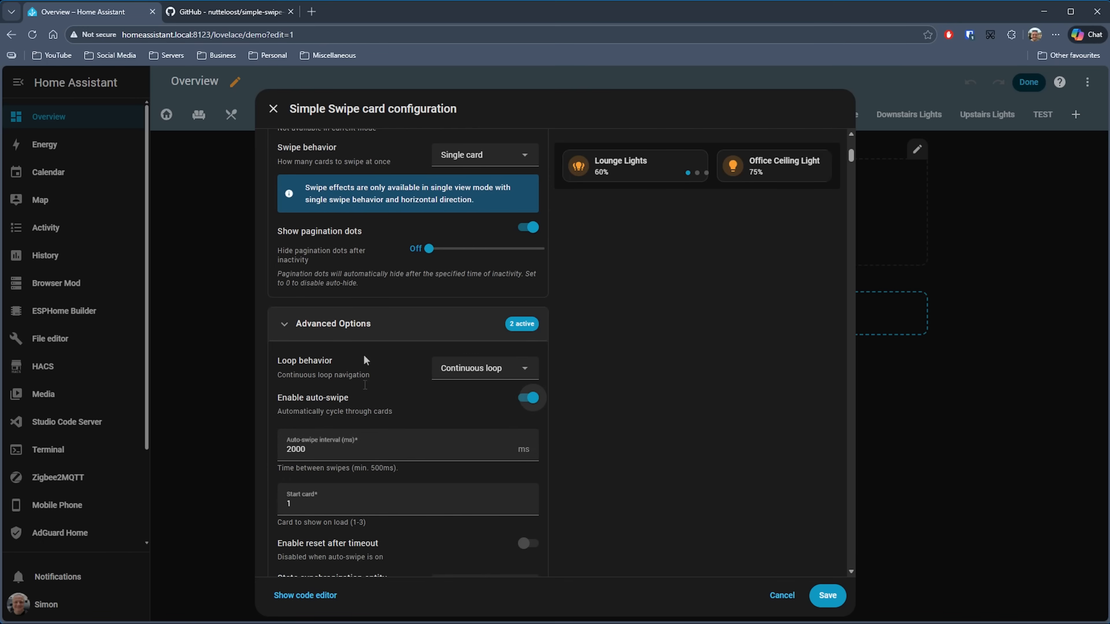
click(826, 595)
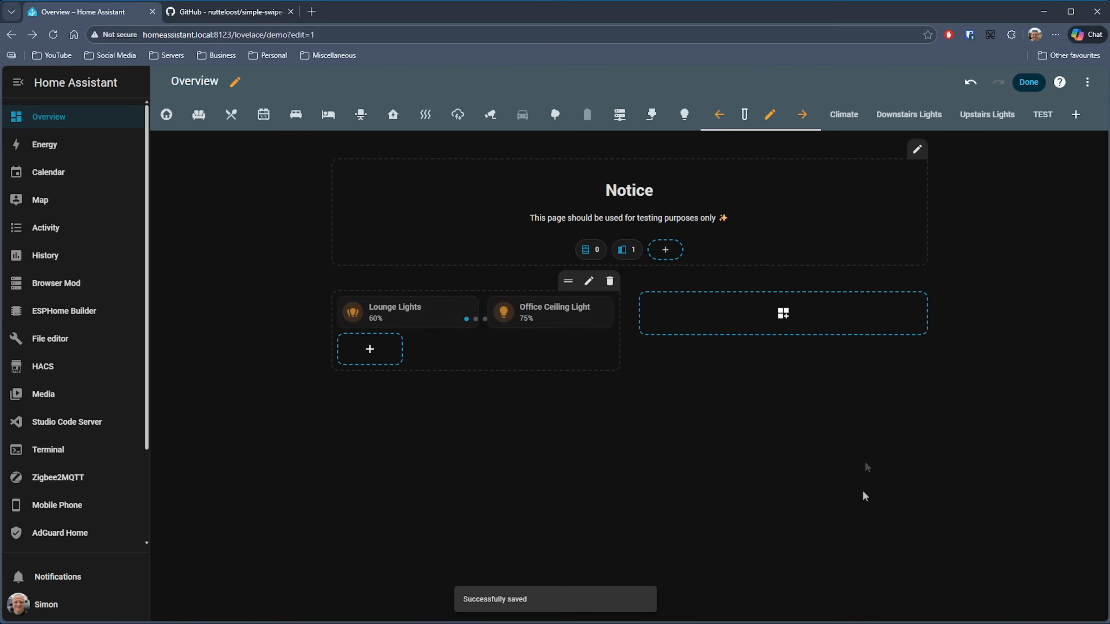
Leave dashboard edit mode and switch to the simple-swipe-card GitHub tab.
click(1027, 82)
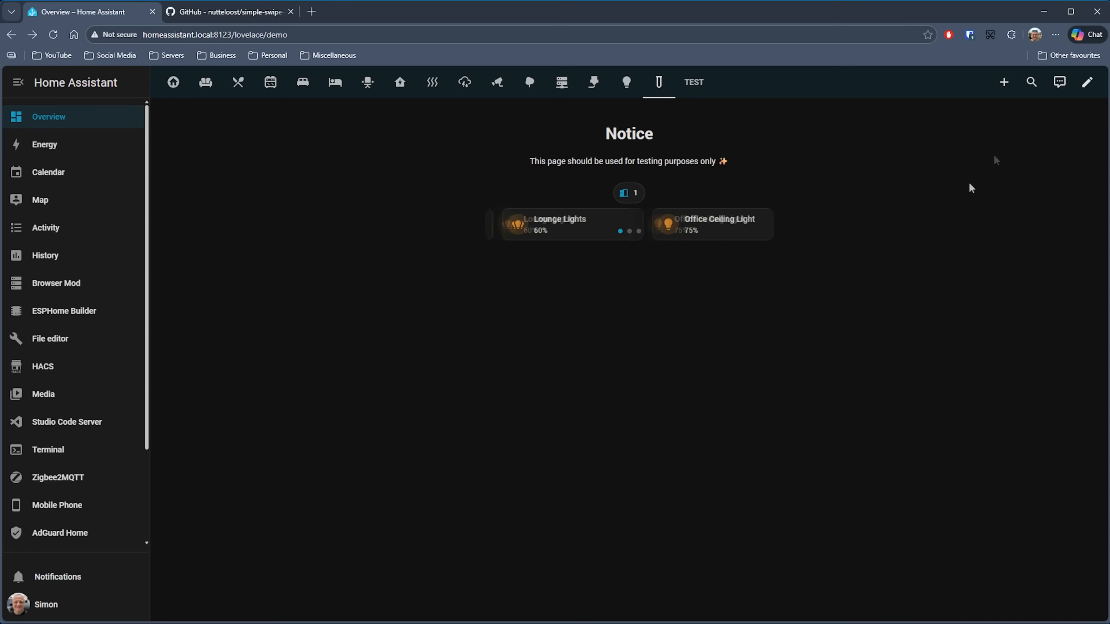
click(226, 12)
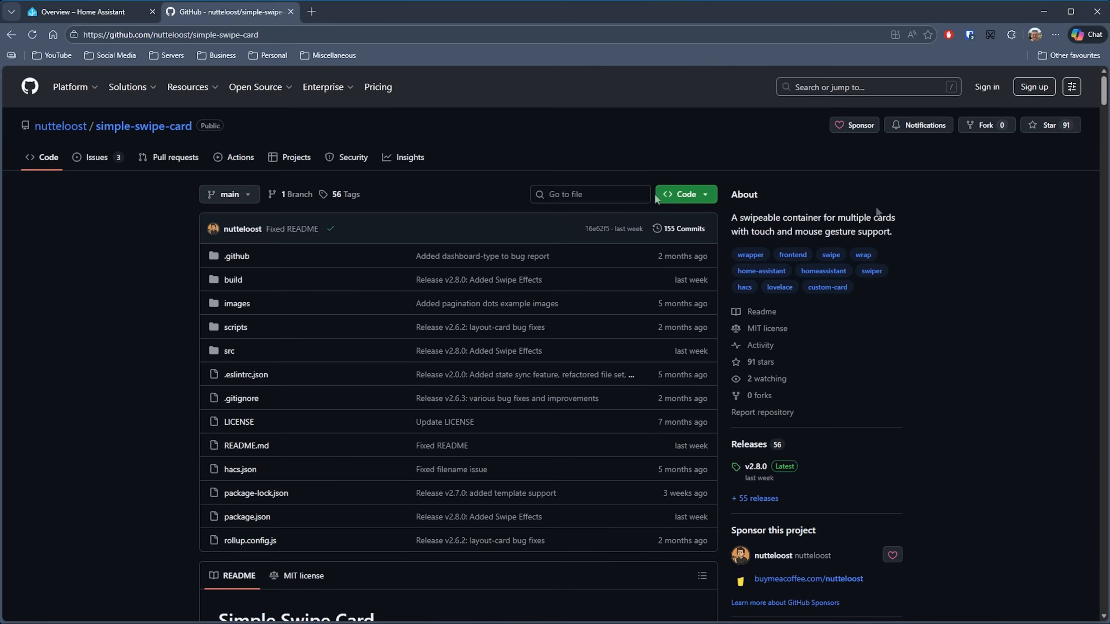
mouse_move(60, 138)
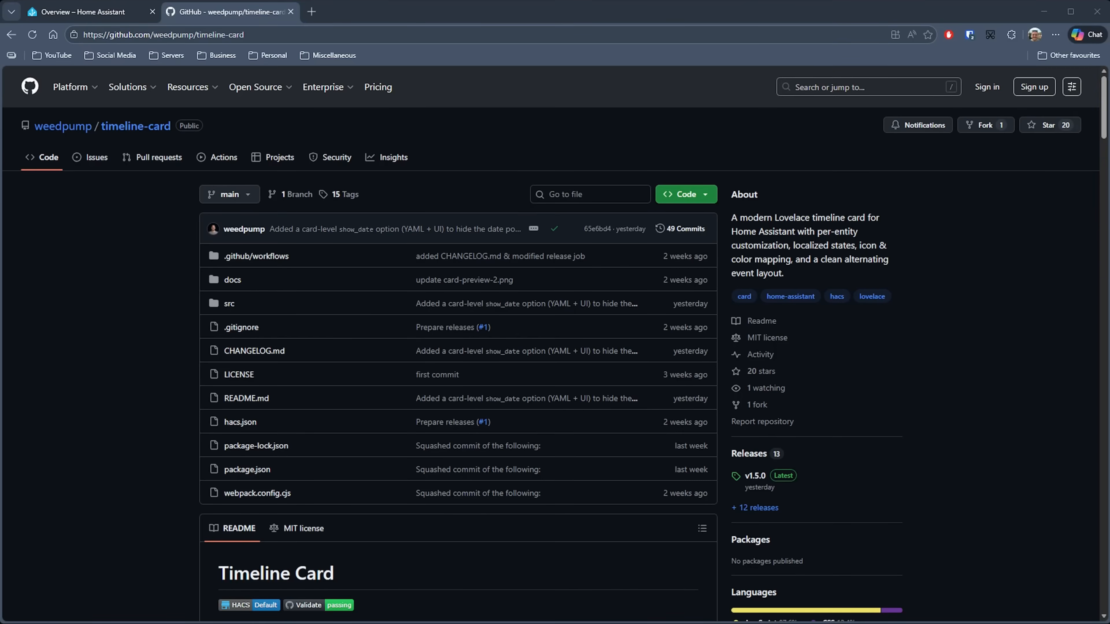
Scroll the Timeline Card README on GitHub and return to the HACS timeline search results.
scroll(down, 3)
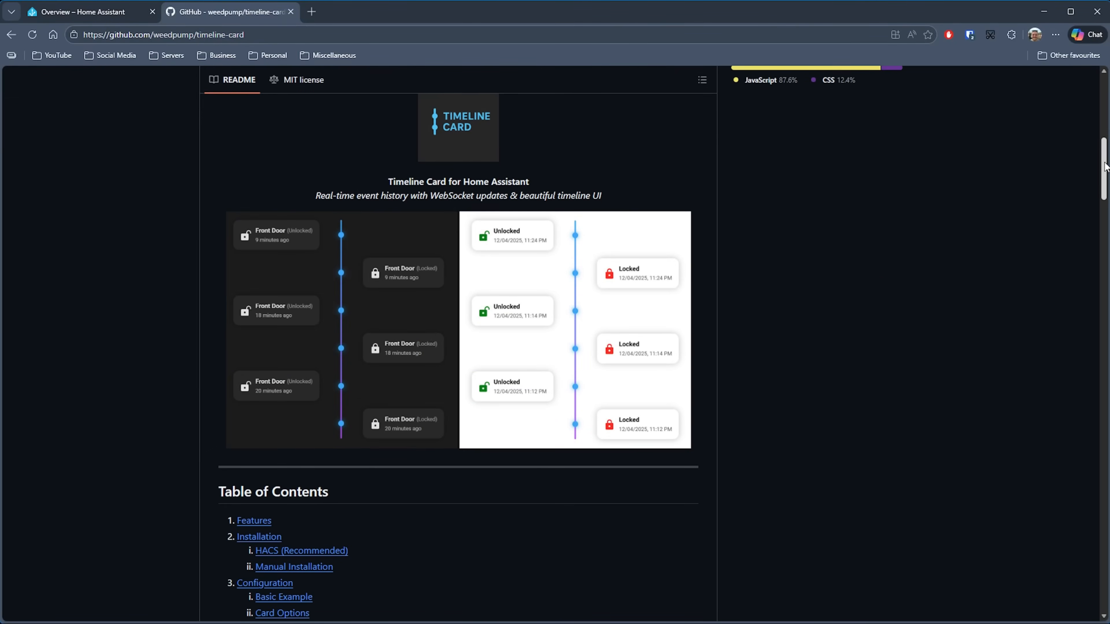
mouse_move(379, 395)
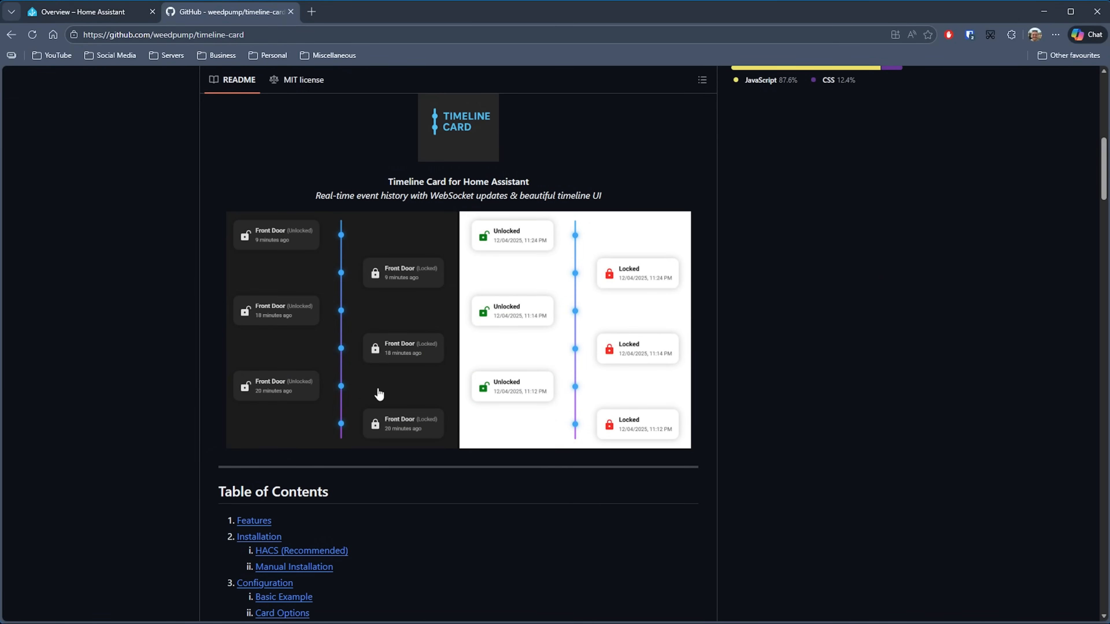
mouse_move(361, 375)
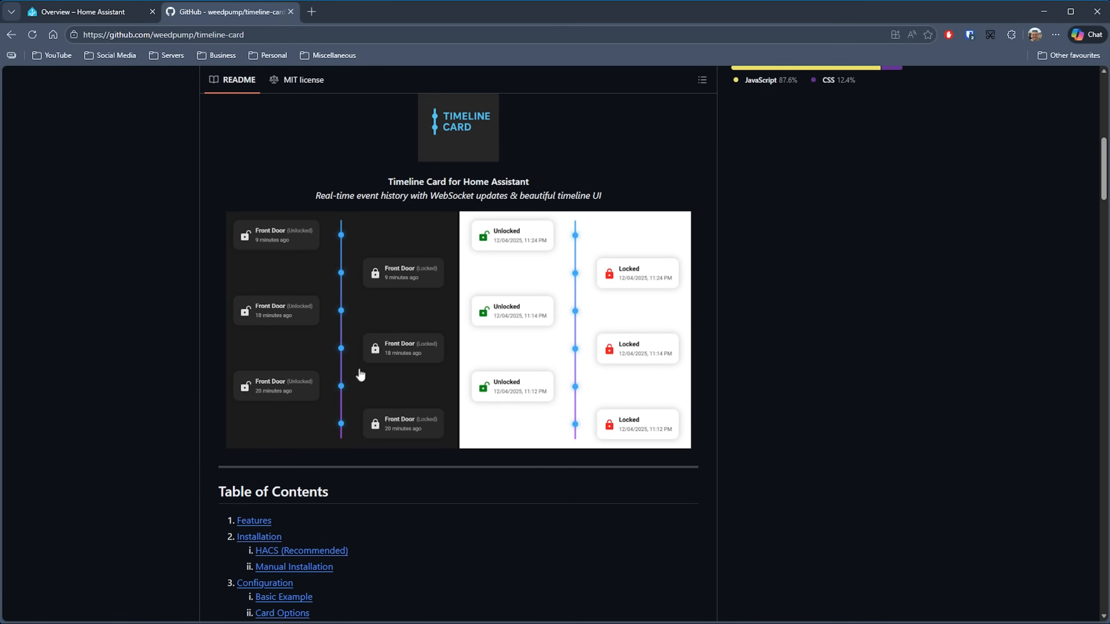
mouse_move(354, 328)
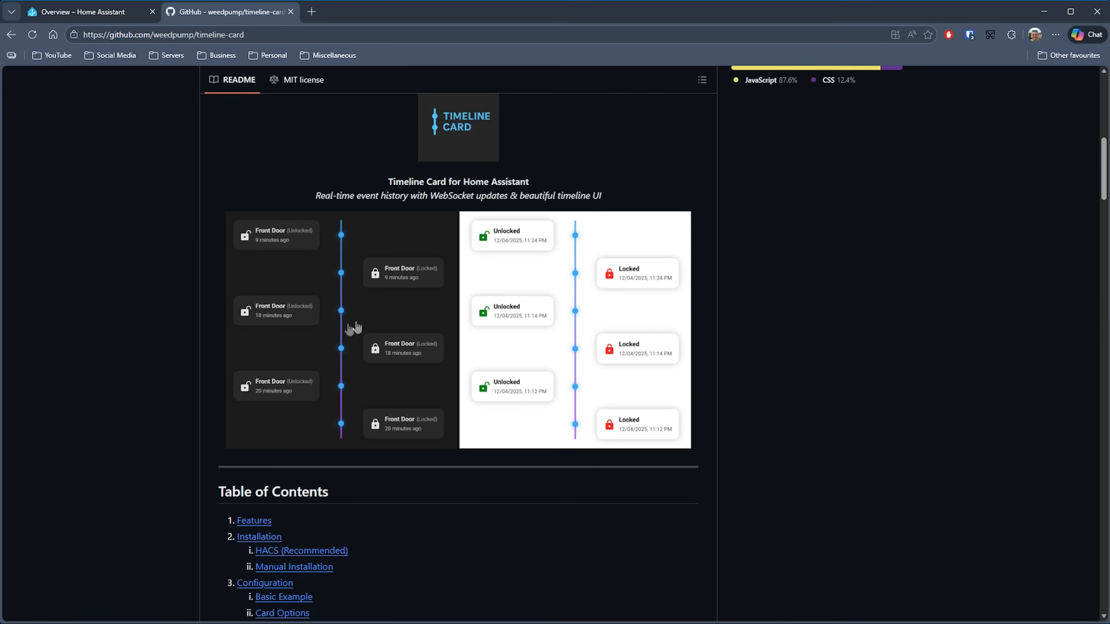
mouse_move(564, 299)
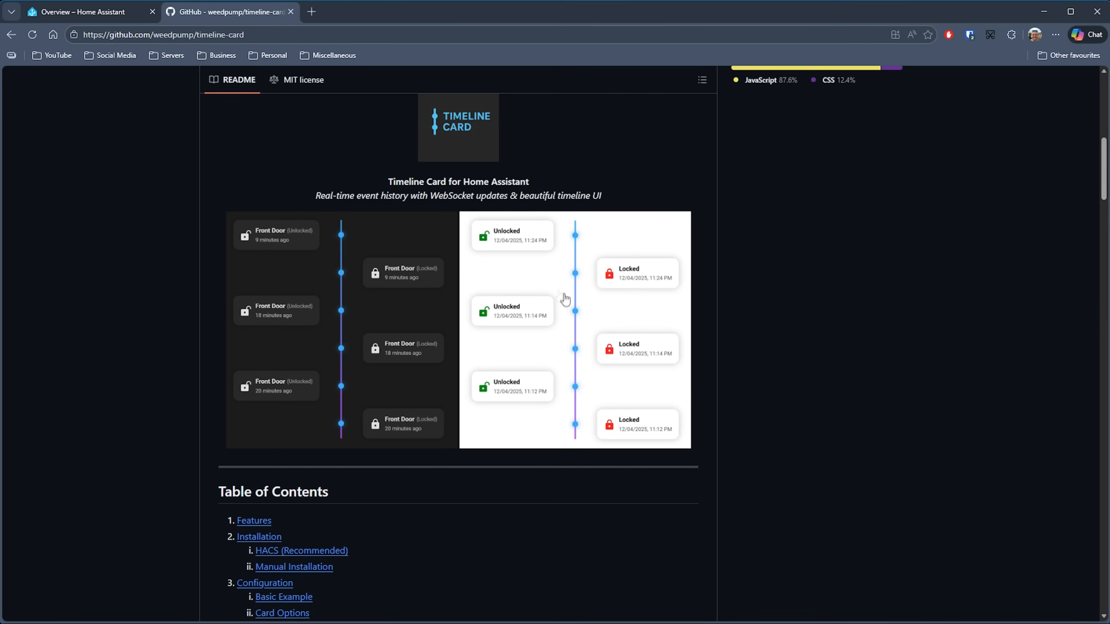
click(78, 11)
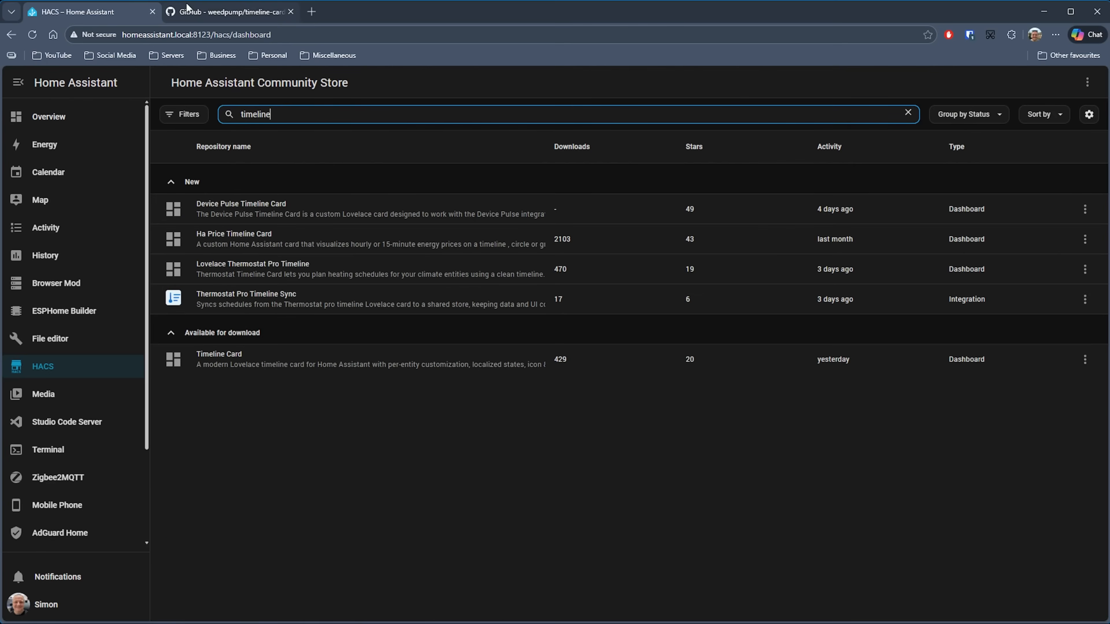
Add a Timeline Card to the test dashboard from the card picker.
click(218, 354)
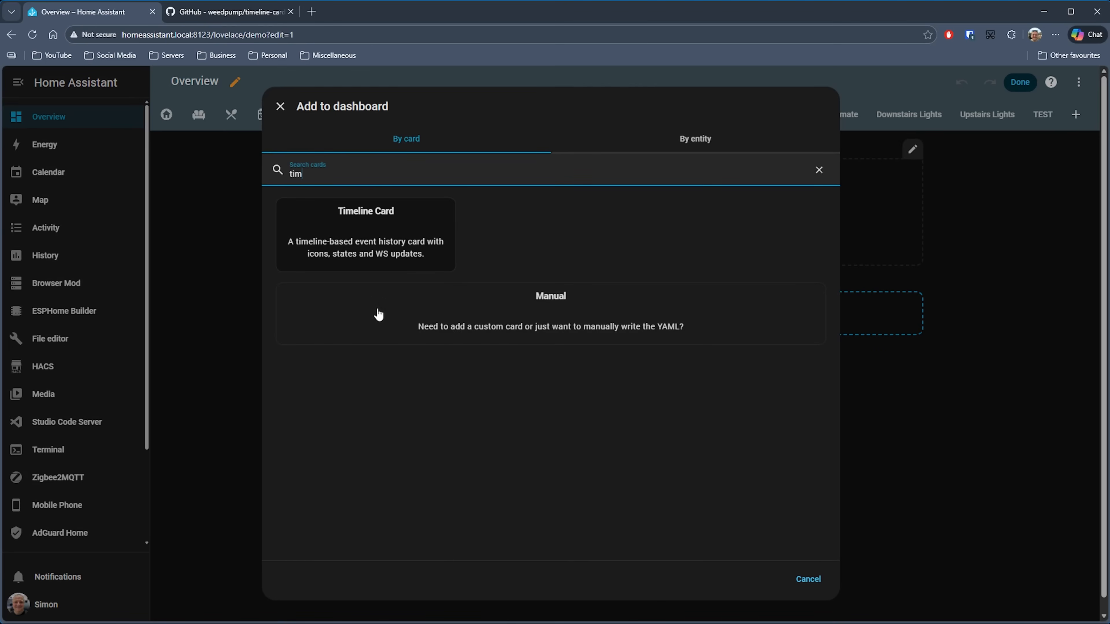
click(365, 234)
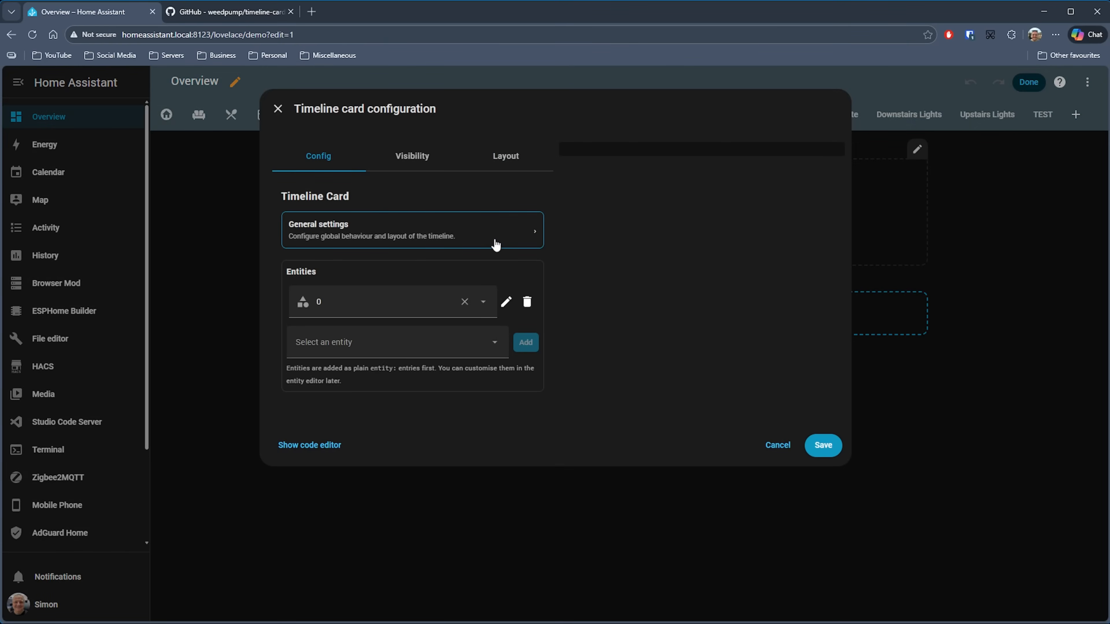
Pick the Litter Box Vibration Sensor as the card's entity and save the card.
click(412, 230)
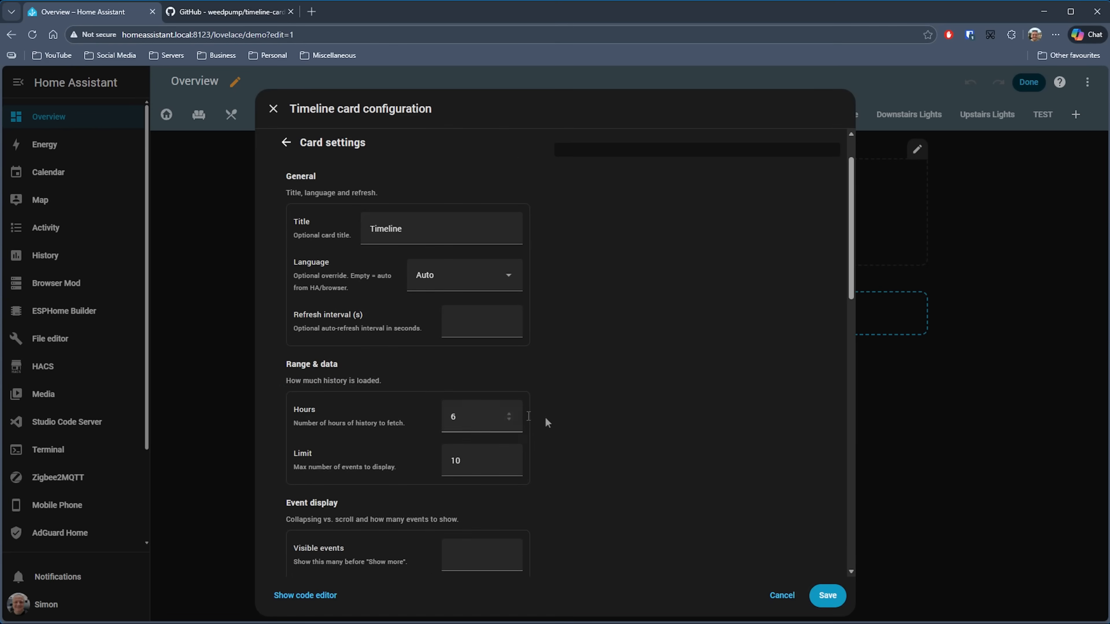
scroll(down, 3)
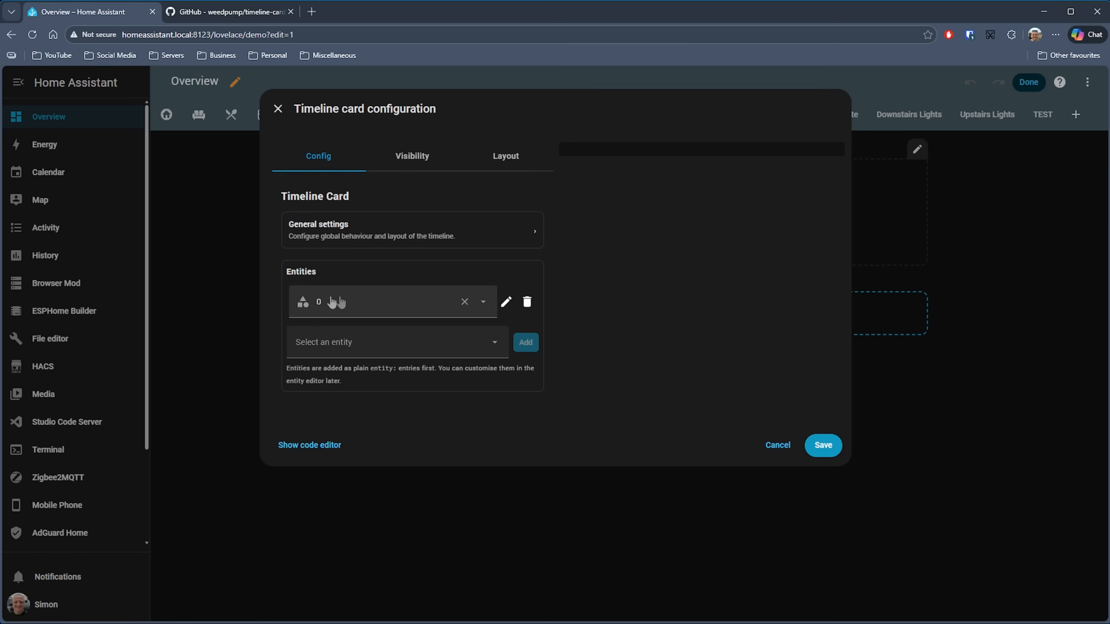
mouse_move(385, 312)
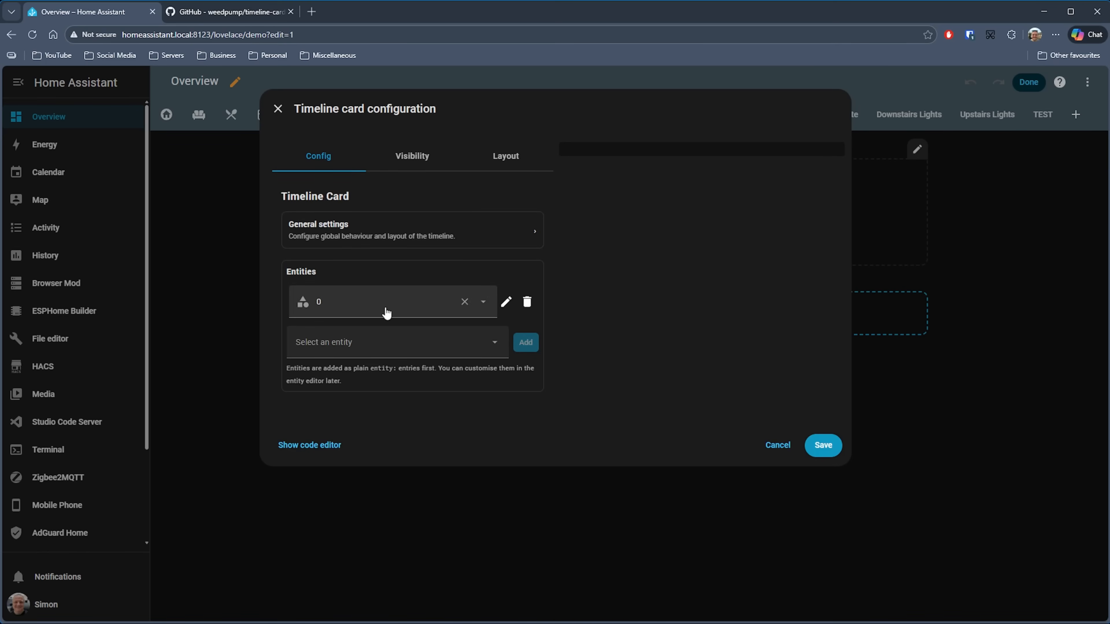
click(483, 302)
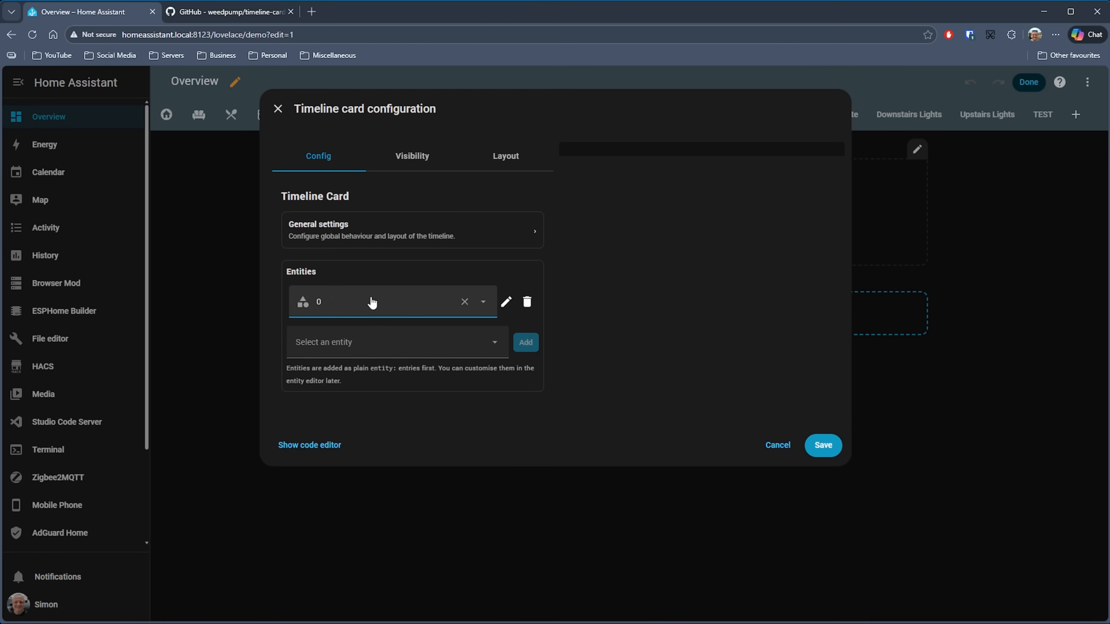
click(397, 342)
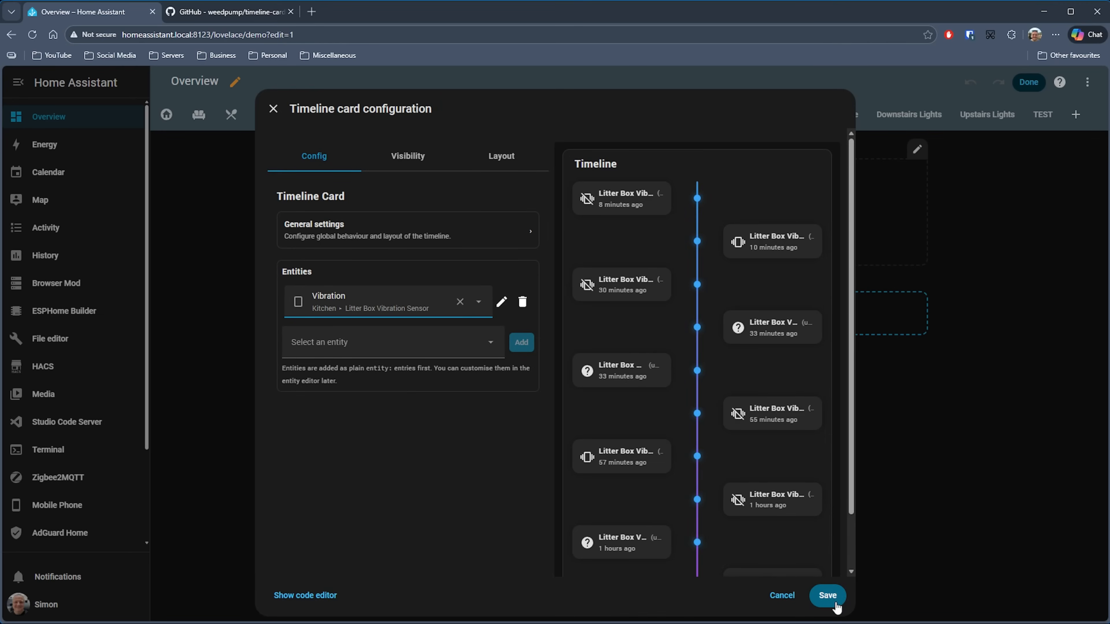
click(827, 595)
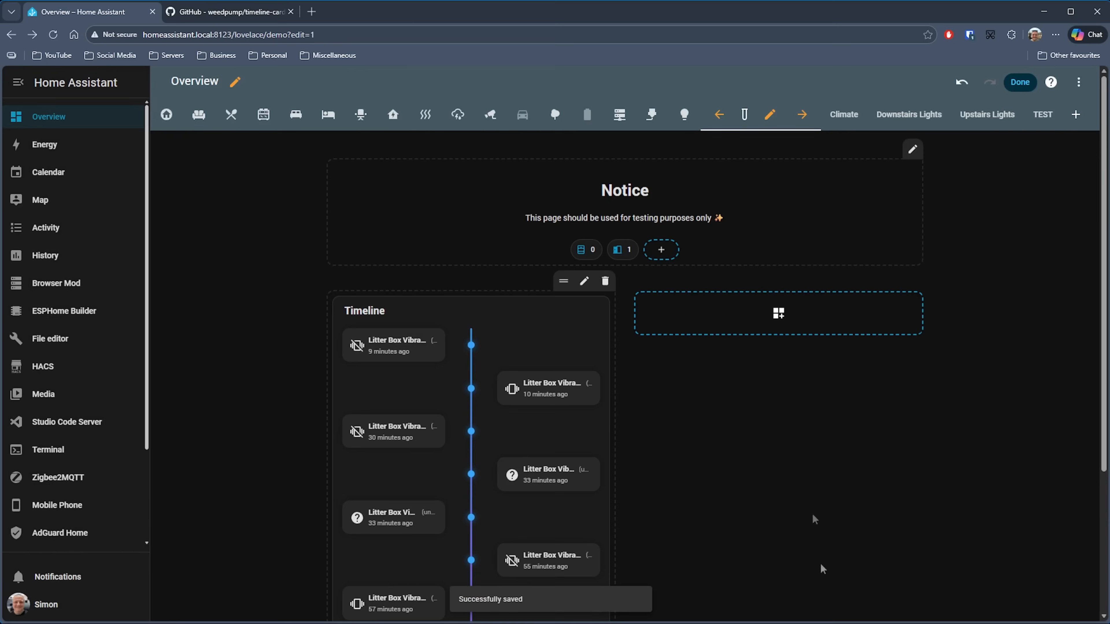
Leave dashboard edit mode to view the Litter Box Vibration timeline card.
click(1018, 82)
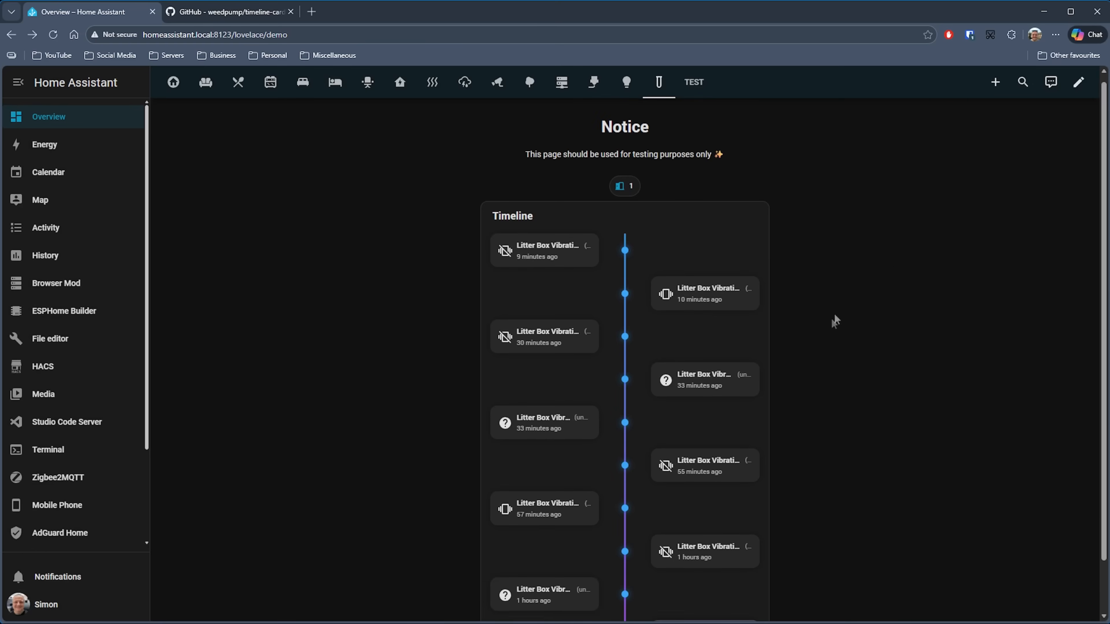
mouse_move(690, 387)
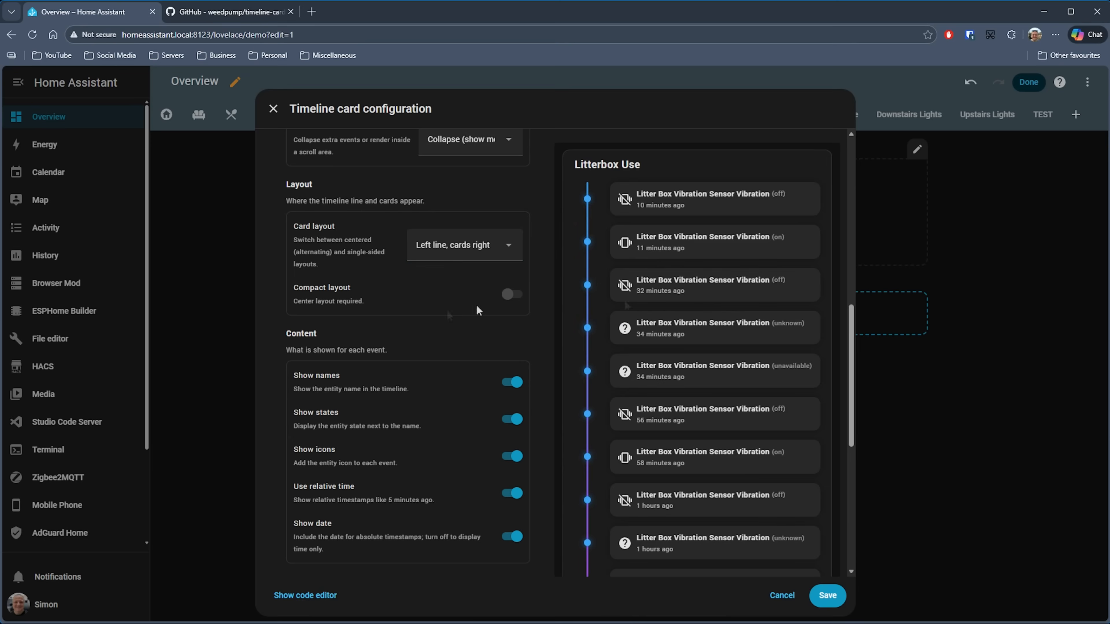
Try the right-line and left-line layouts, then settle on Center (alternating).
click(464, 245)
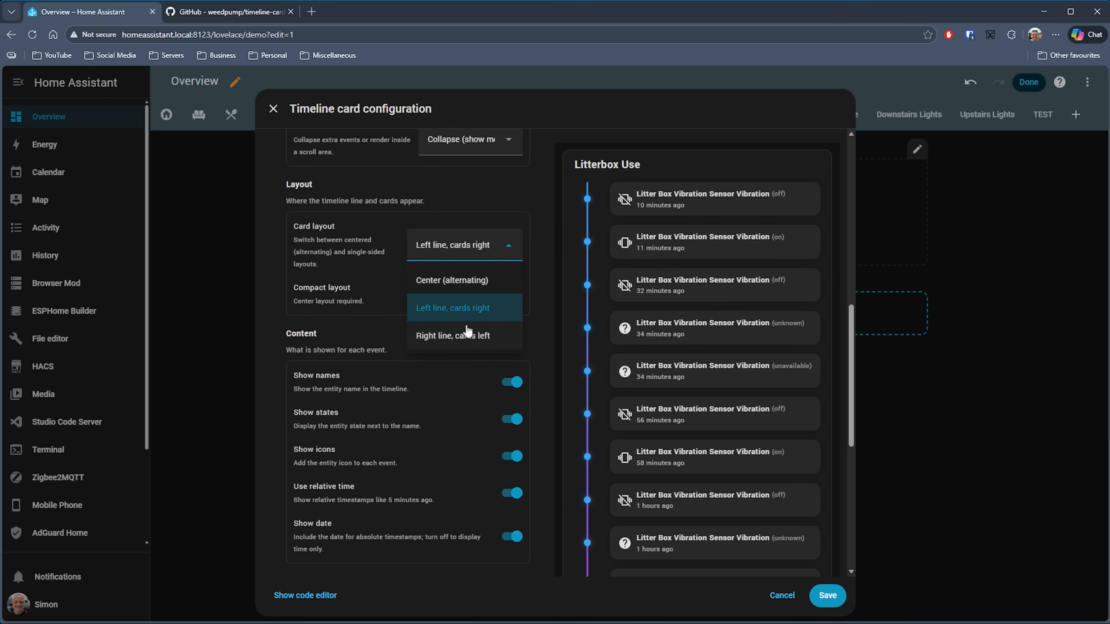
click(452, 335)
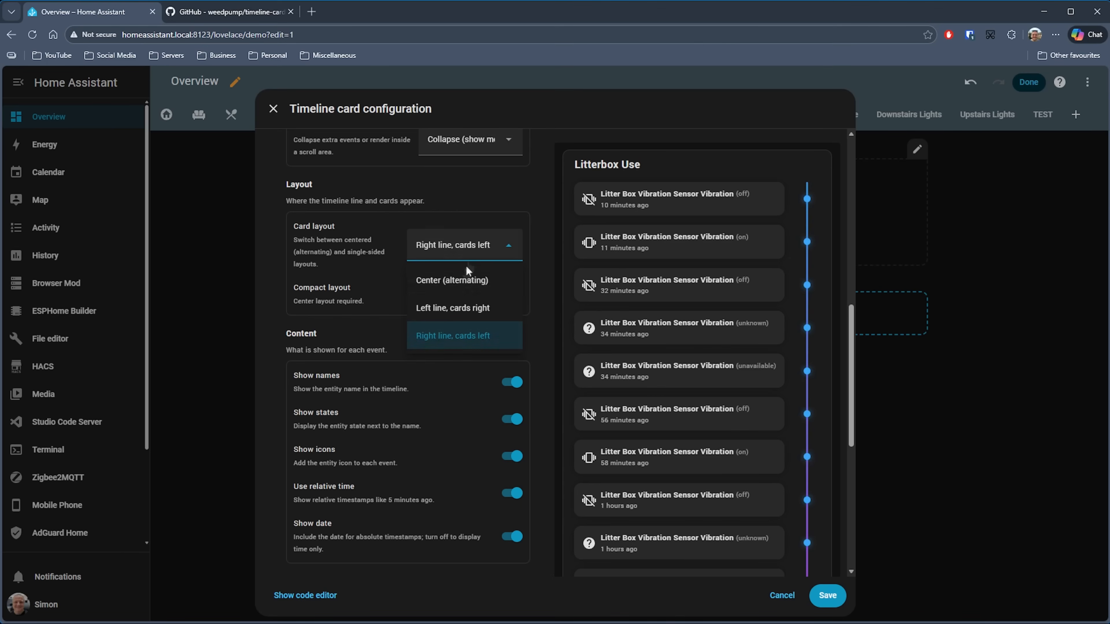
click(451, 280)
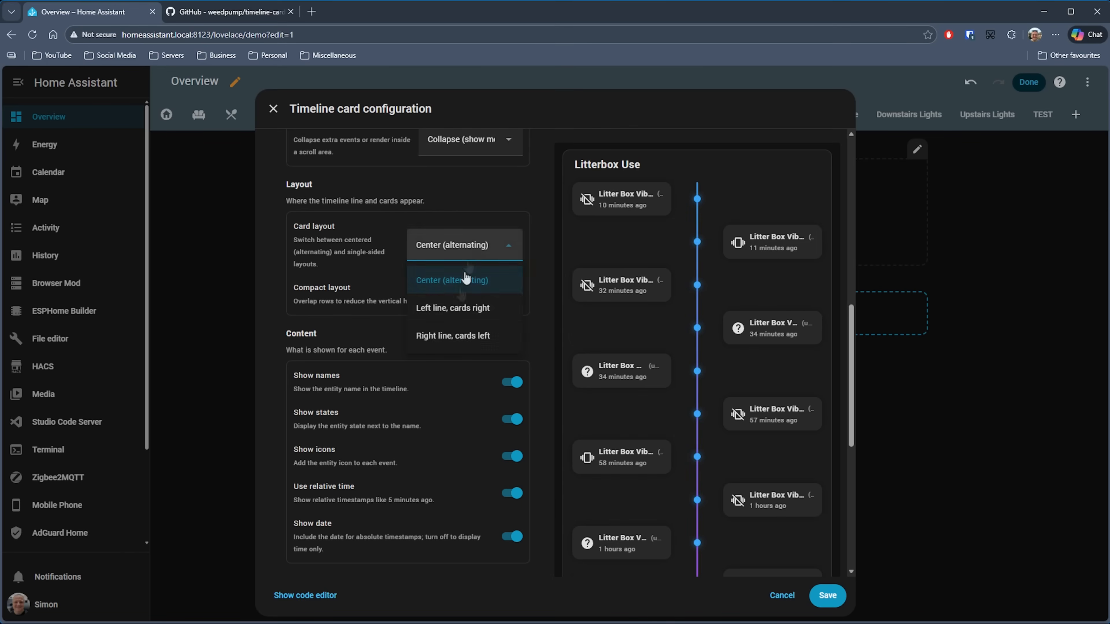
click(454, 307)
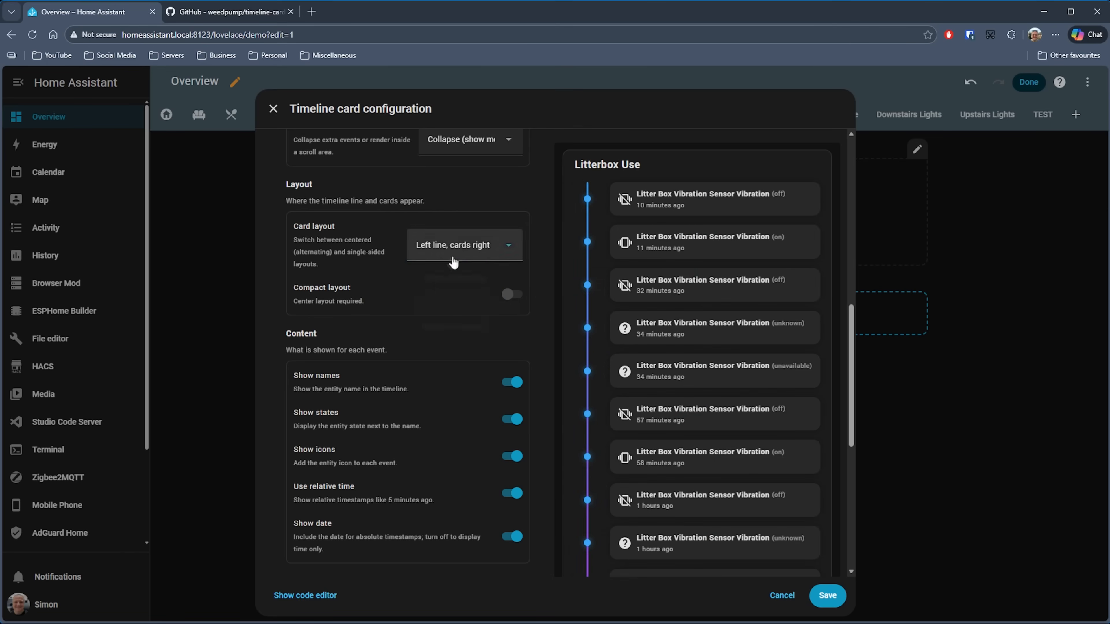
click(463, 245)
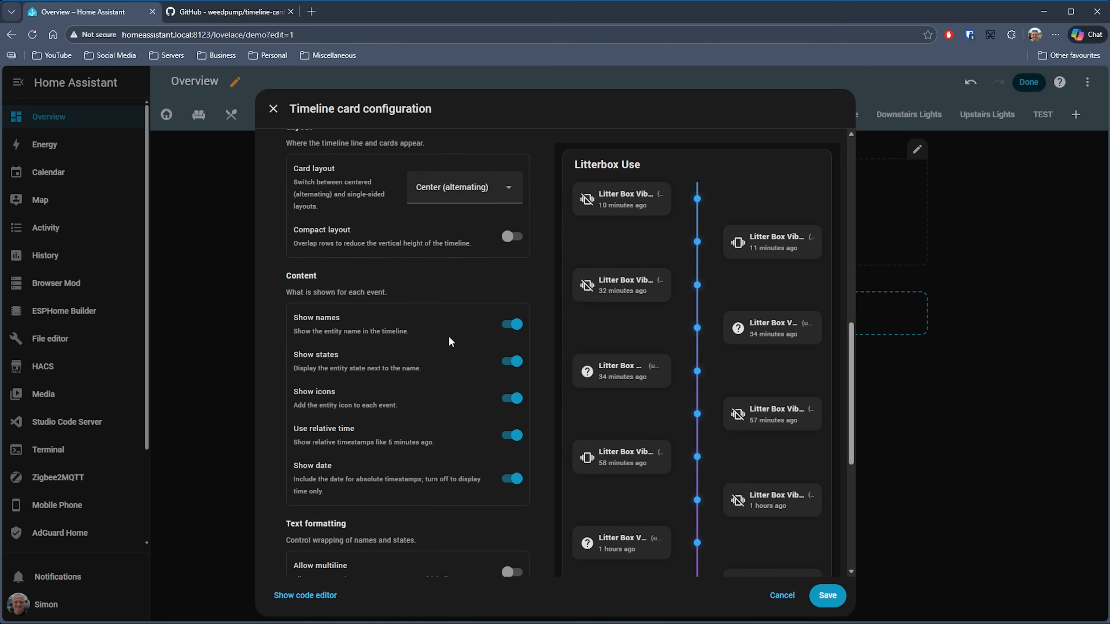
Hide entity names and states on the timeline, then view the GitHub project README.
click(511, 269)
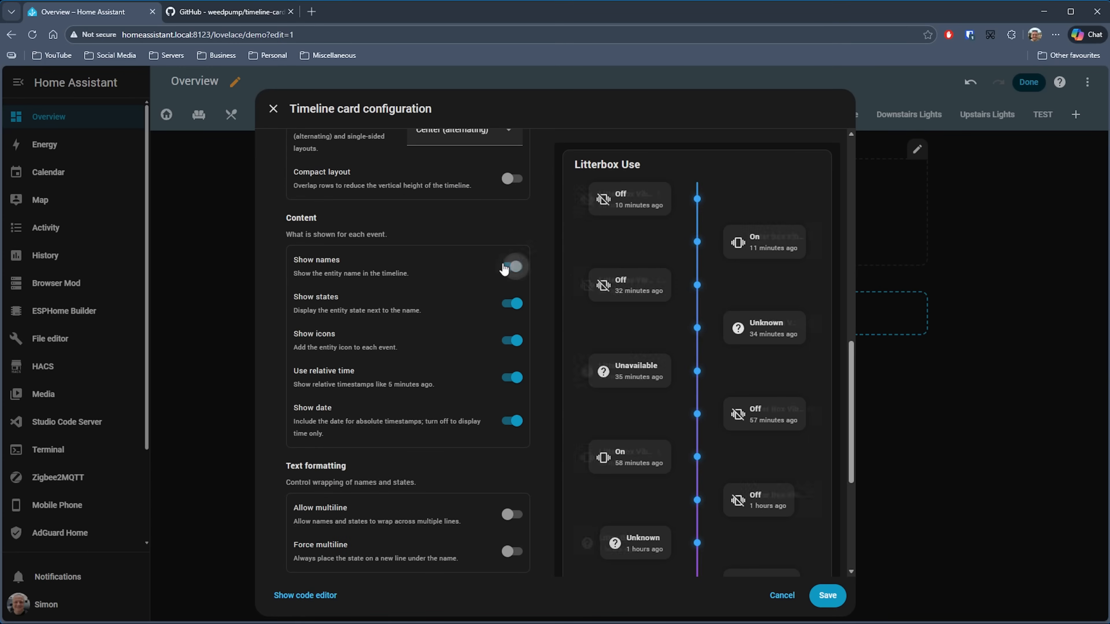
click(512, 267)
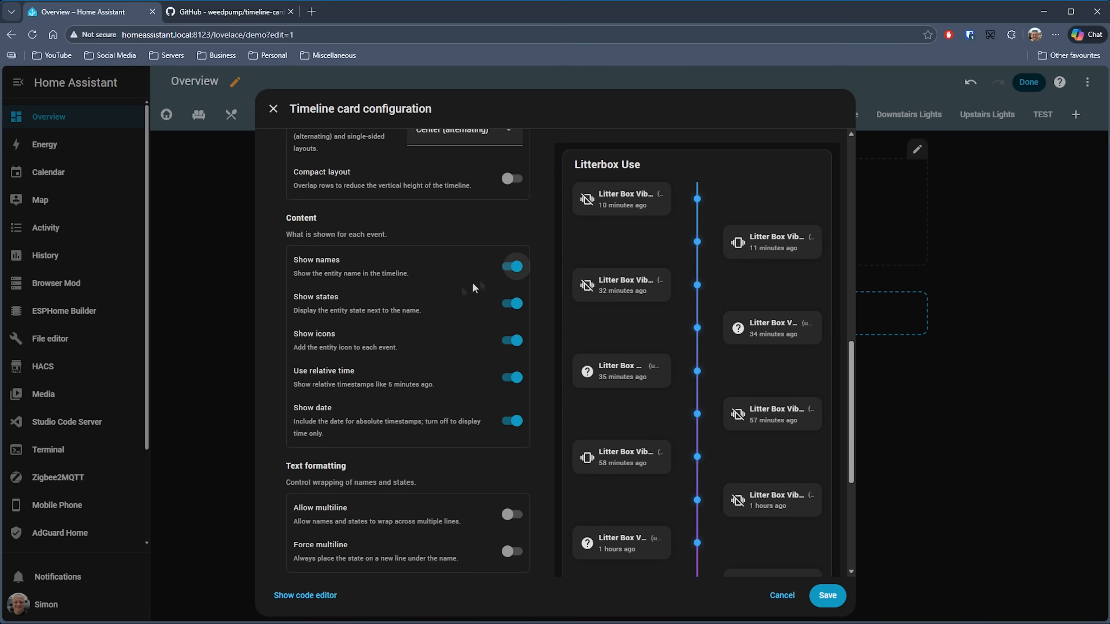
click(511, 266)
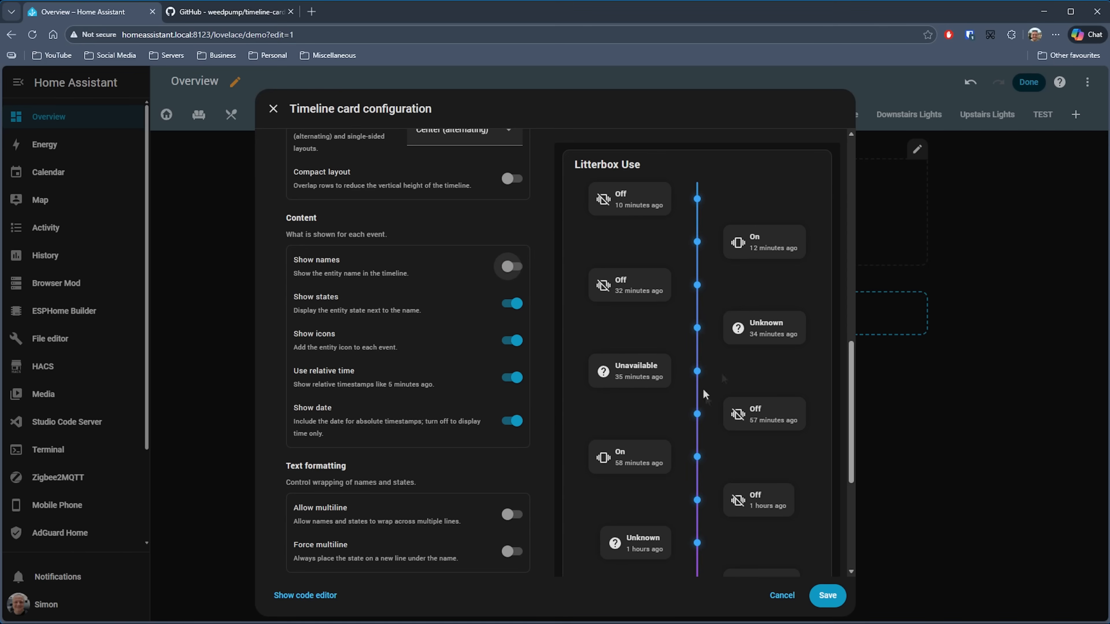
click(511, 303)
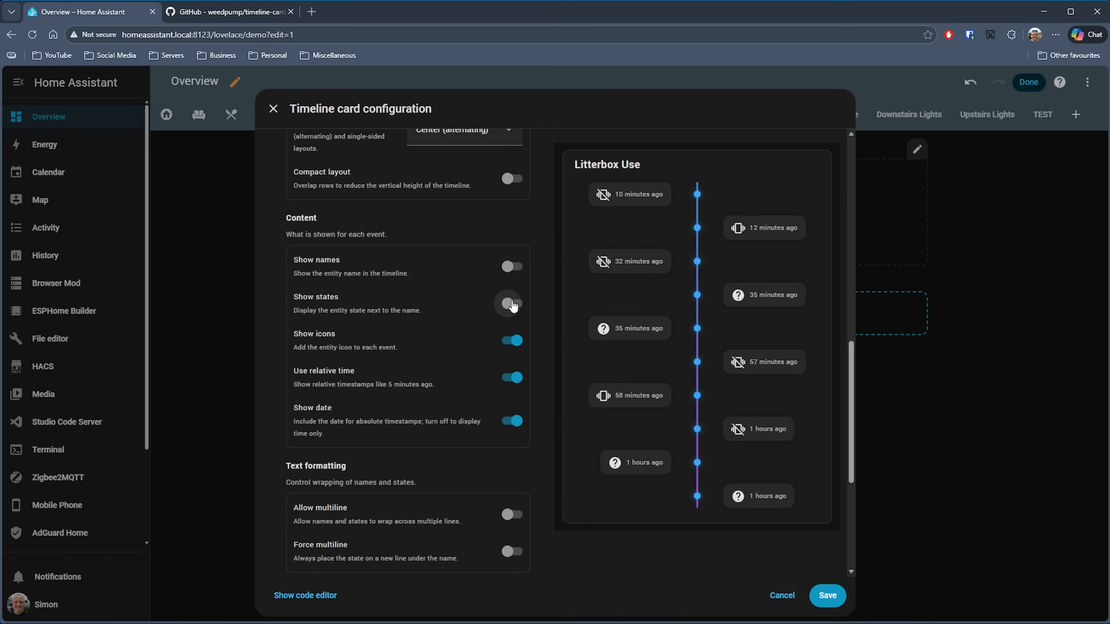
click(229, 12)
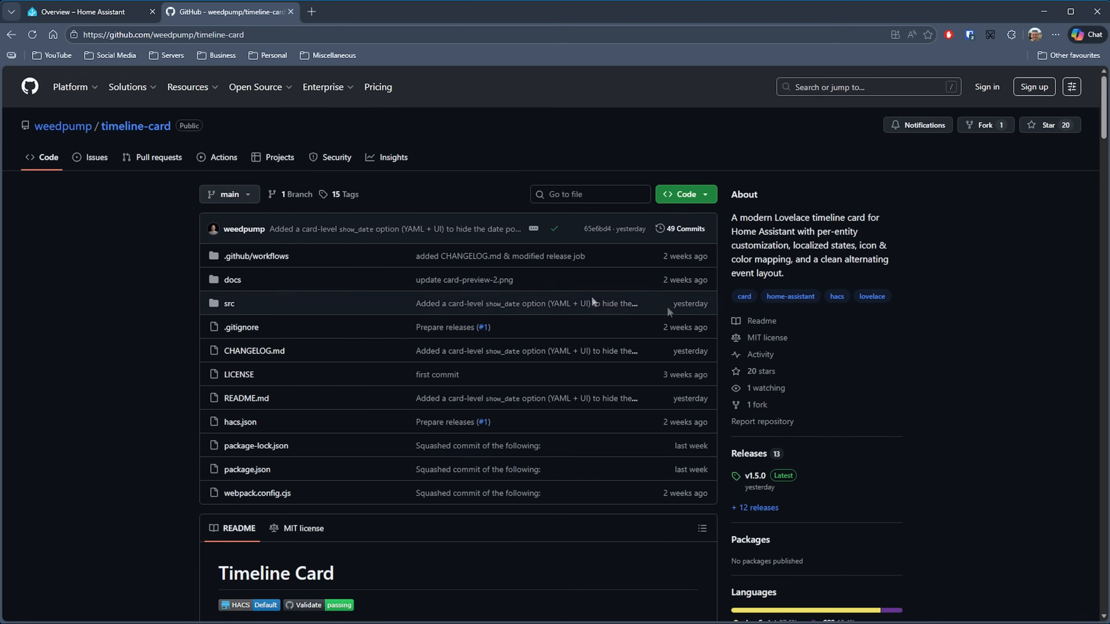
scroll(down, 3)
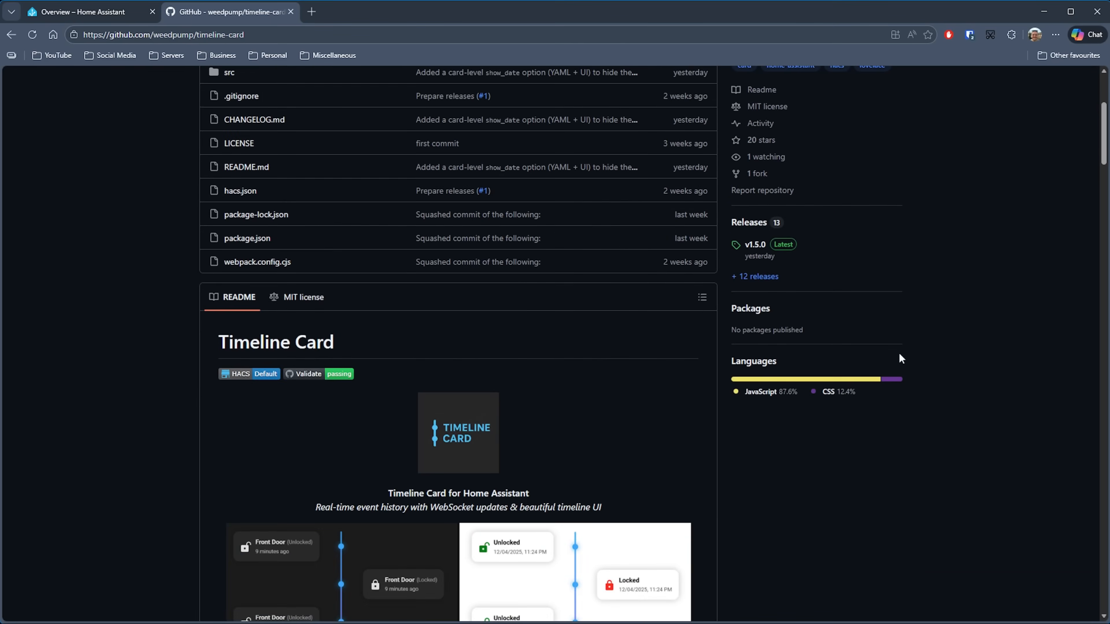